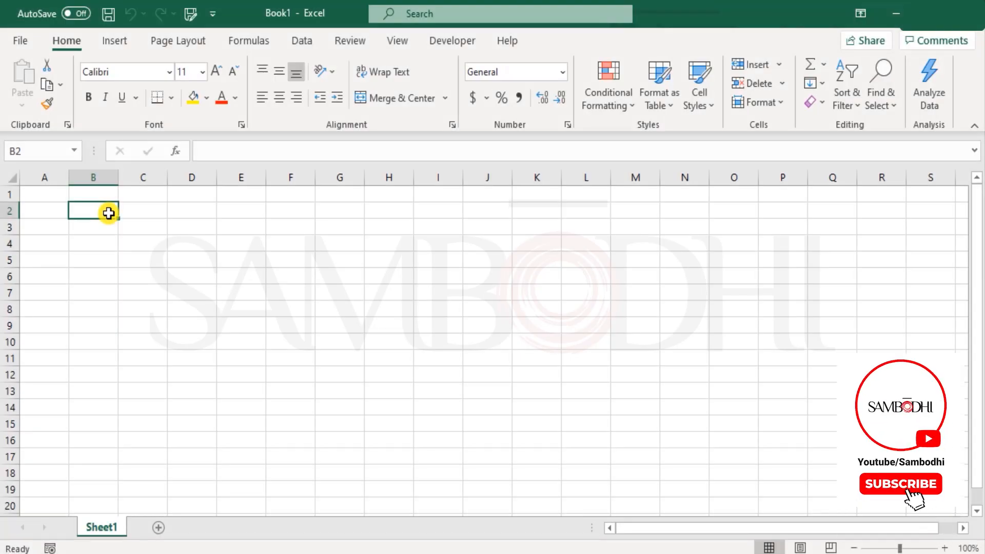
Step: Show the More Functions category list on the Formulas ribbon of the blank workbook
click(901, 484)
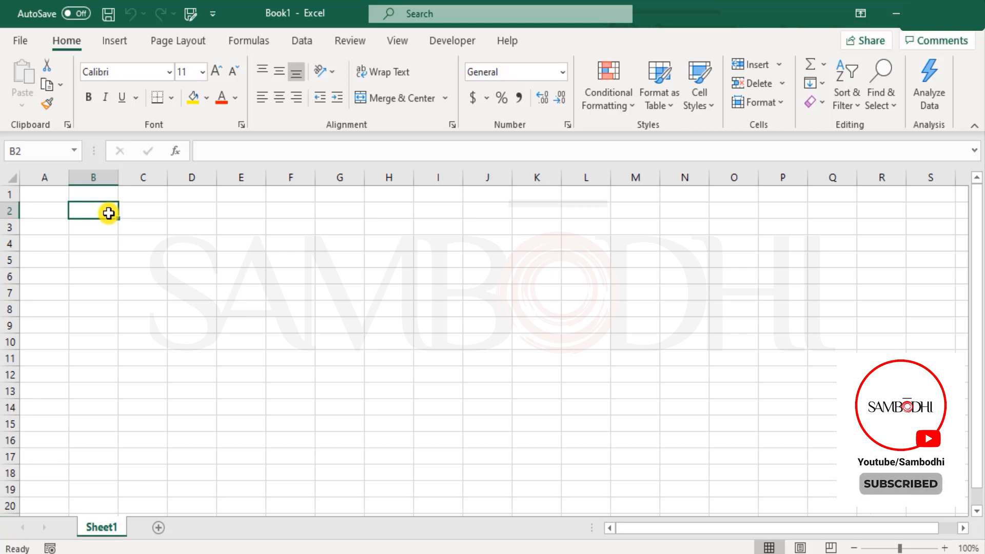
mouse_move(300, 56)
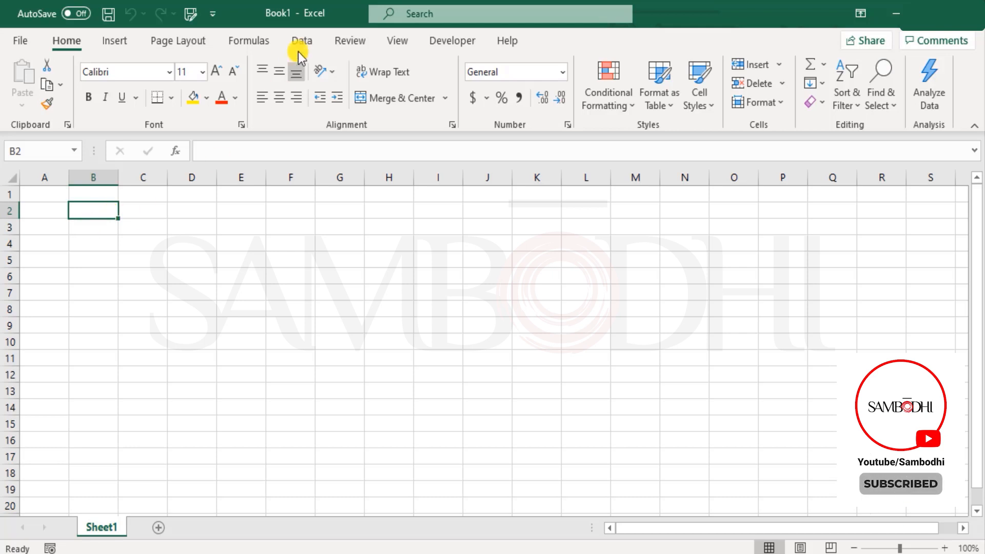
click(249, 41)
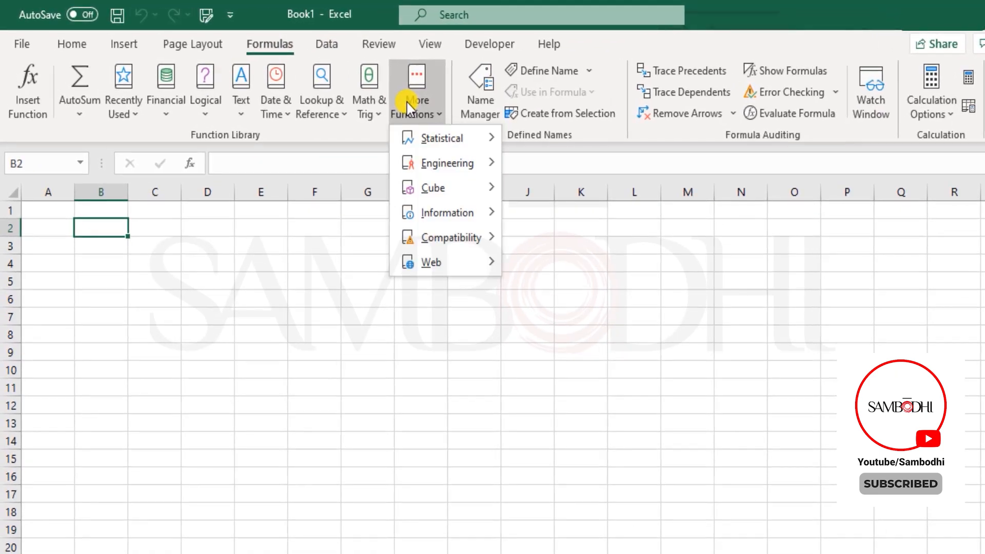
Step: Scroll through the Information functions list, reading tooltips for ISBLANK, ISERR, ISTEXT and others
click(446, 212)
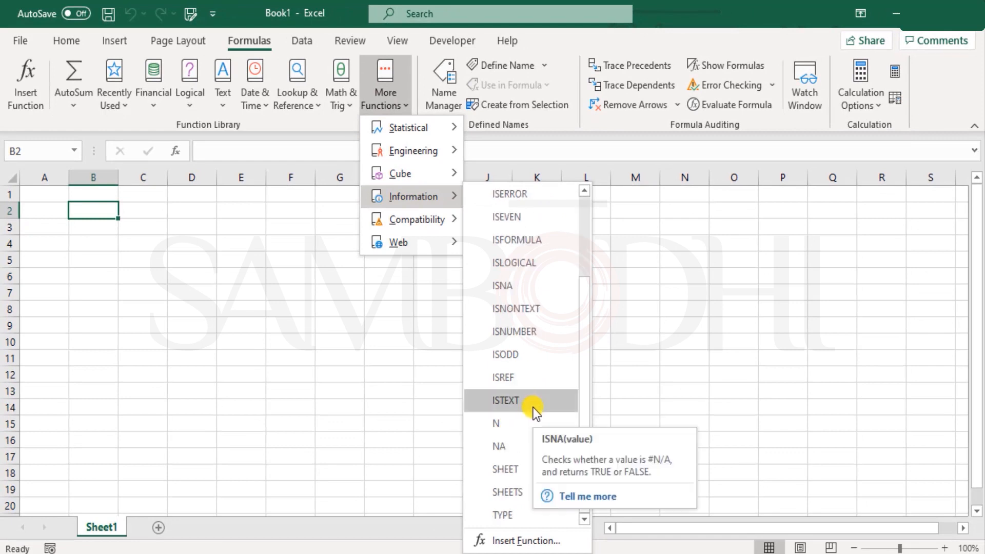
mouse_move(525, 386)
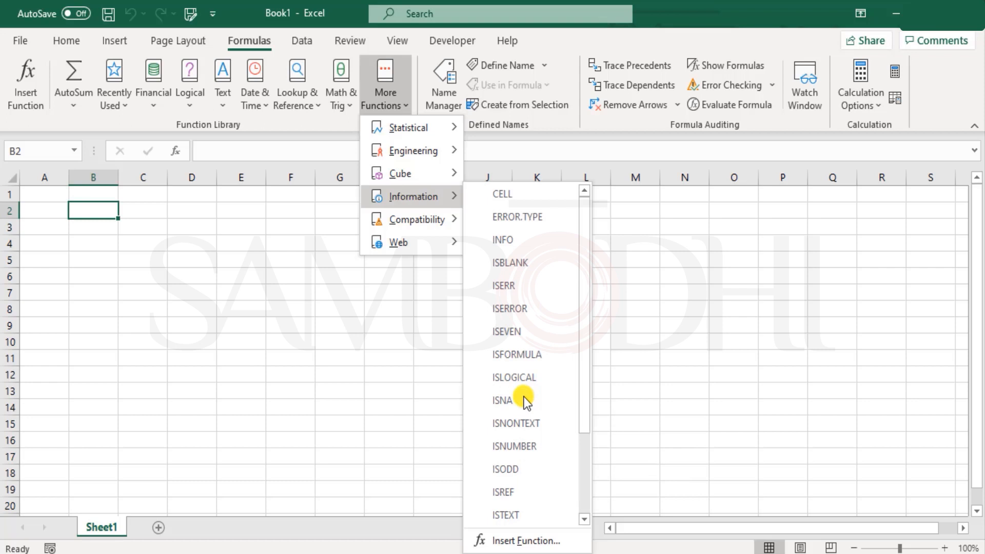
mouse_move(536, 321)
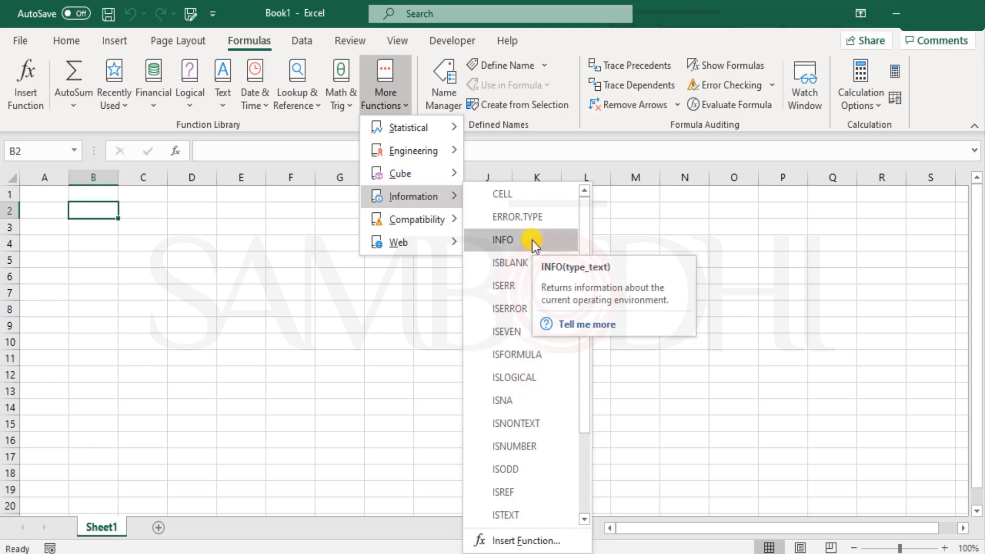
mouse_move(526, 289)
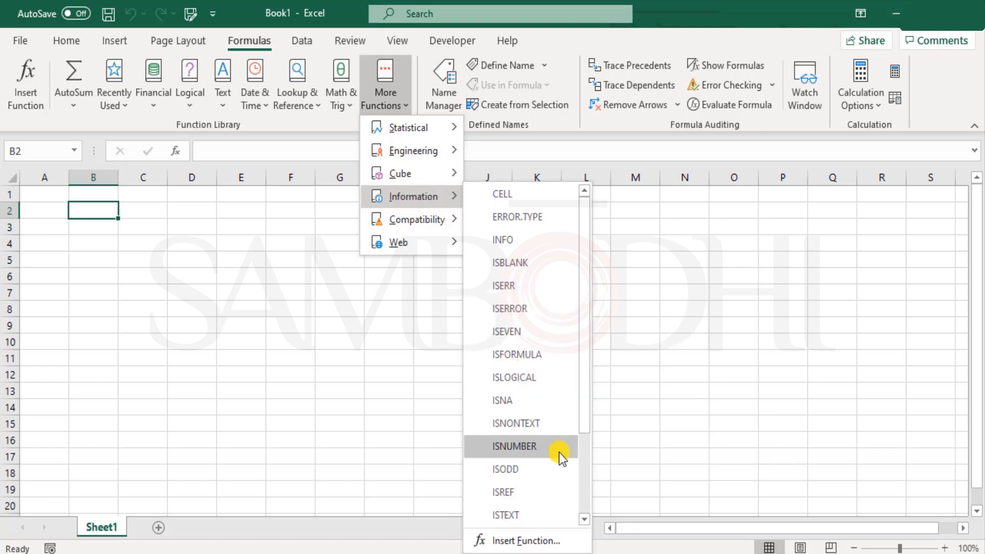
scroll(down, 3)
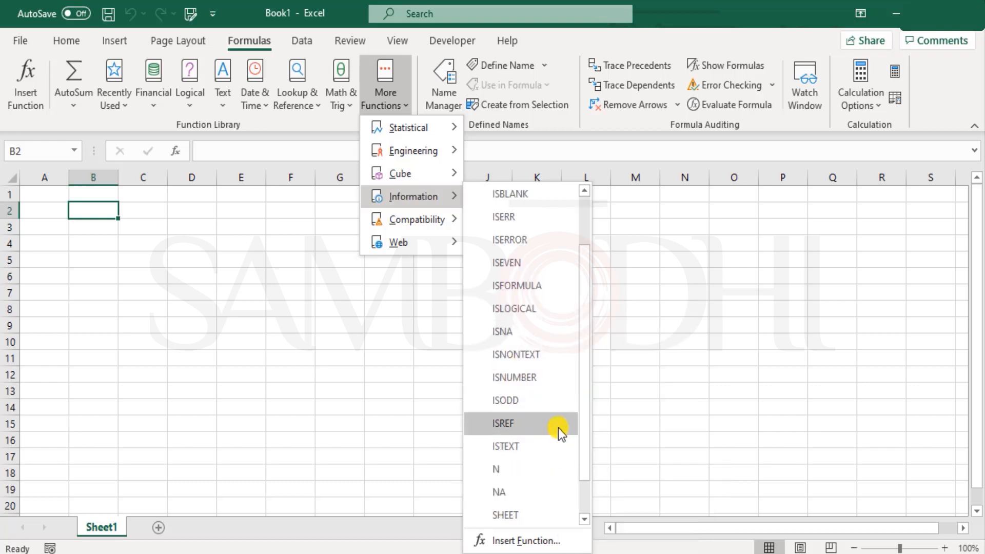
mouse_move(560, 431)
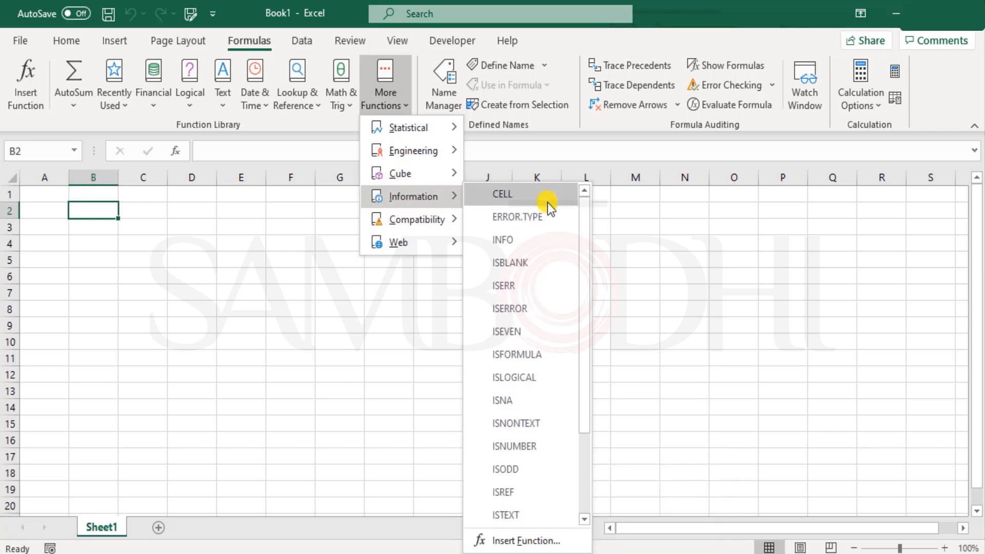
mouse_move(550, 247)
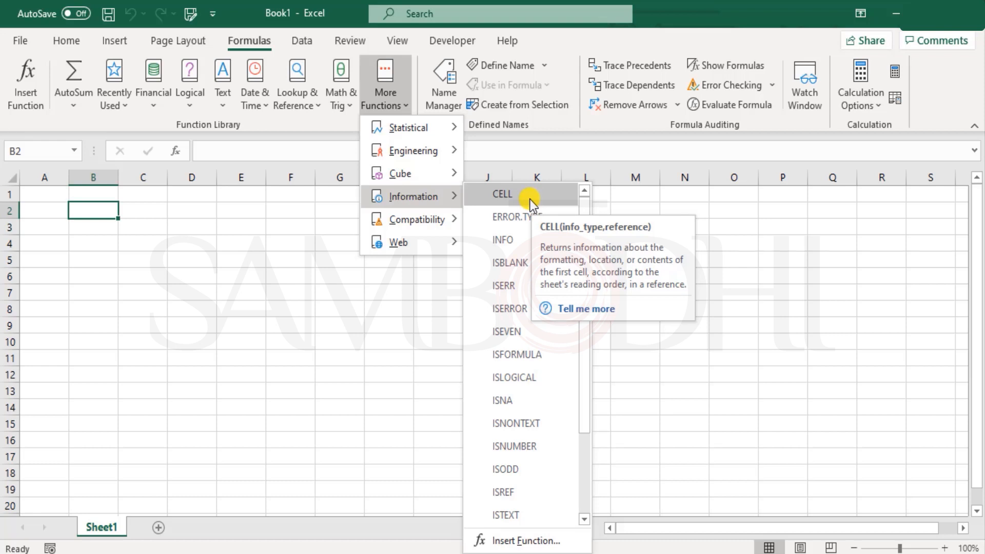
mouse_move(516, 359)
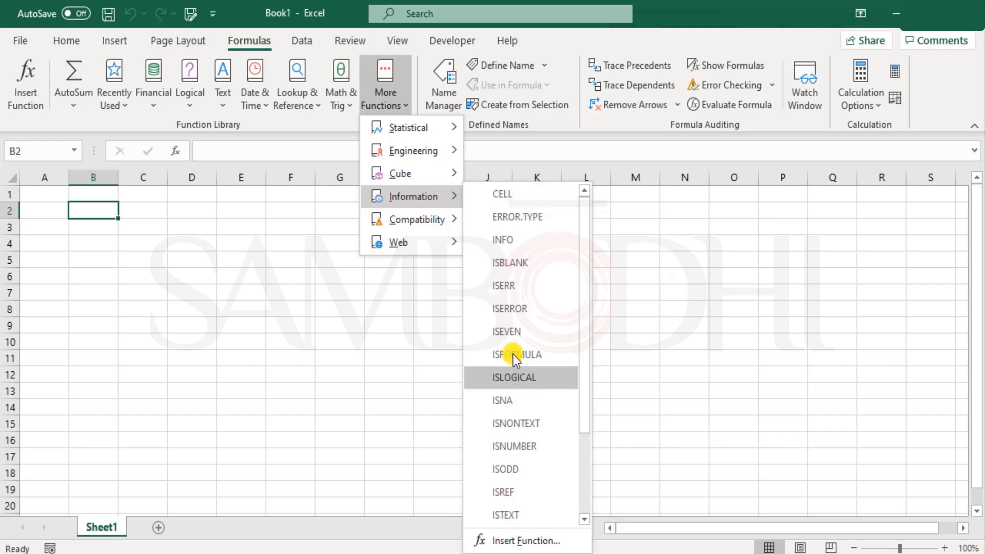
mouse_move(521, 303)
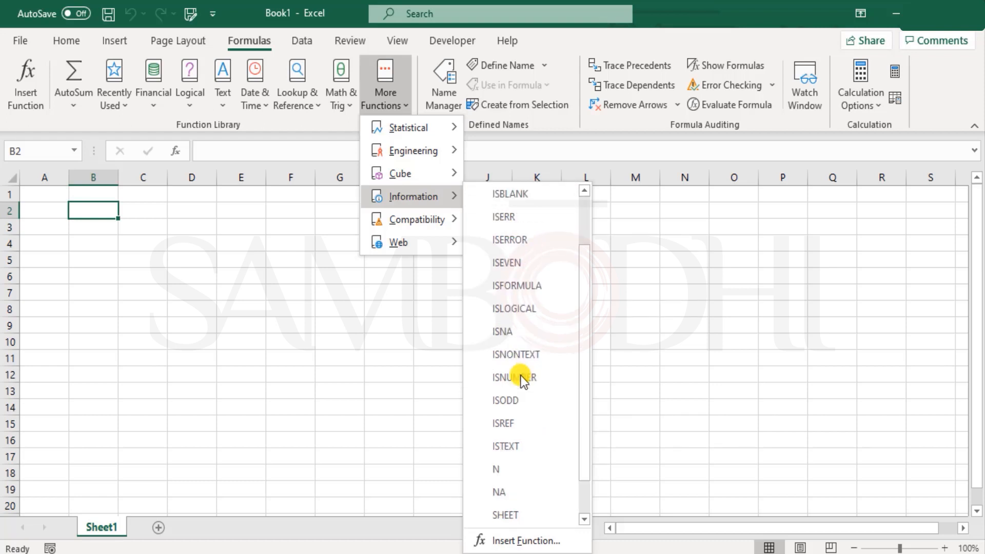
scroll(down, 3)
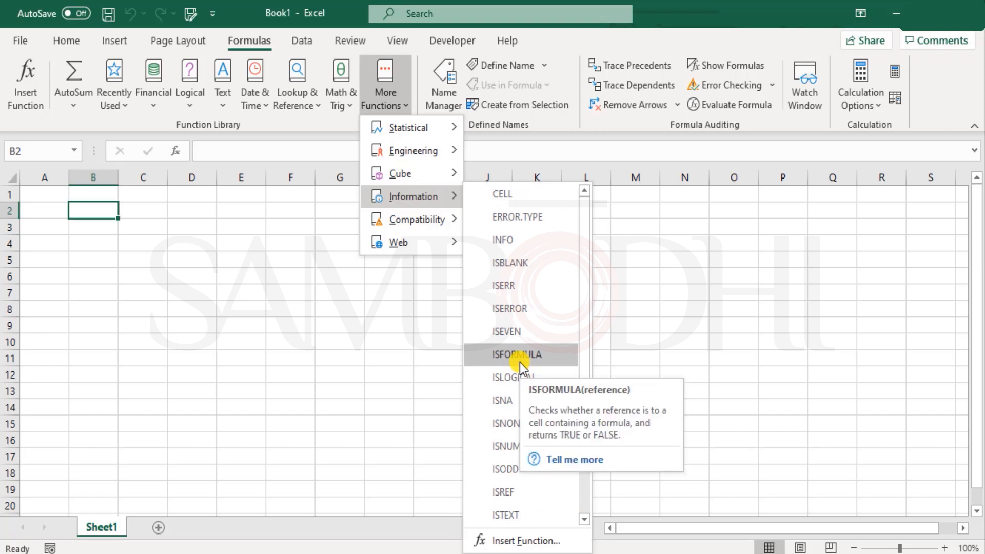
mouse_move(539, 237)
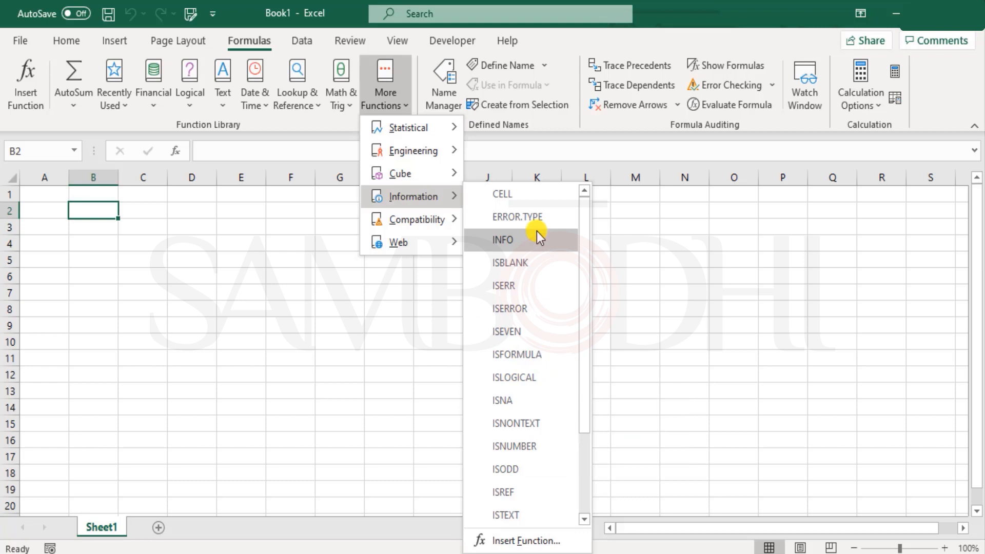
mouse_move(537, 219)
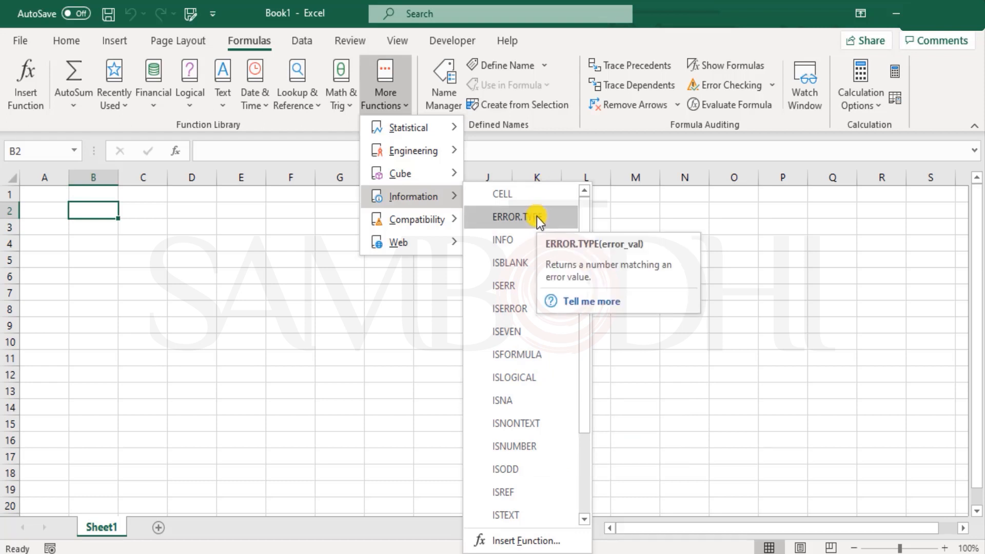
mouse_move(520, 246)
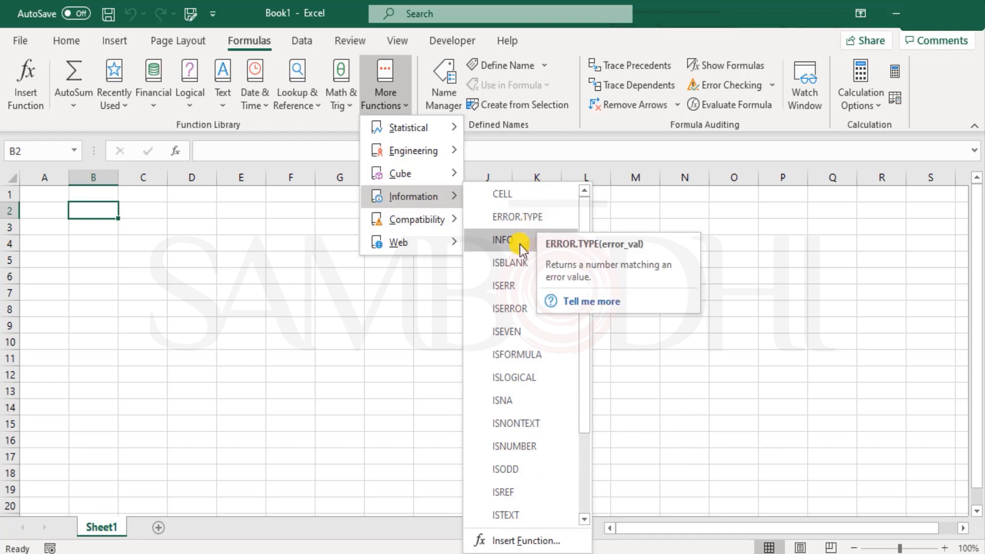
mouse_move(476, 277)
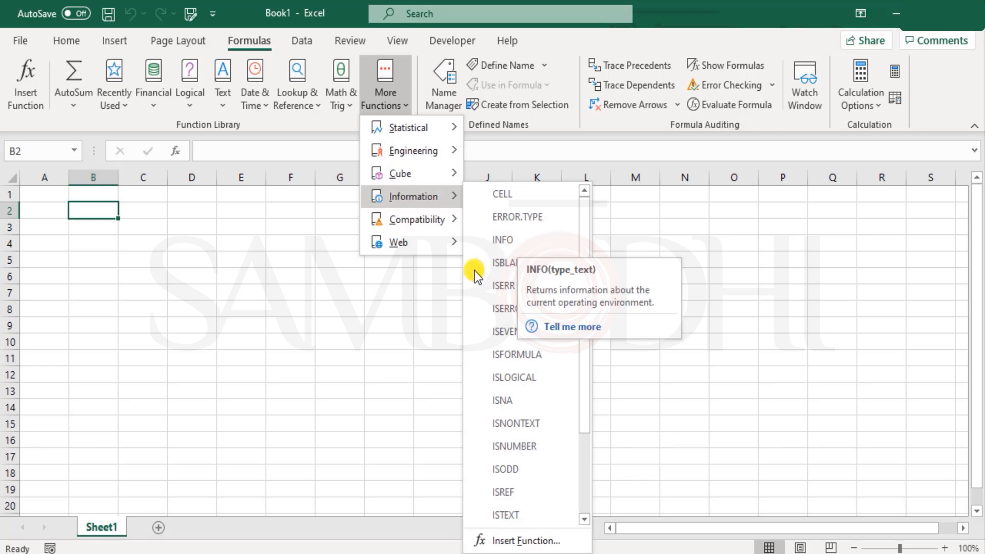
mouse_move(516, 270)
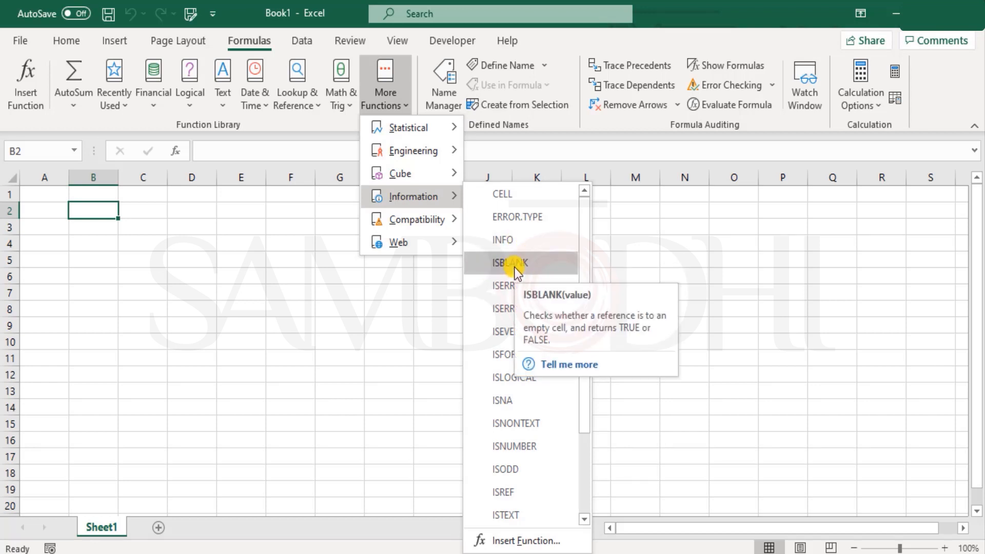
mouse_move(523, 286)
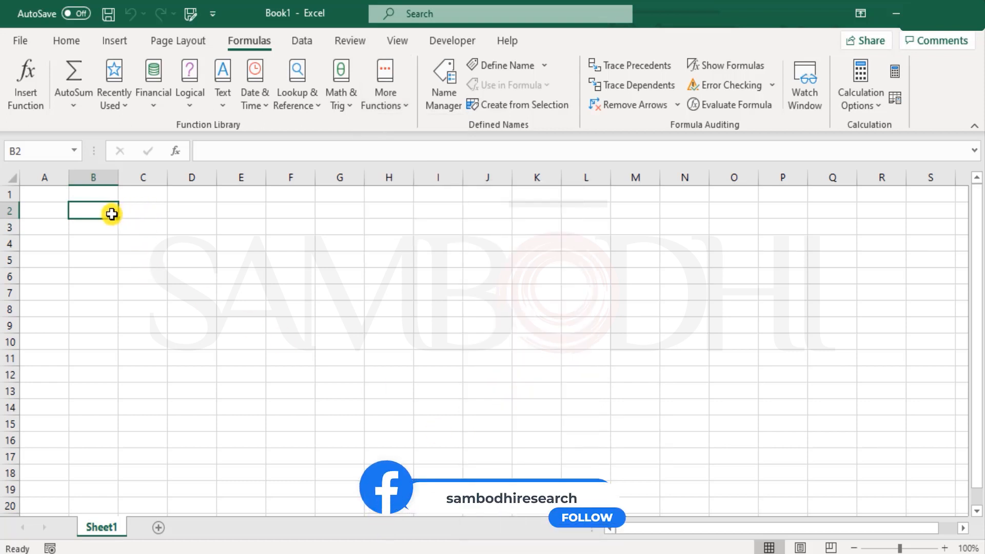
Step: Label B2 'ISBLANK()' and enter 1, 2, 3, 5, 6, 7, 8, 10 in D3:D12, leaving D6 and D11 empty
text(ISBLANK()
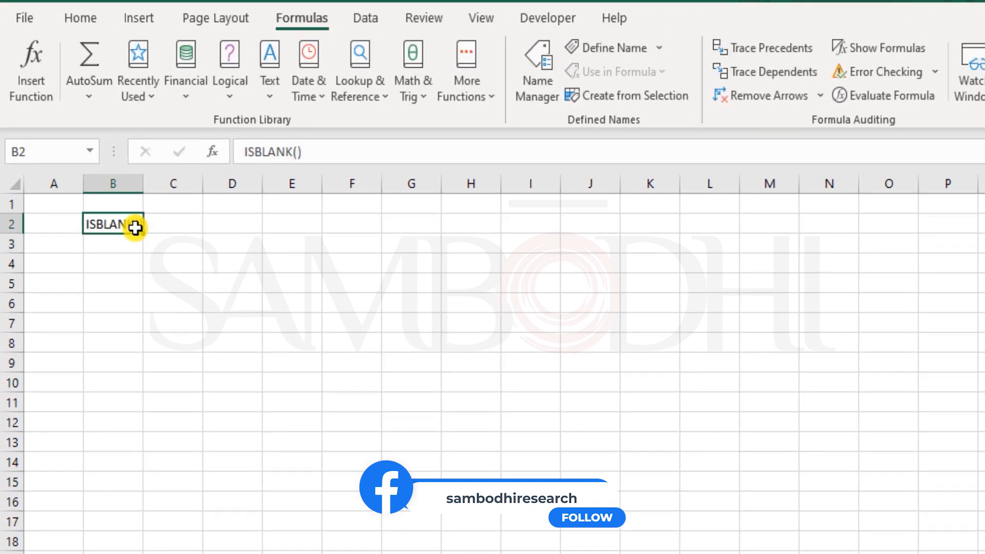
click(231, 224)
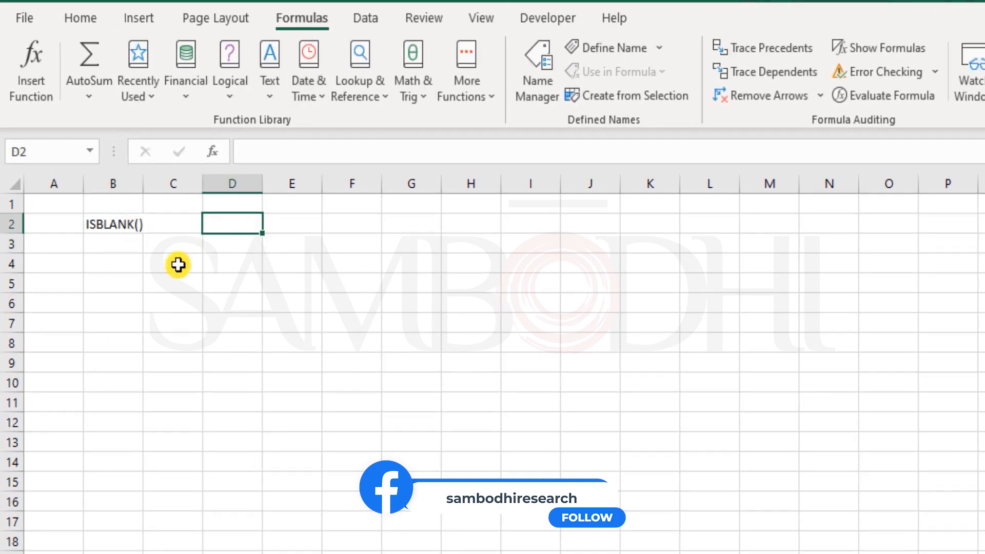
mouse_move(101, 246)
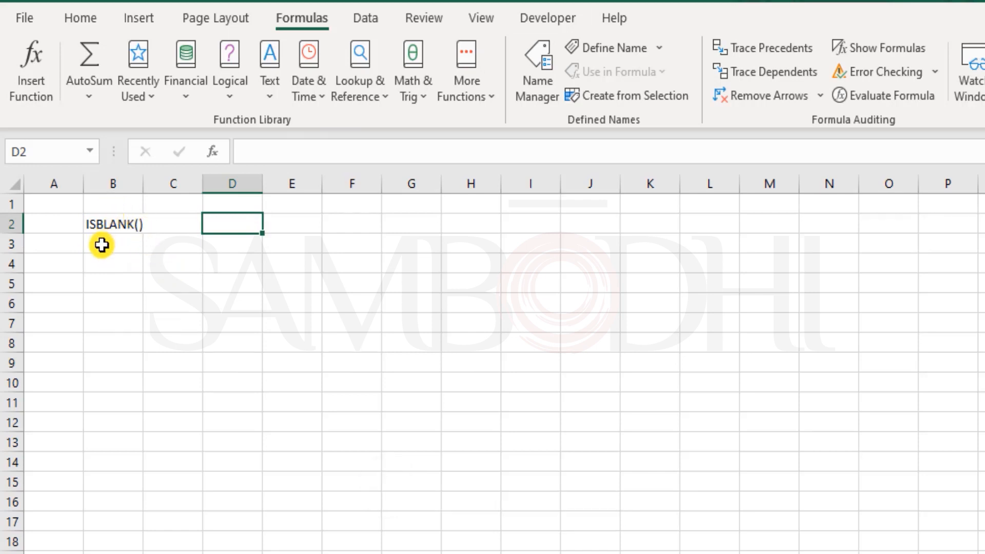
mouse_move(100, 237)
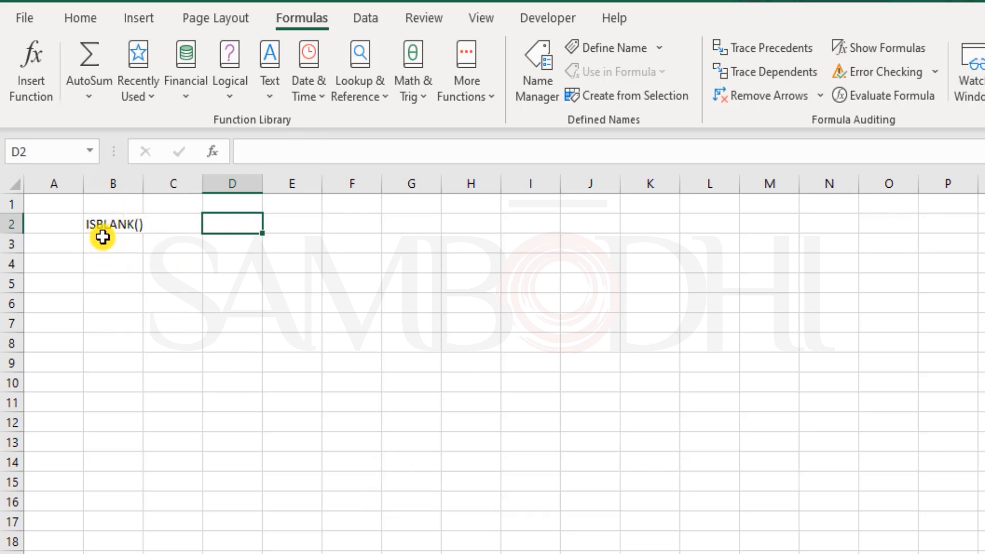
mouse_move(283, 250)
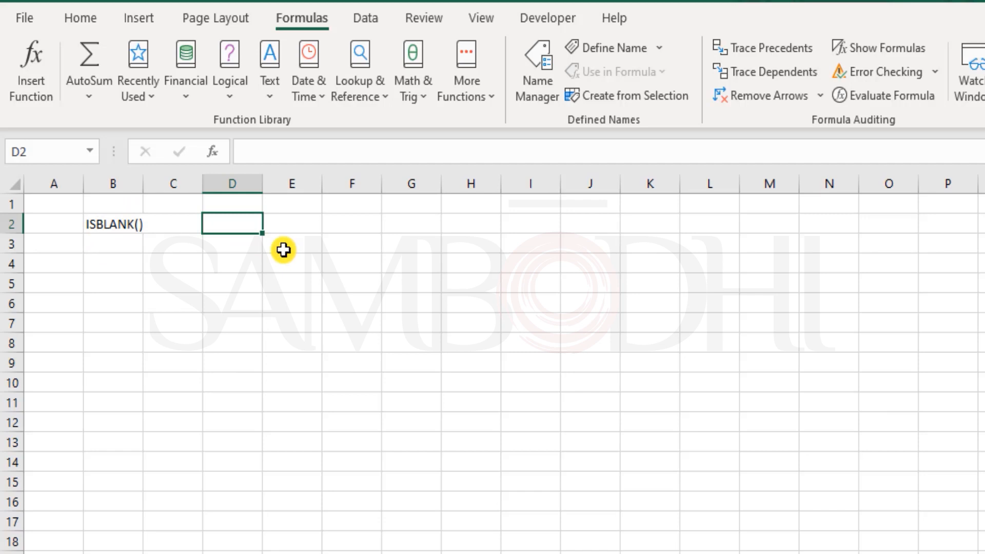
click(232, 251)
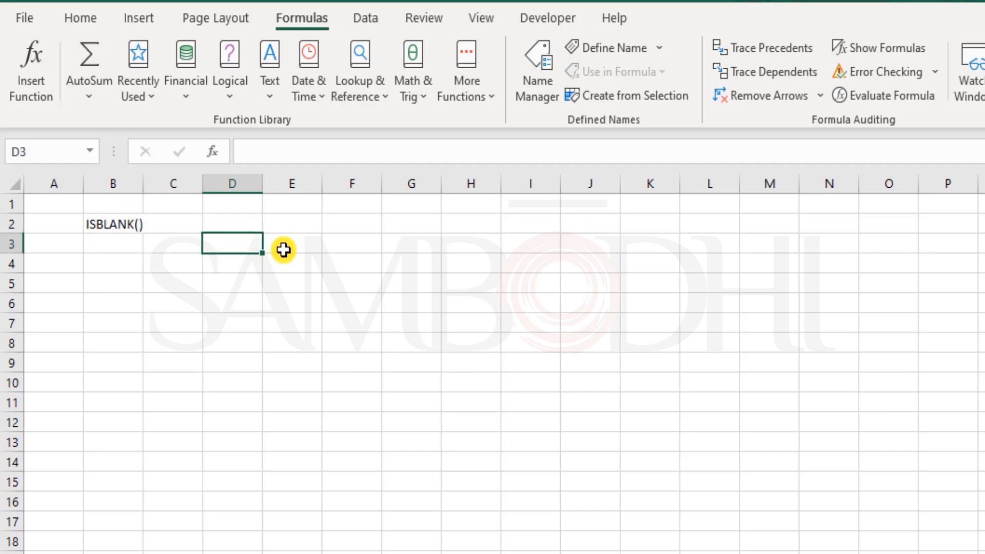
text(3)
click(232, 423)
text(10)
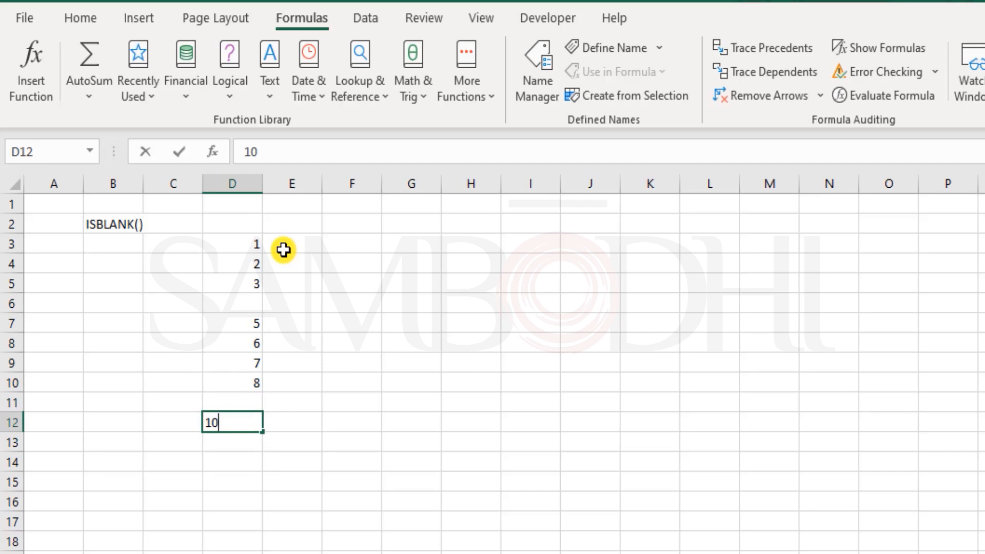
click(234, 308)
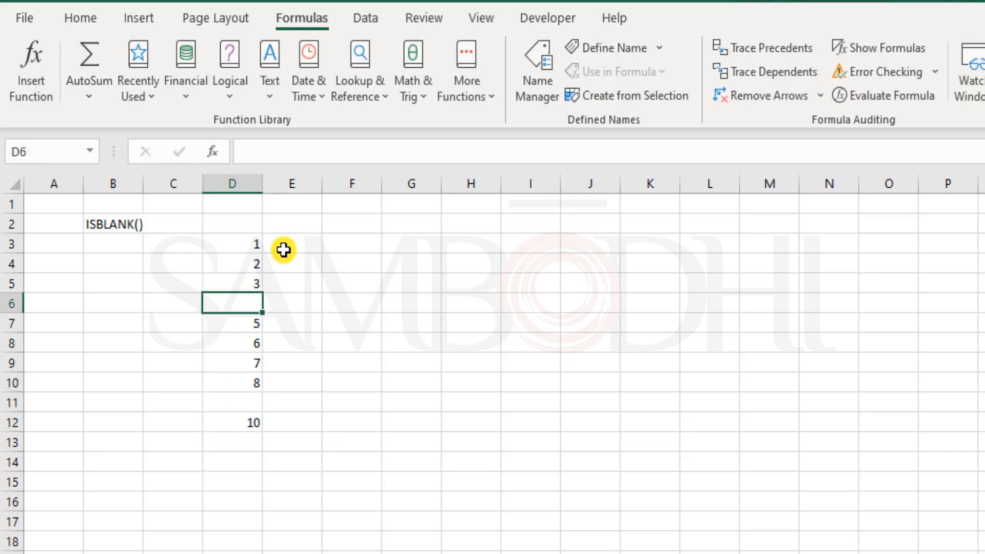
click(350, 249)
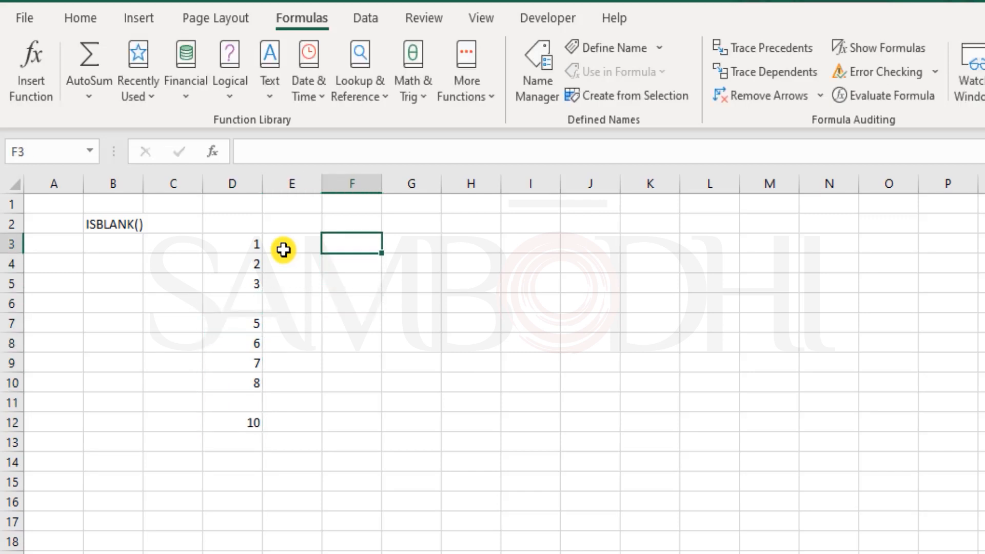
Step: Enter =ISBLANK(D3) in E3 and fill it down to E12
text(=ISBLANK()
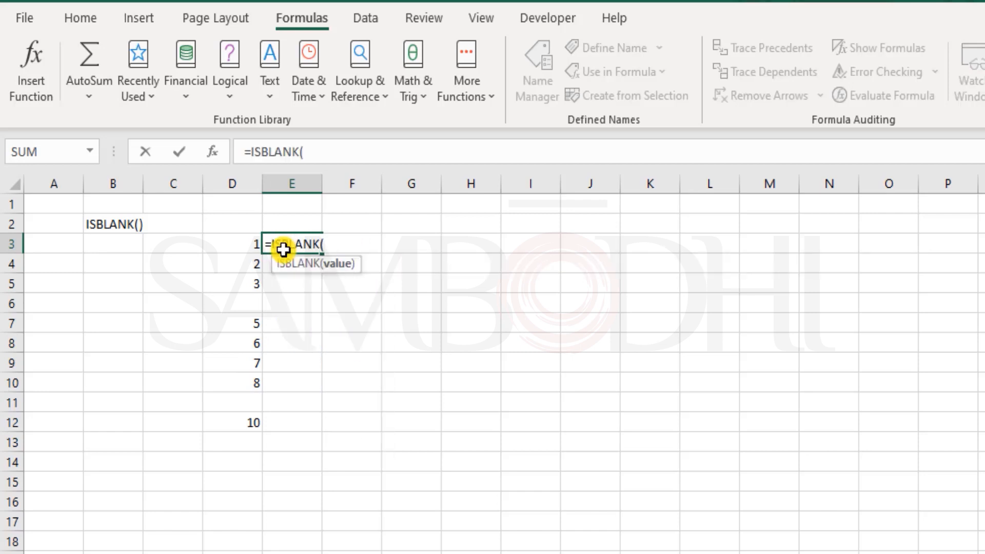
click(231, 245)
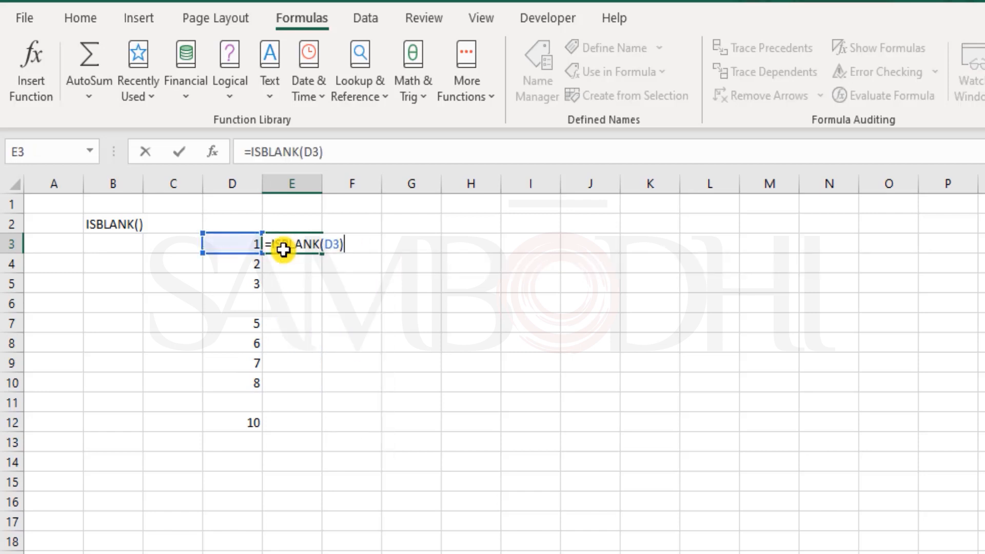
key(Enter)
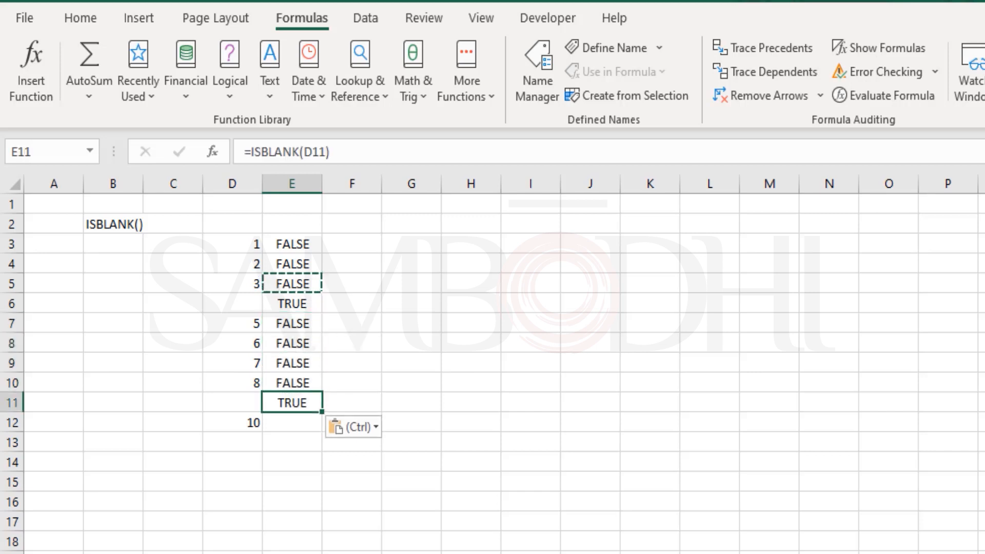
Step: Inspect the TRUE ISBLANK formula in E11 without changing it
click(237, 422)
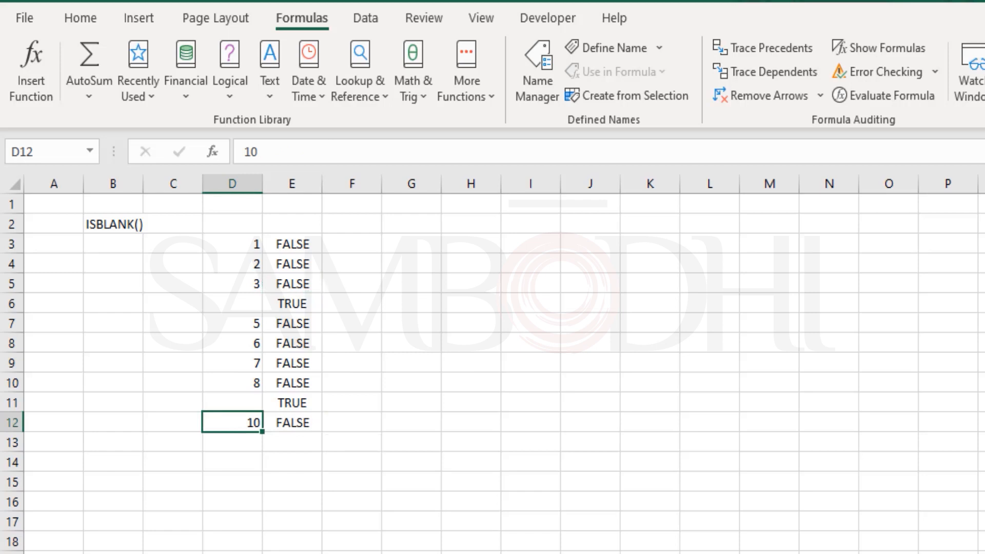
click(295, 402)
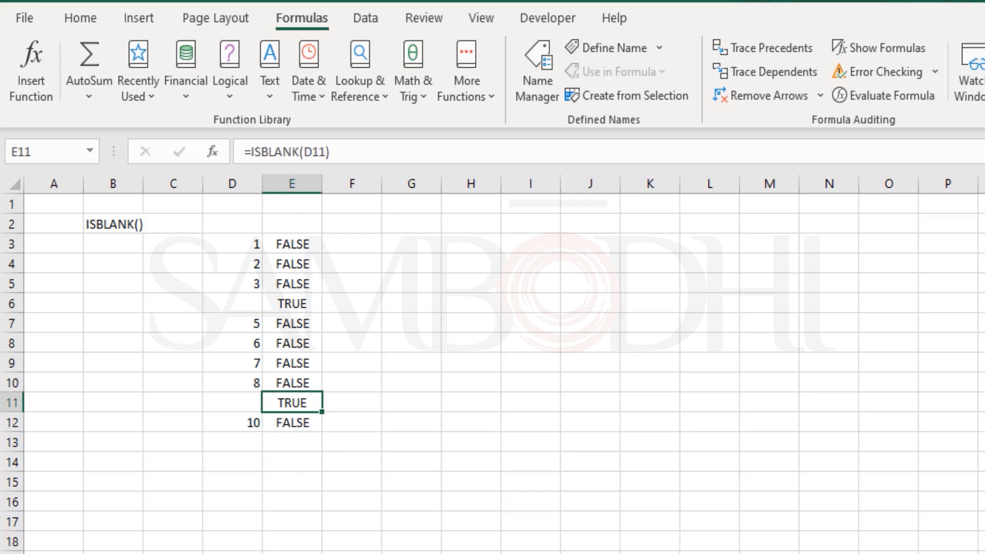
double_click(295, 403)
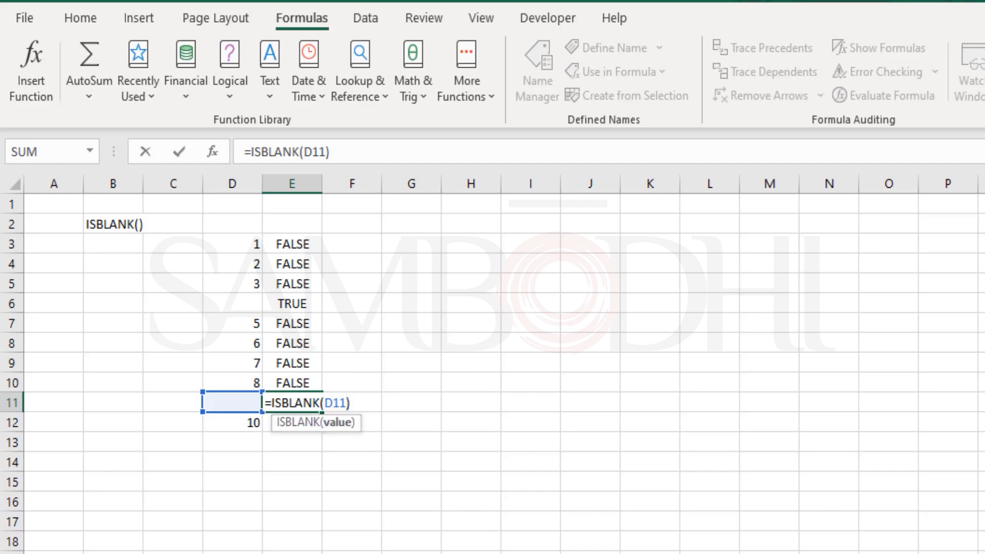
key(Enter)
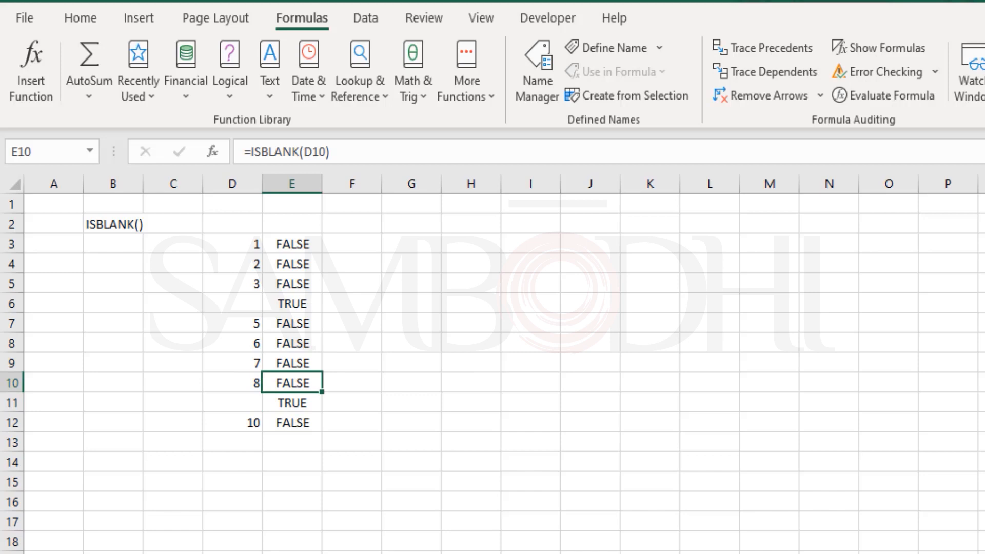
click(410, 223)
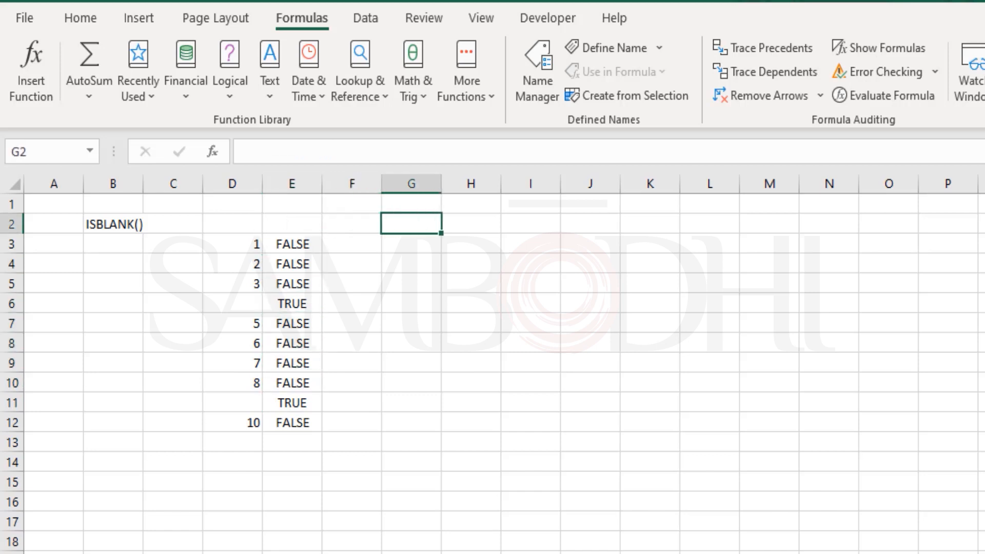
Step: Type =iserr in G2 to reveal the ISERR and ISERROR suggestions
text(=i)
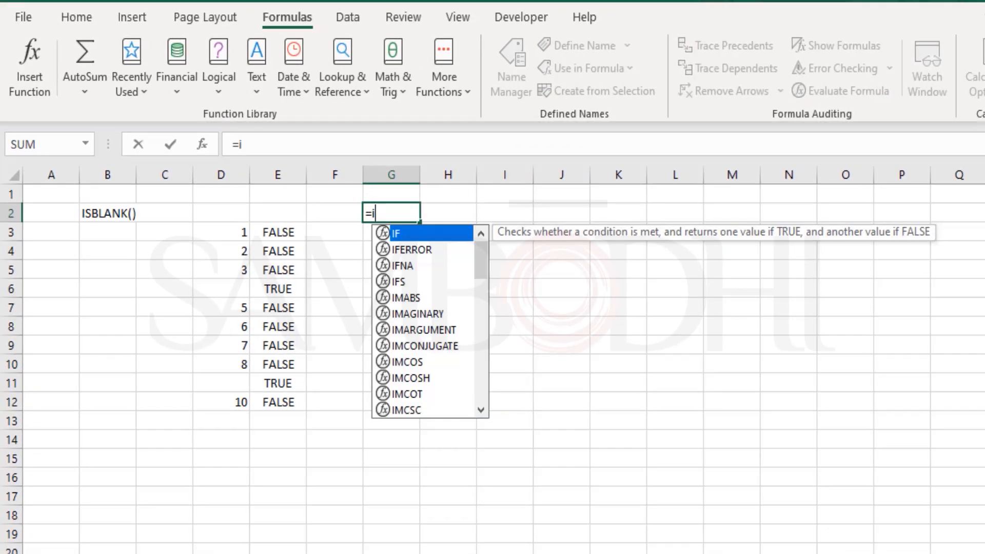
text(serr)
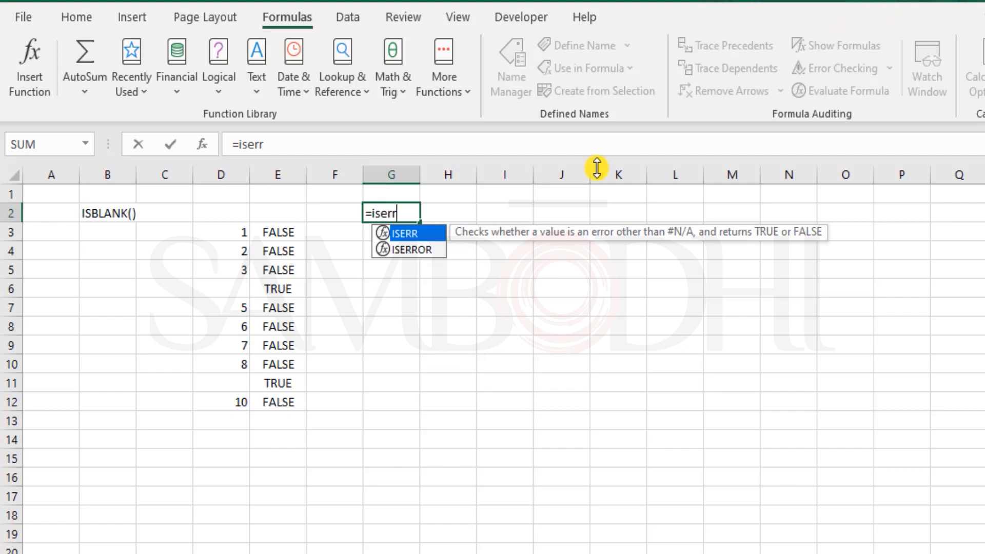
mouse_move(669, 243)
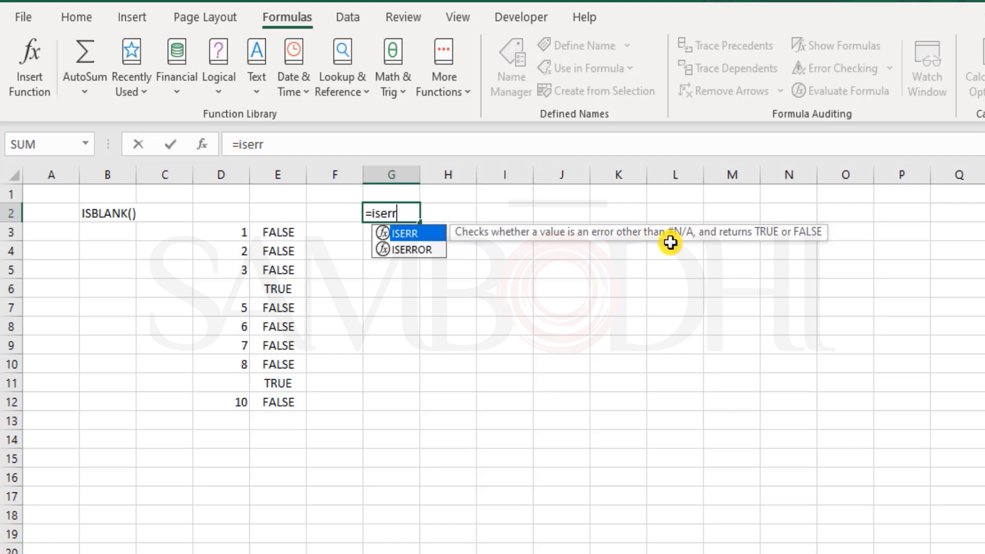
mouse_move(722, 240)
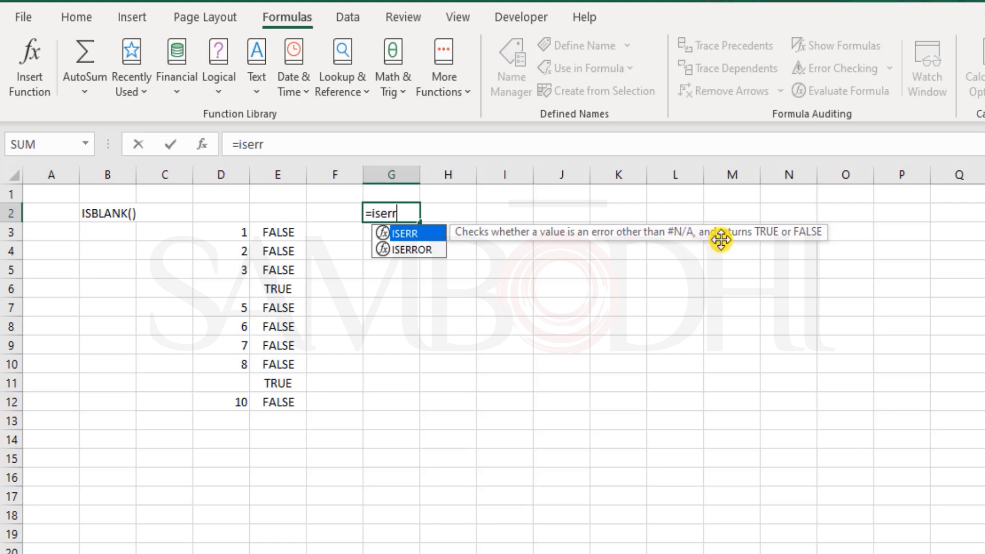
mouse_move(823, 235)
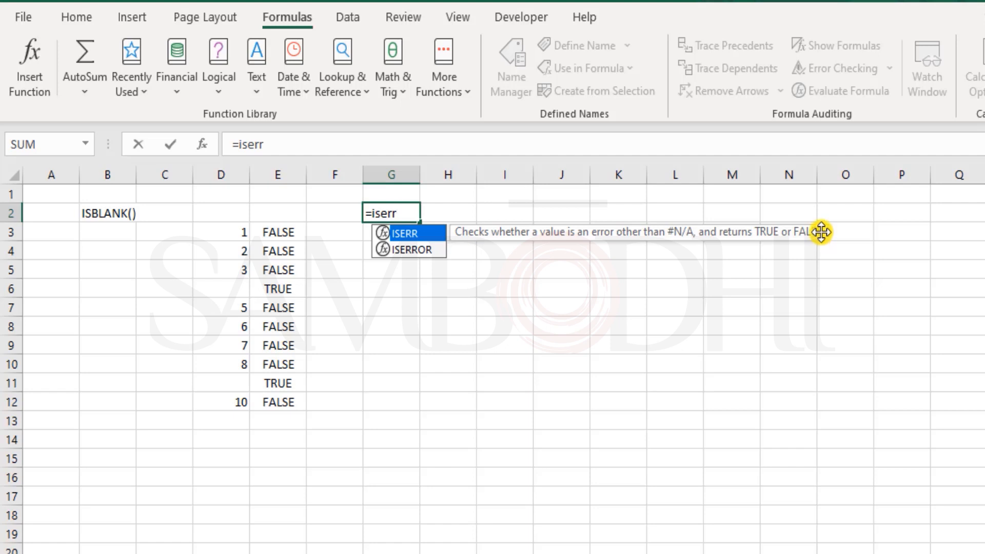
mouse_move(783, 246)
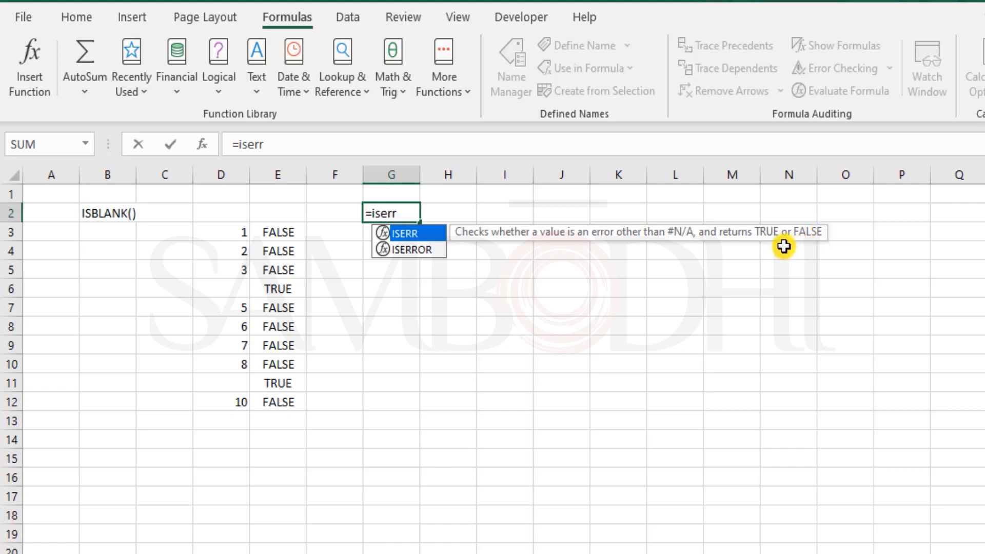
mouse_move(690, 236)
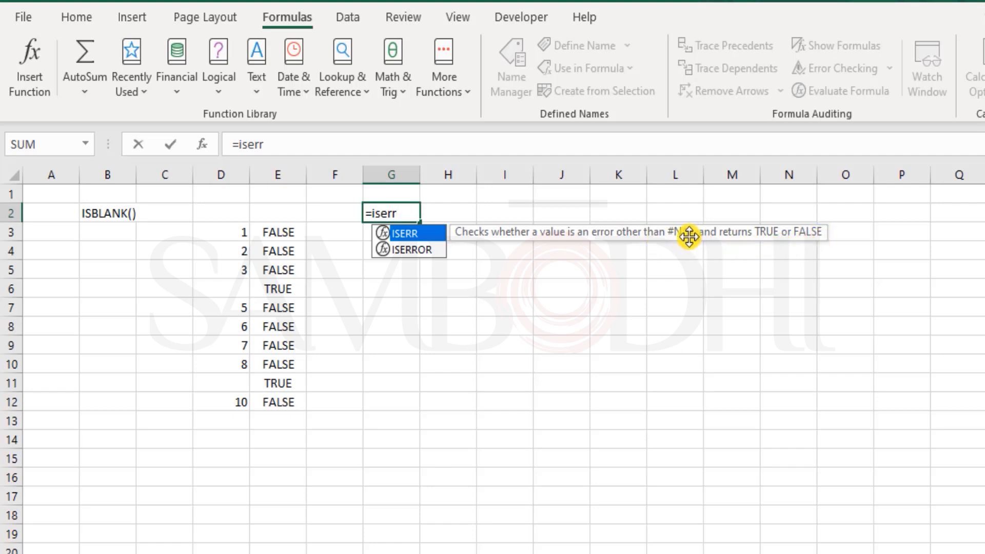
mouse_move(748, 232)
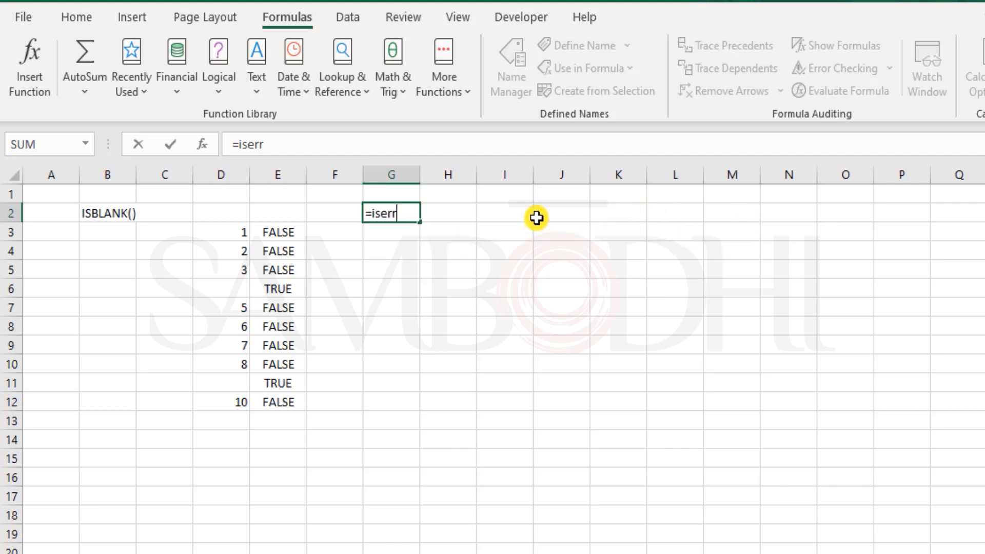
Step: Enter #DIV/0!, #N/A, #VALUE! and #REF! in J2:J5 and select the four values
click(560, 214)
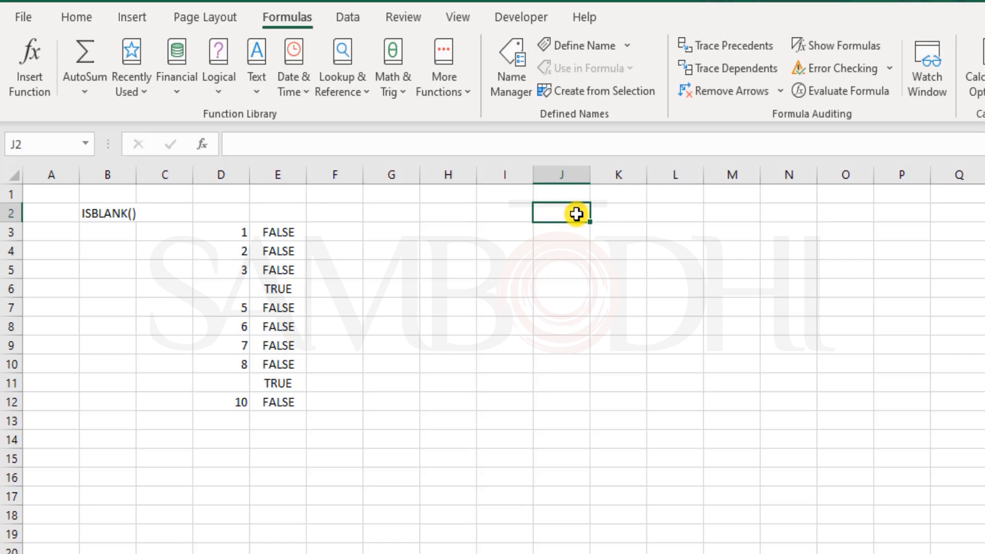
text(#DIV)
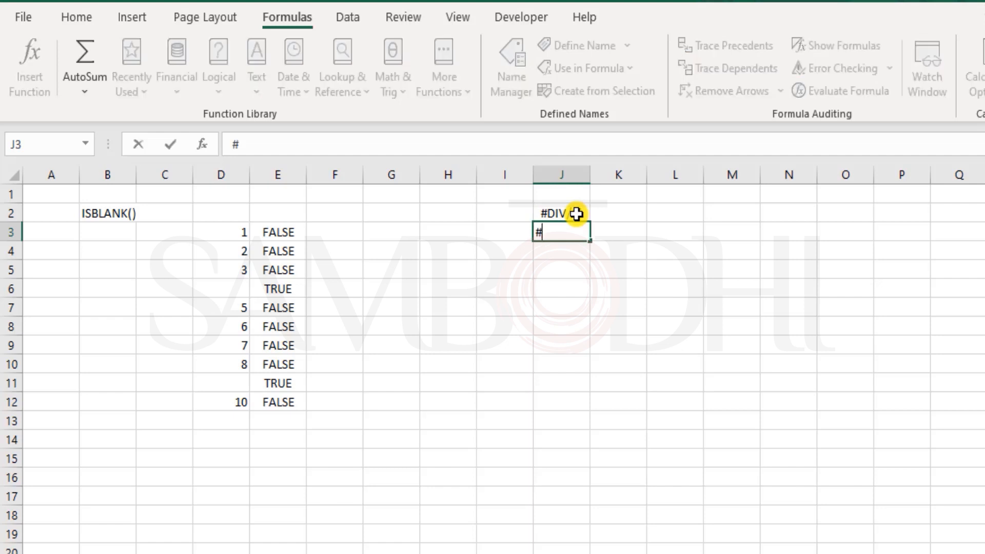
text(N/A)
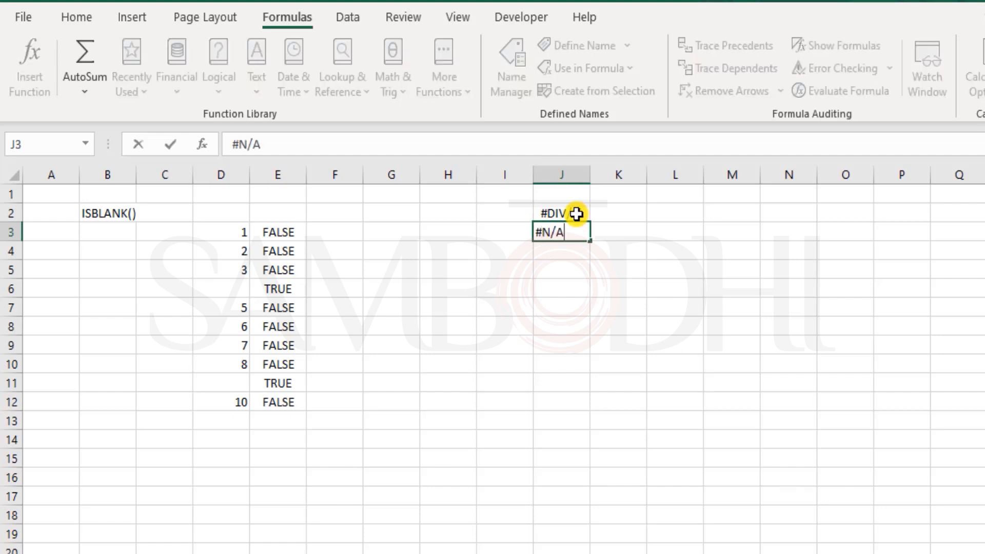
key(Enter)
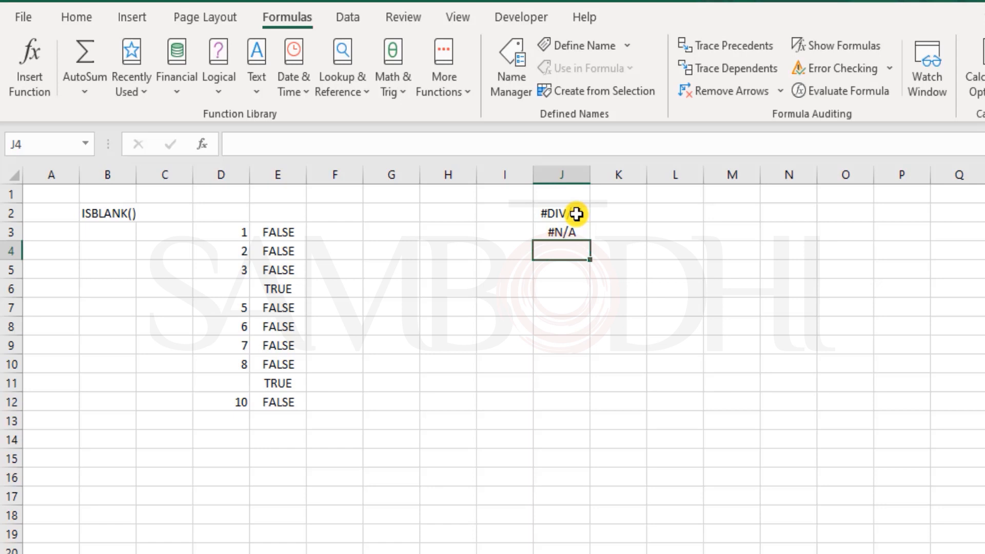
text(#)
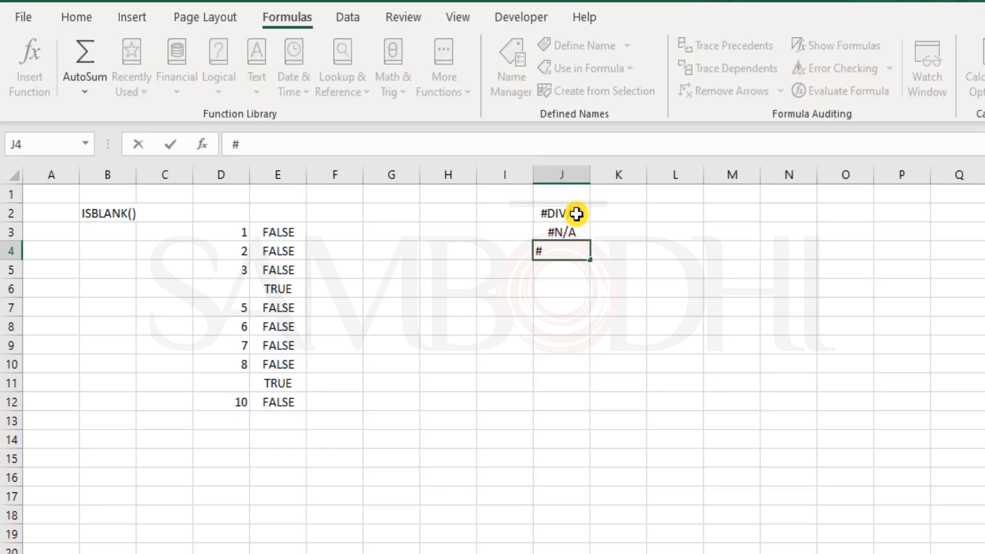
key(Enter)
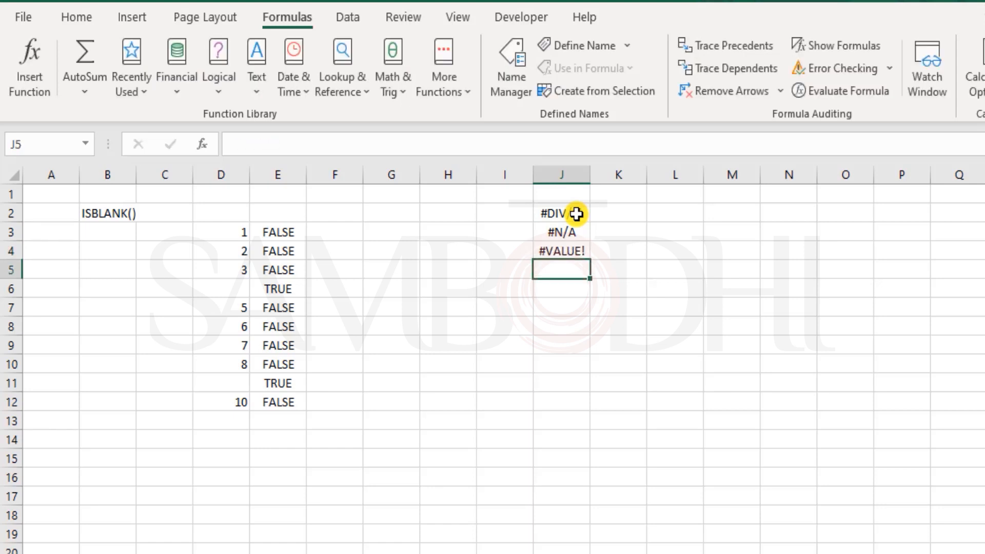
text(#REF!)
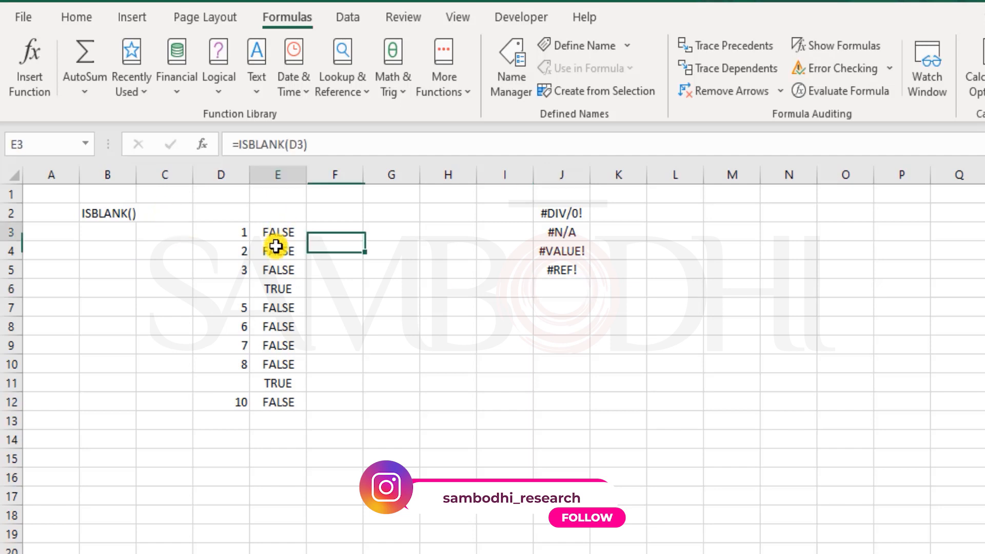
drag(277, 232, 277, 402)
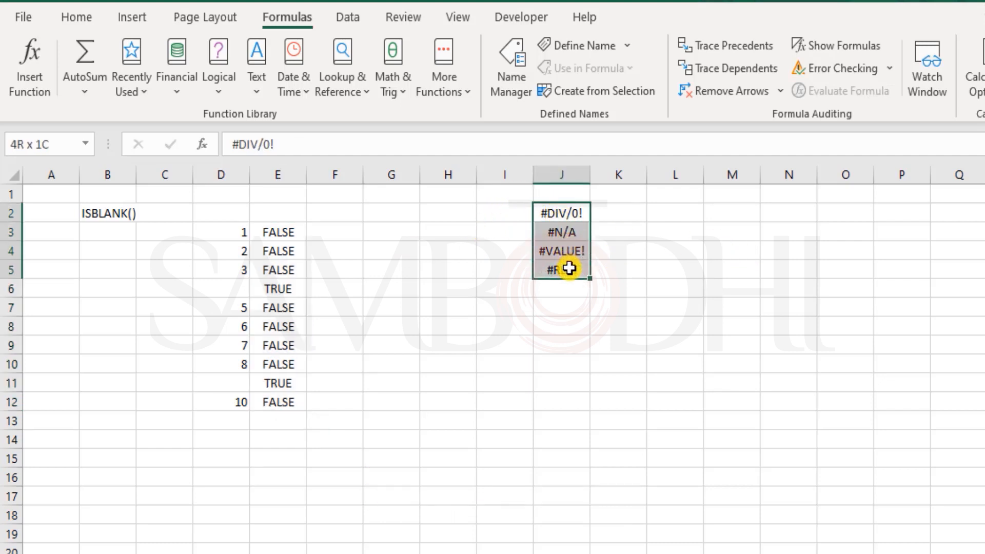
click(675, 212)
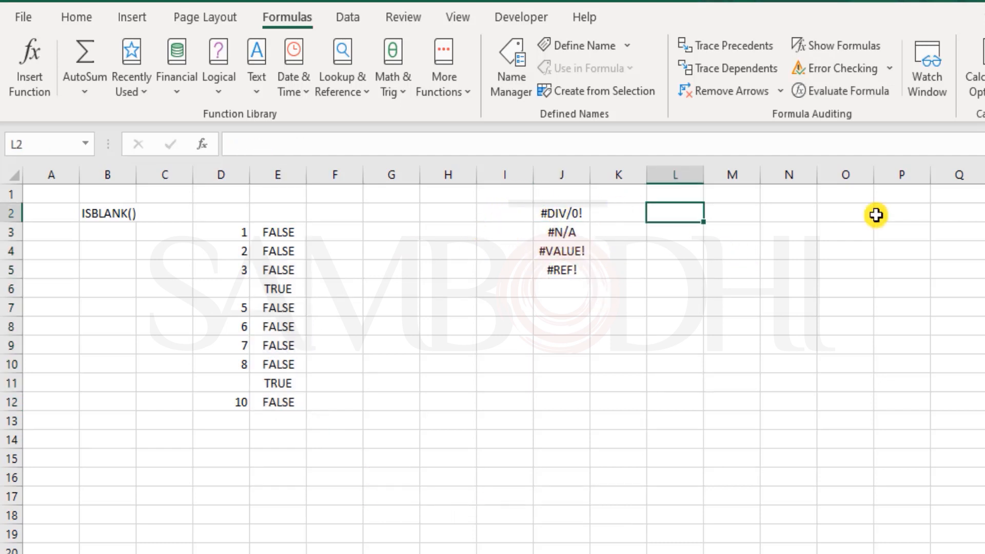
mouse_move(571, 214)
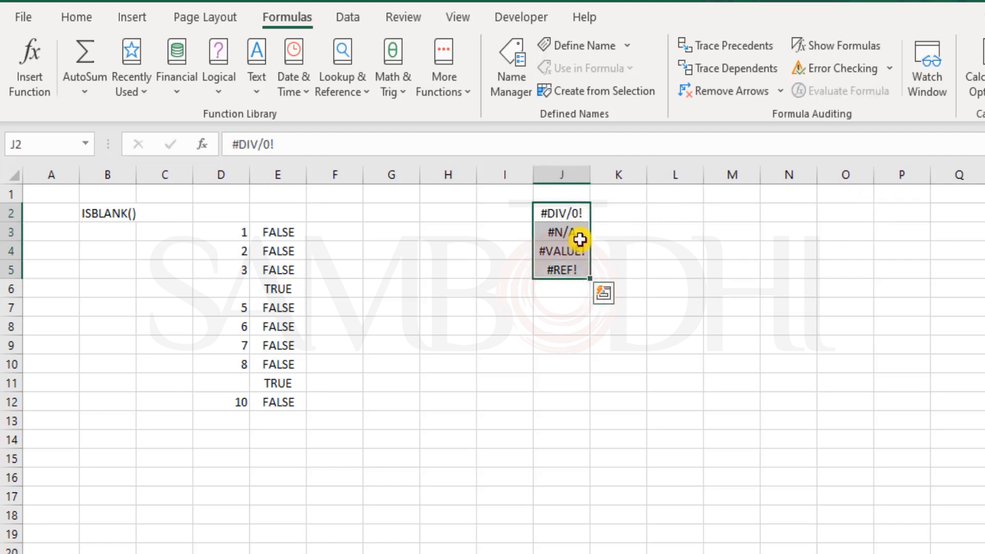
Step: Enter a formula in L2 that returns a #DIV/0! error
click(673, 213)
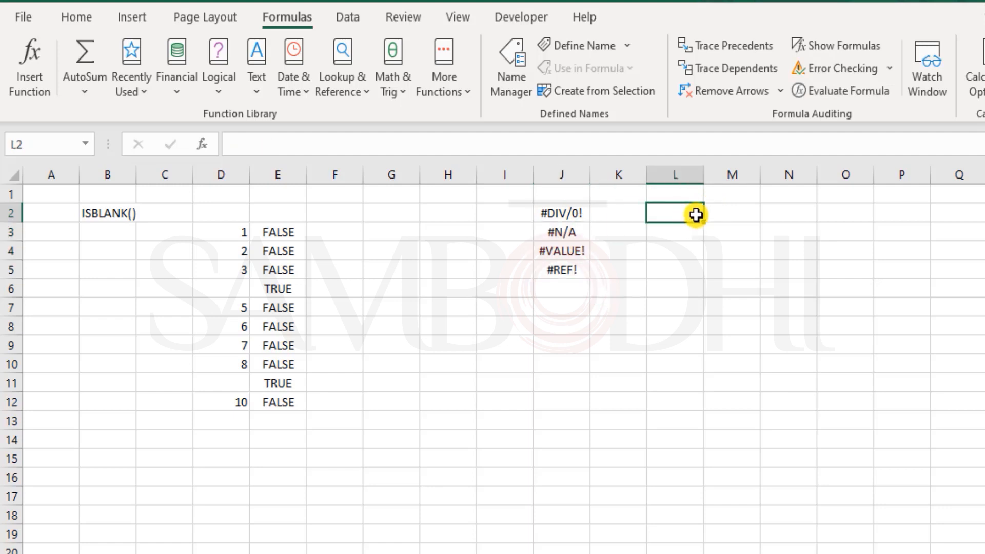
mouse_move(787, 193)
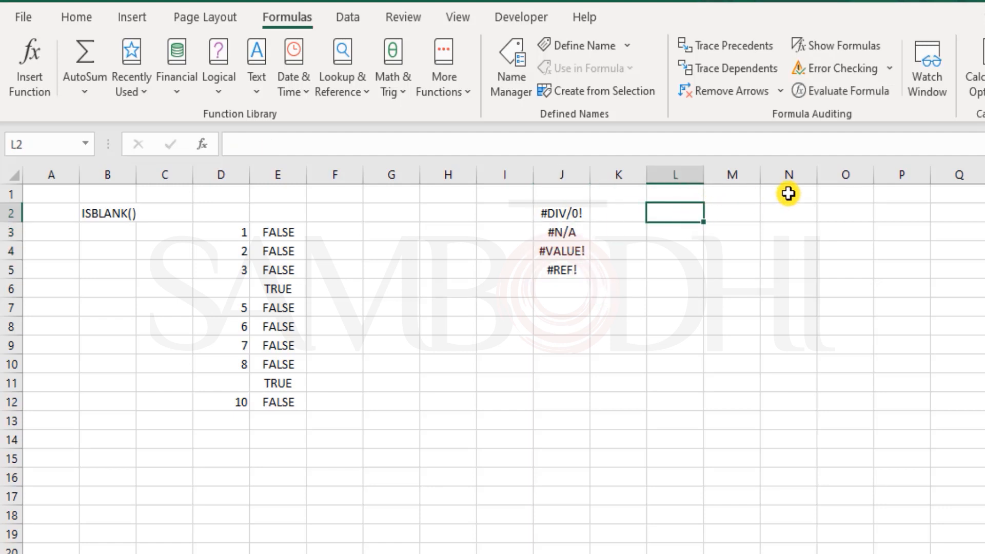
text(=)
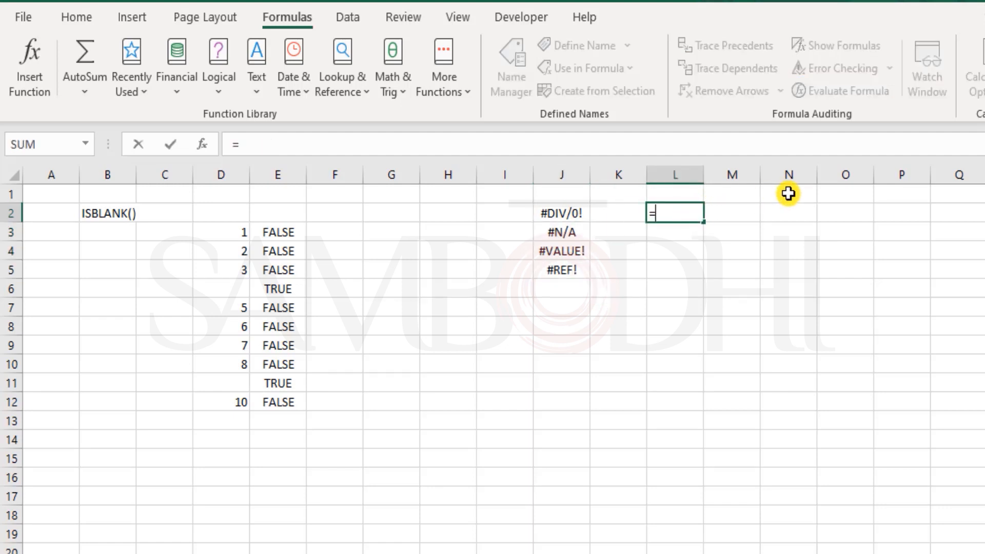
key(Enter)
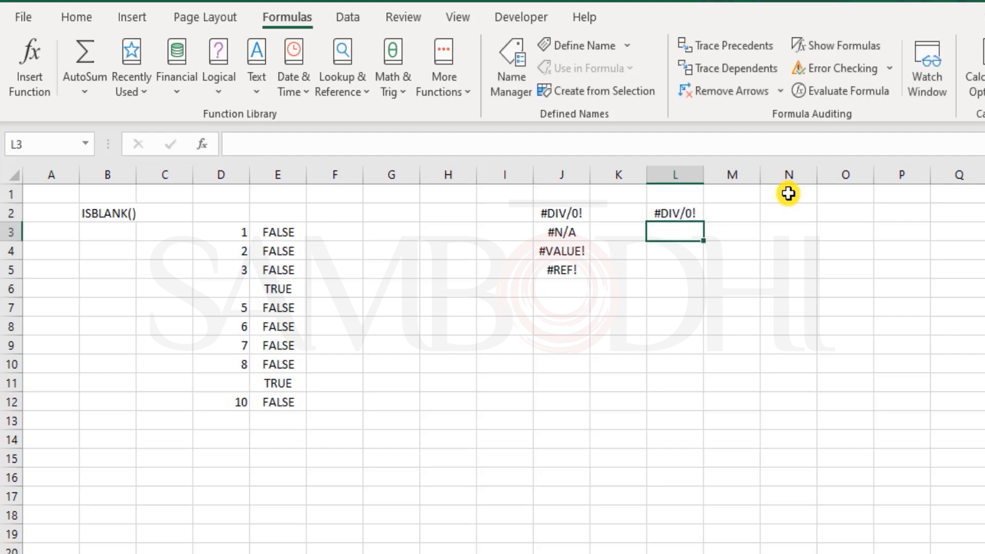
click(561, 231)
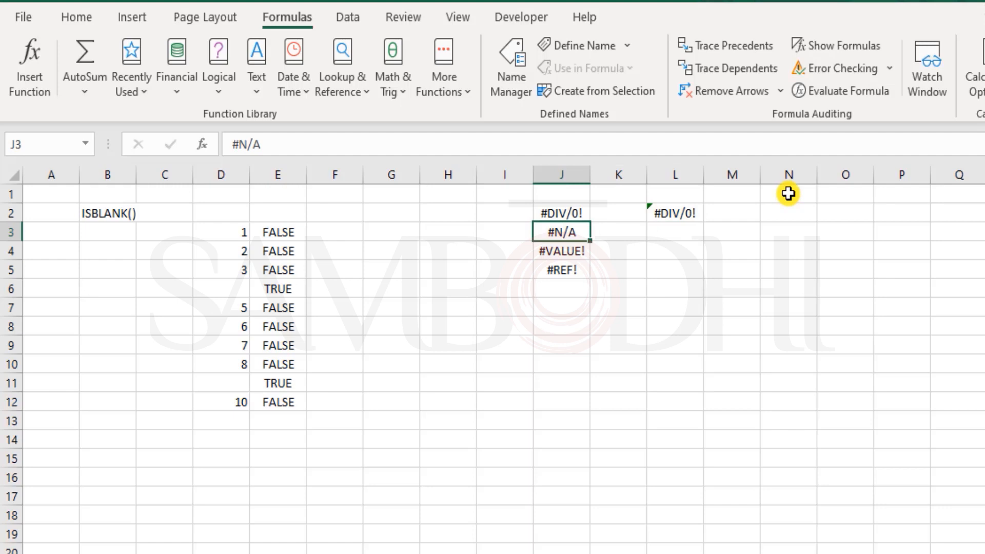
click(618, 232)
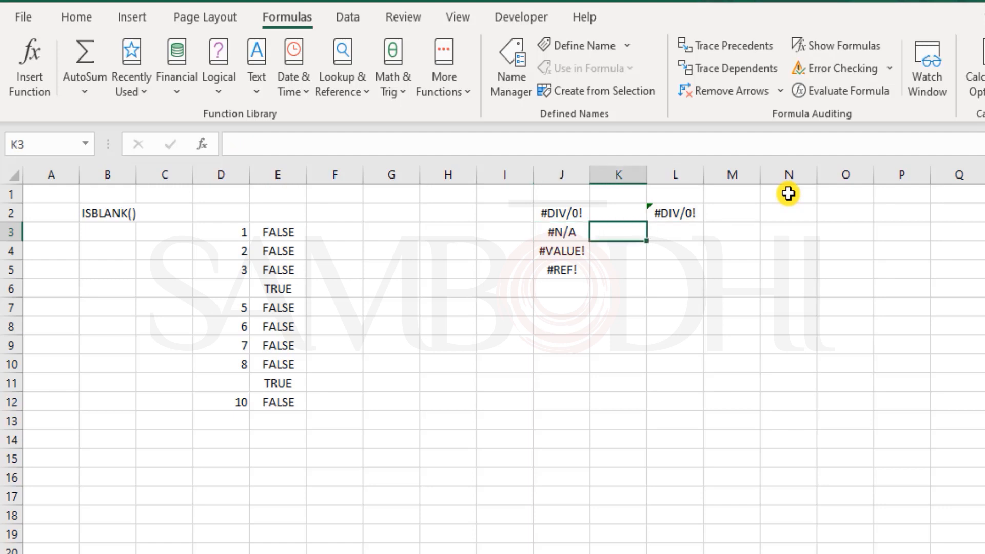
Step: Make L4 return #VALUE! with =100*M4 on text ABC, and set L5 to =B2
click(675, 251)
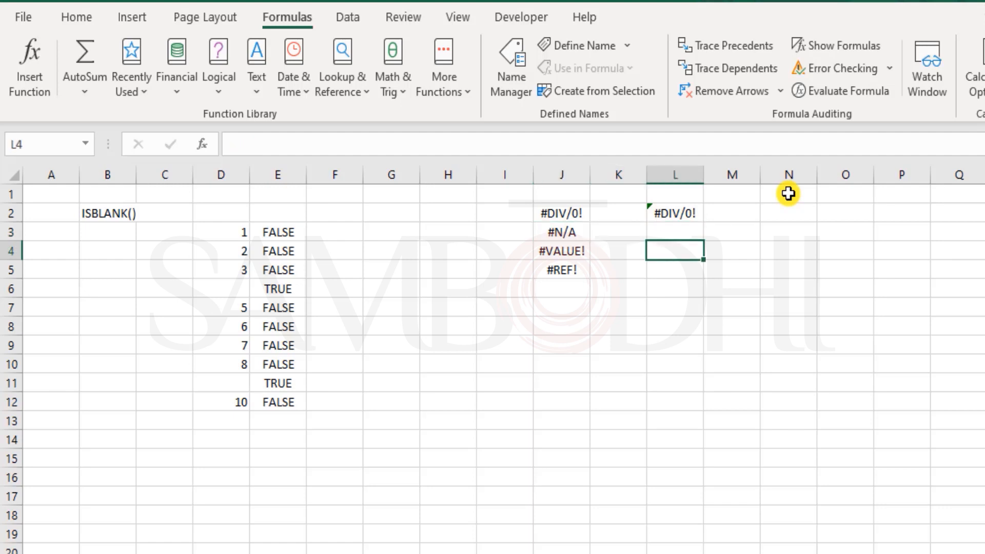
text(=100)
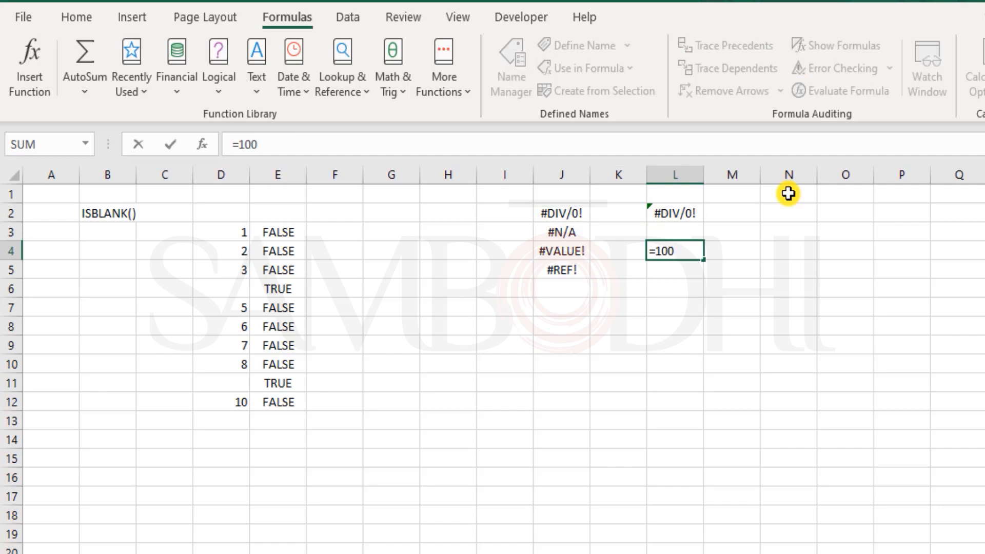
text(*)
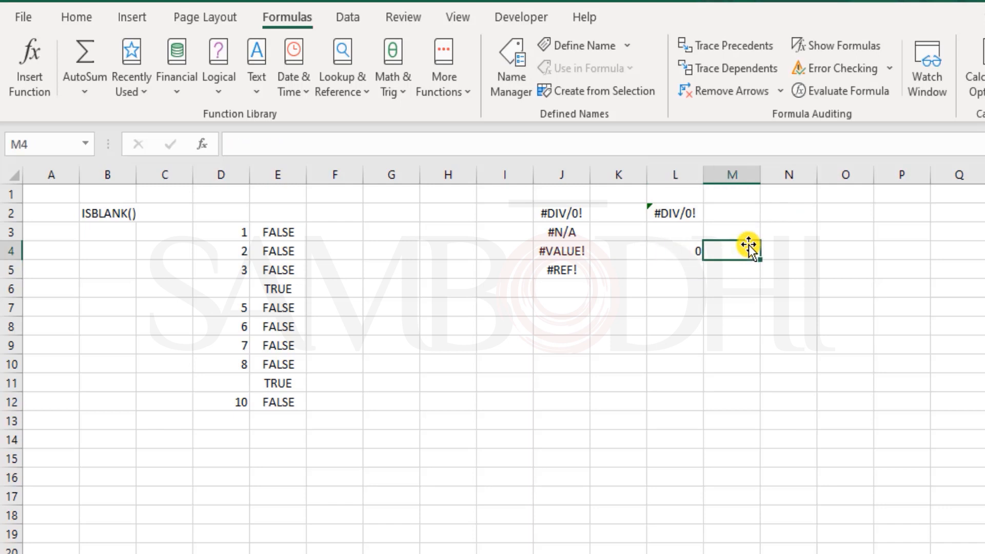
text(ABC)
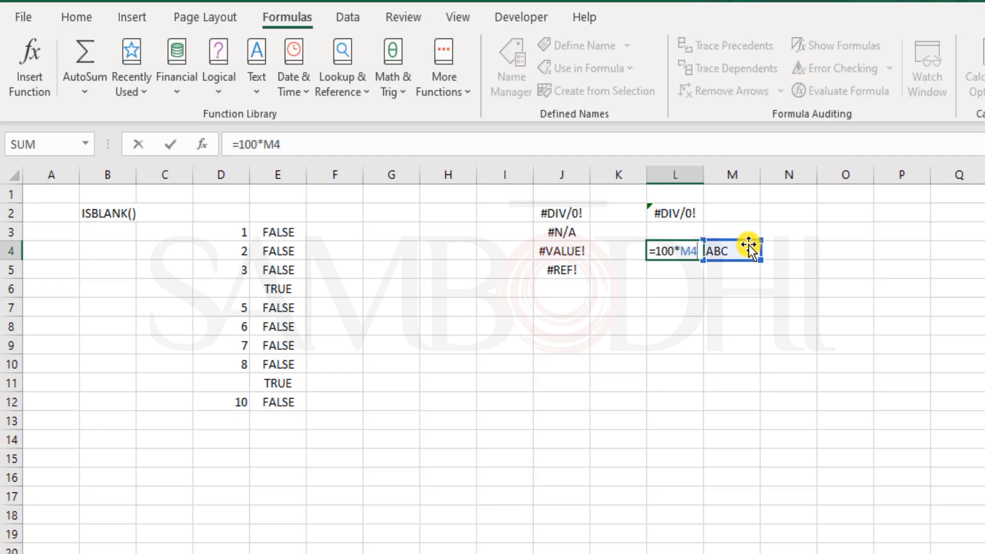
key(Enter)
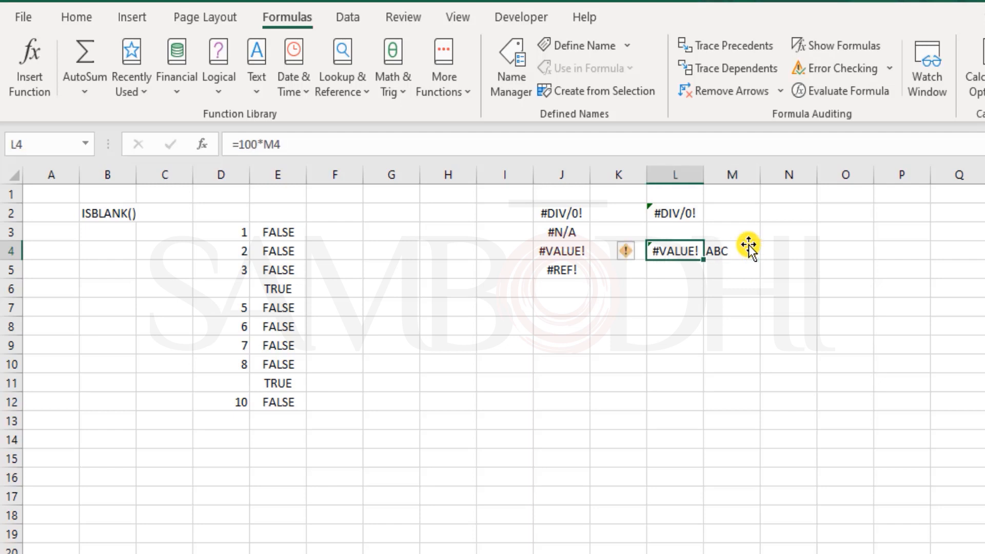
click(675, 269)
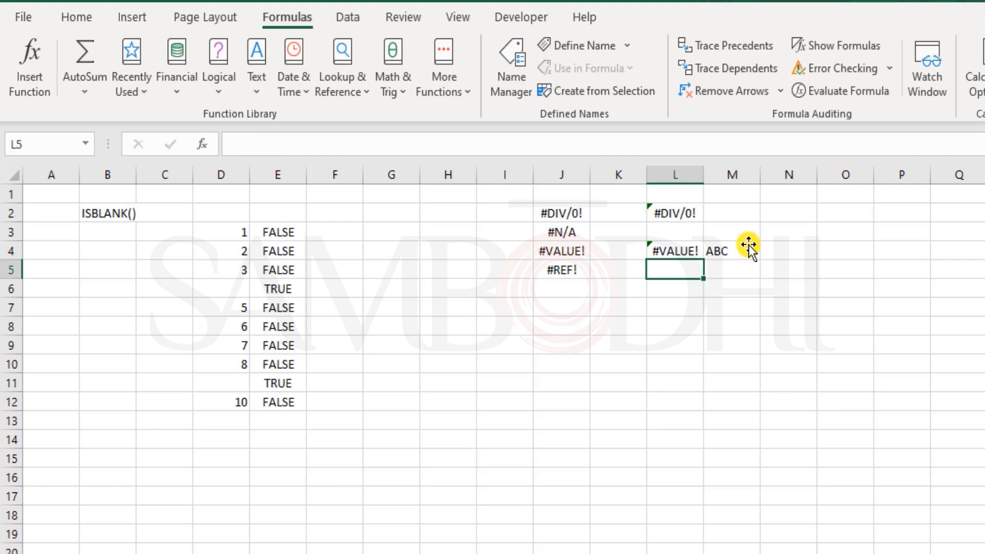
text(=)
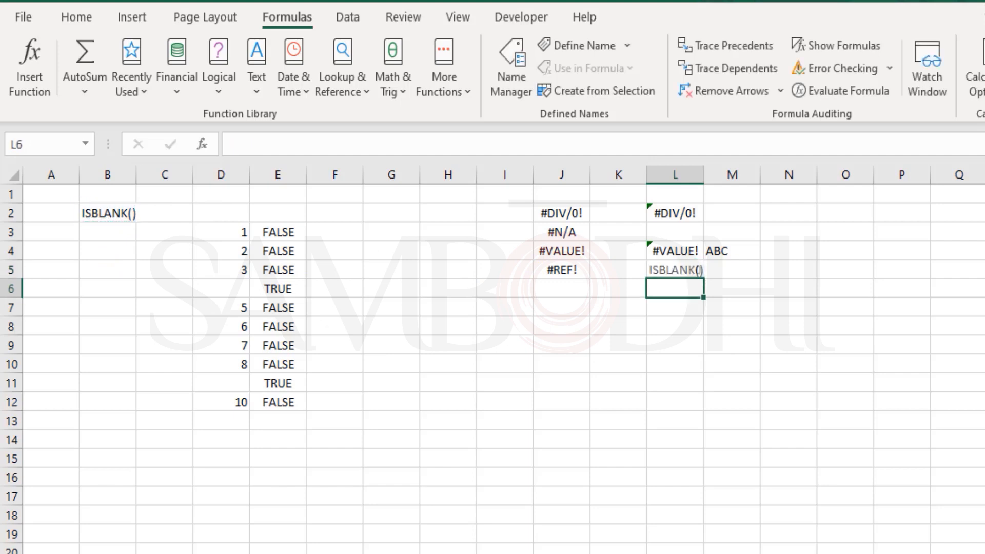
Step: Delete cell B2, shifting cells left, so L5 shows =#REF!
click(105, 213)
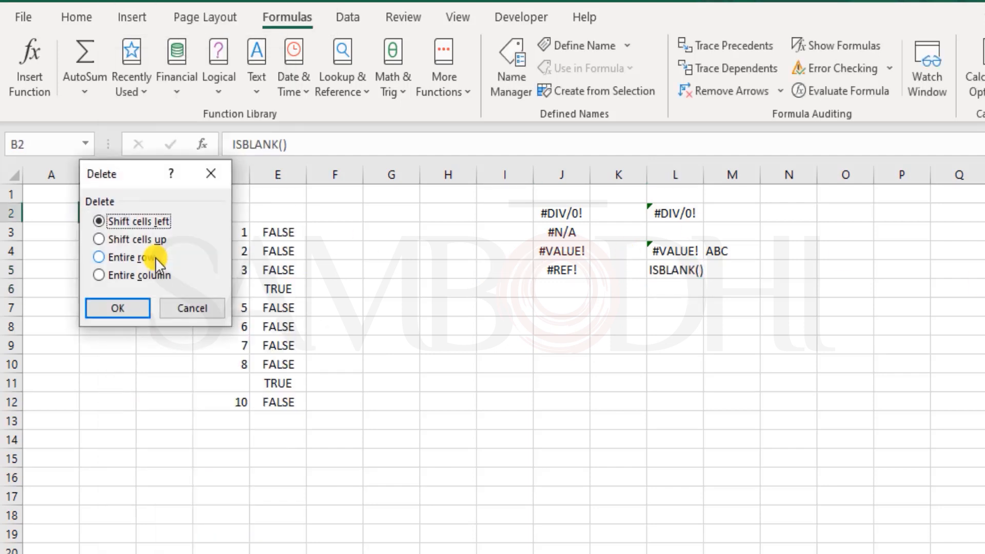
click(117, 308)
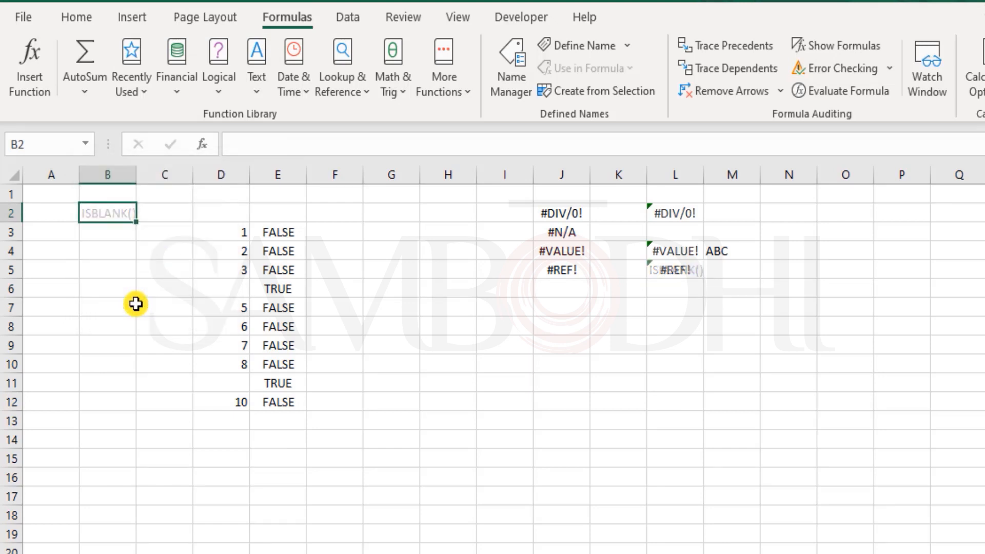
click(675, 269)
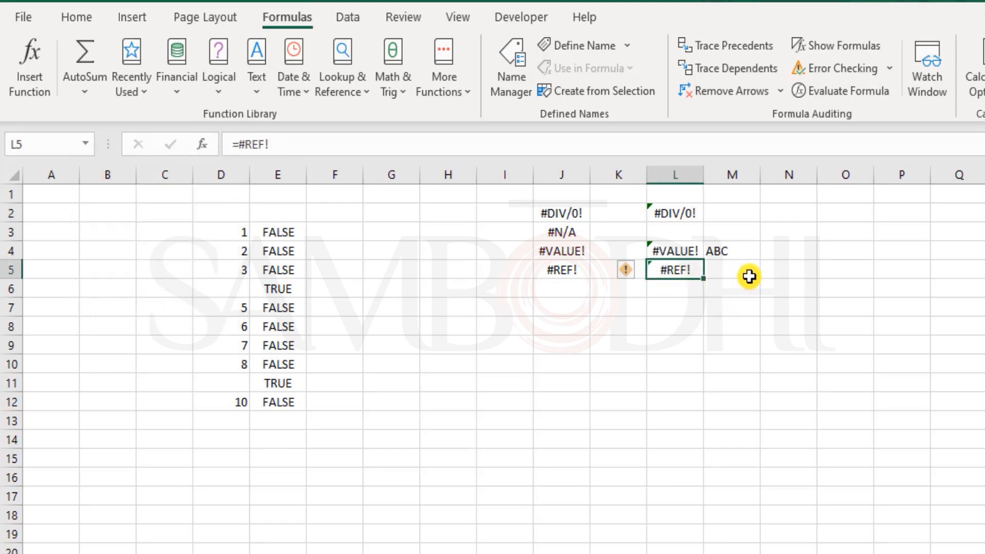
mouse_move(726, 276)
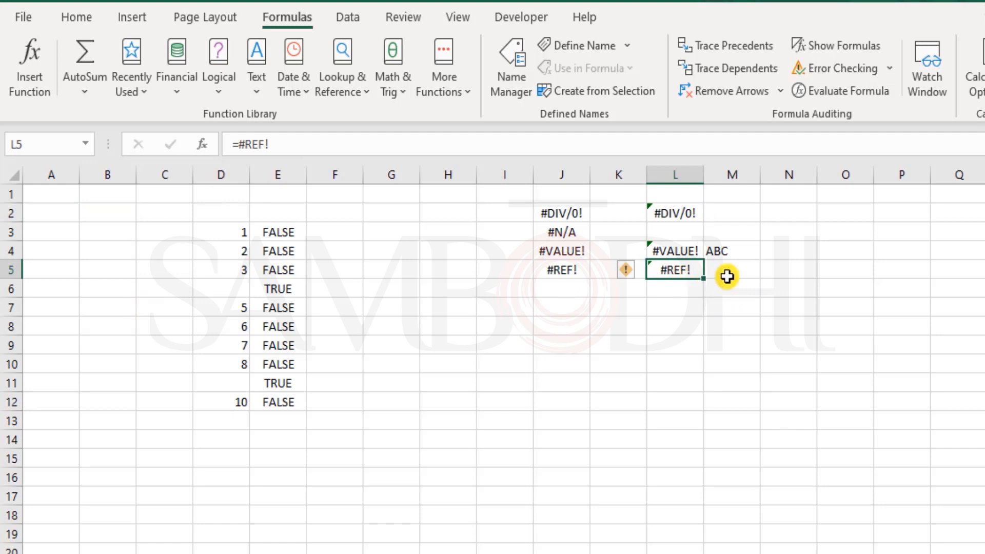
click(845, 211)
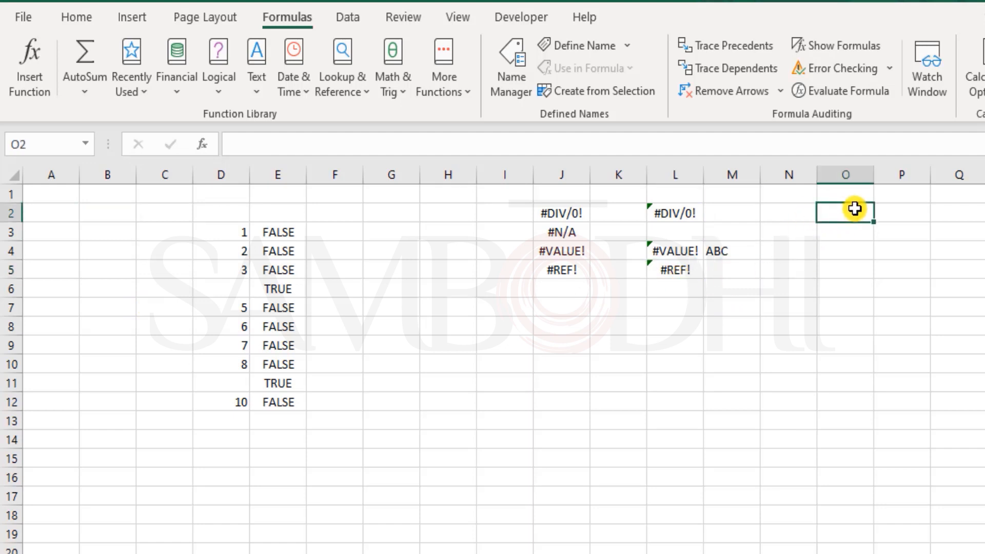
Step: Enter =ISERR(L2), =ISERR(L4) and =ISERR(L5) in O2, O4 and O5, each TRUE
text(=is)
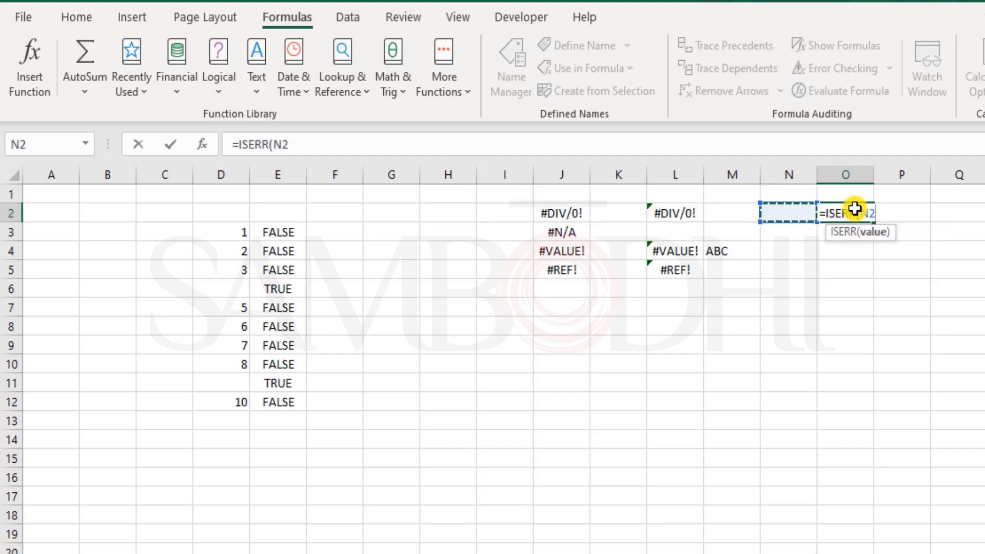
click(675, 212)
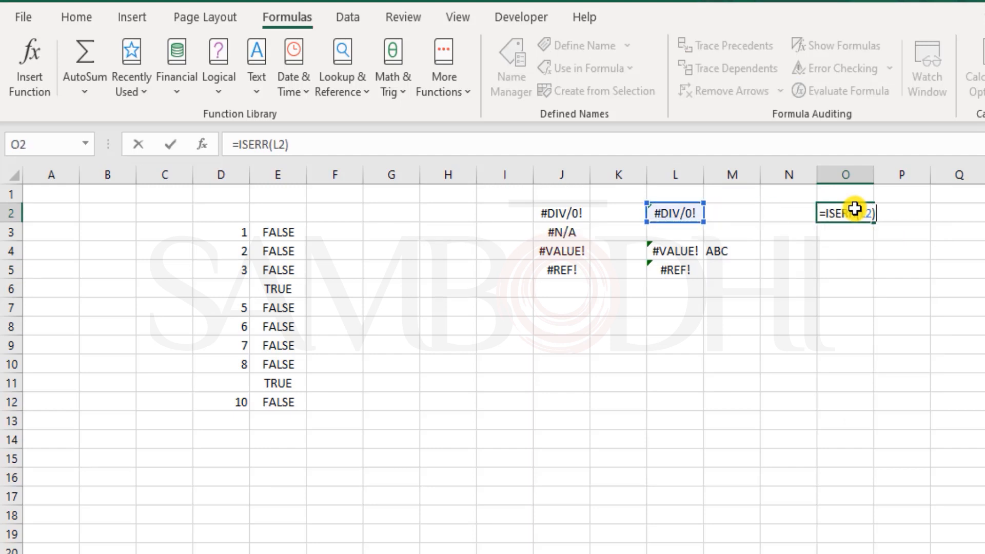
key(Enter)
text(=ISERR(L4))
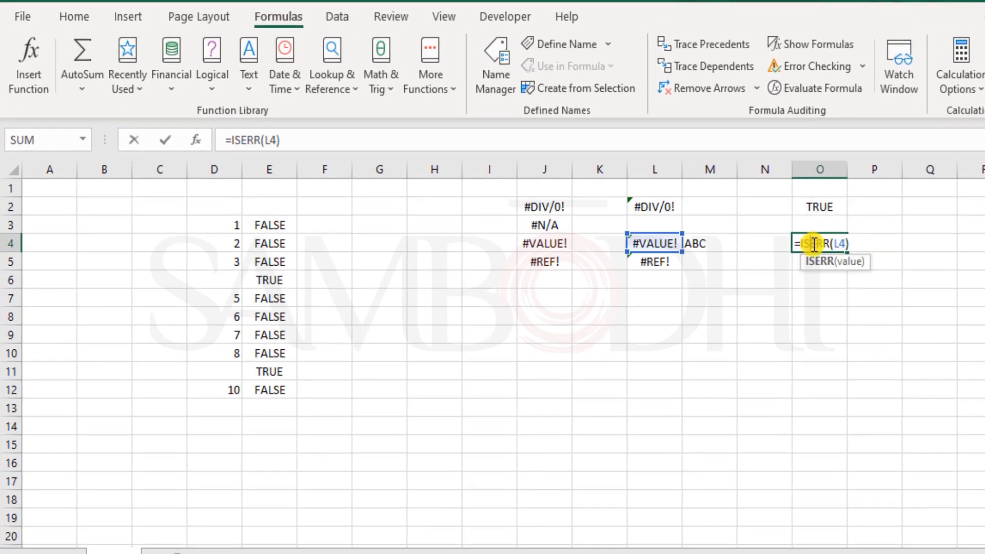
key(Enter)
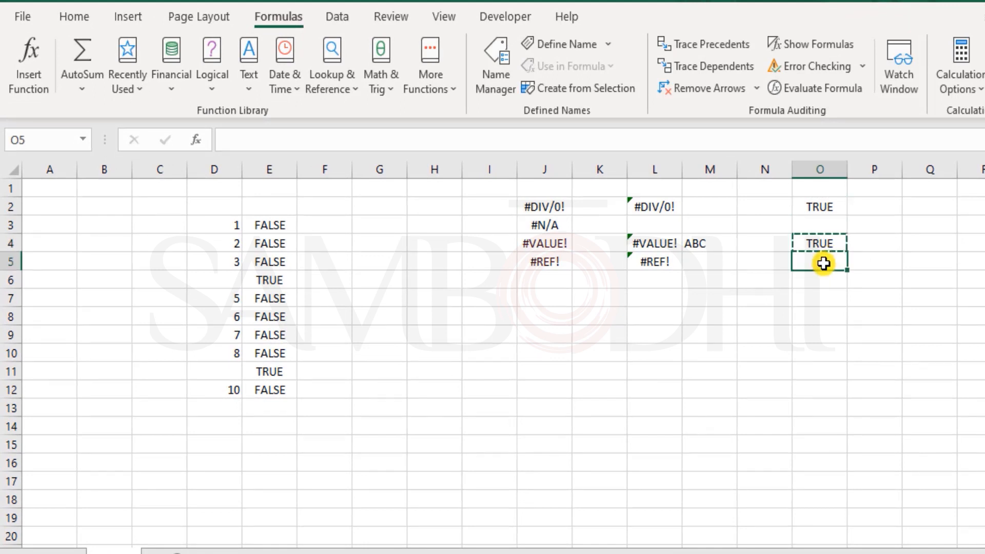
text(=ISERR(L5))
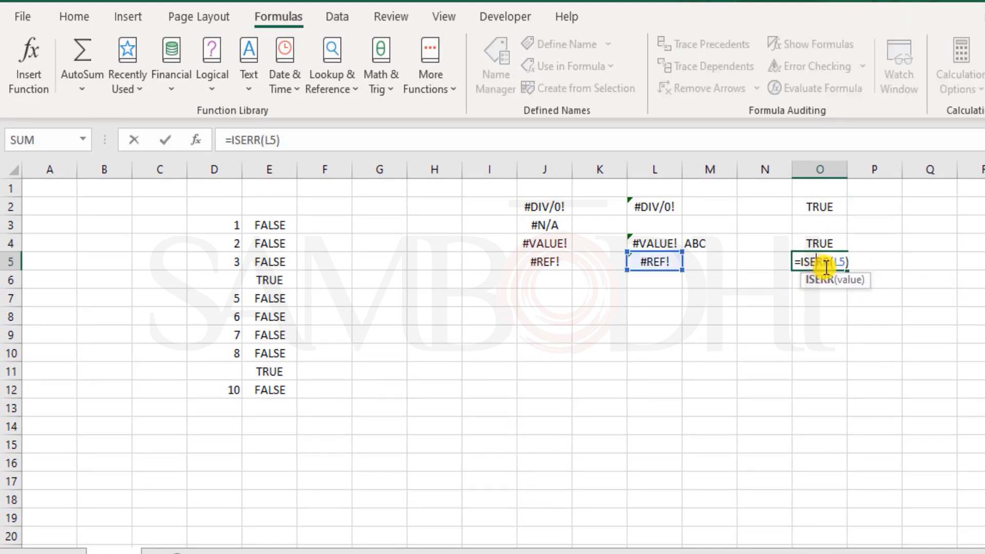
key(Enter)
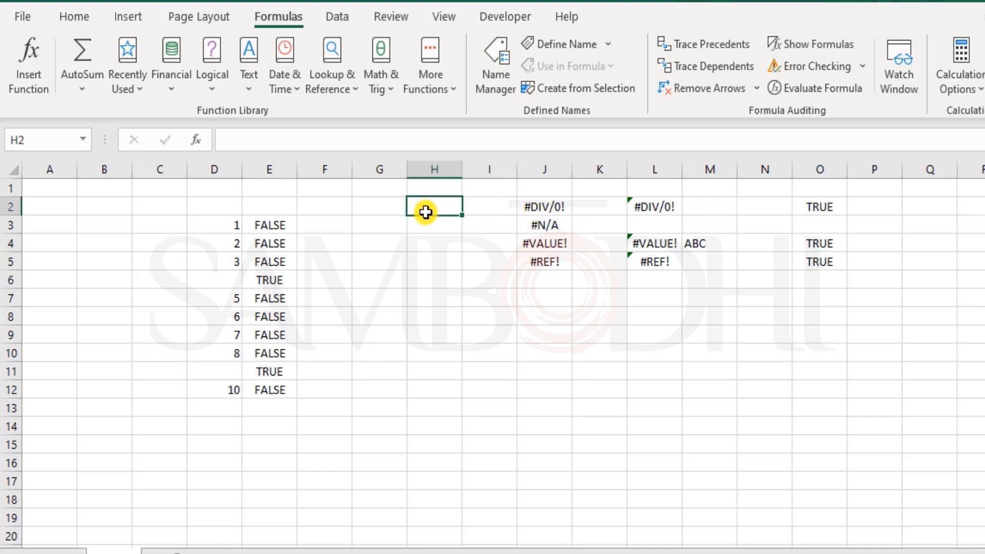
text(=iserr)
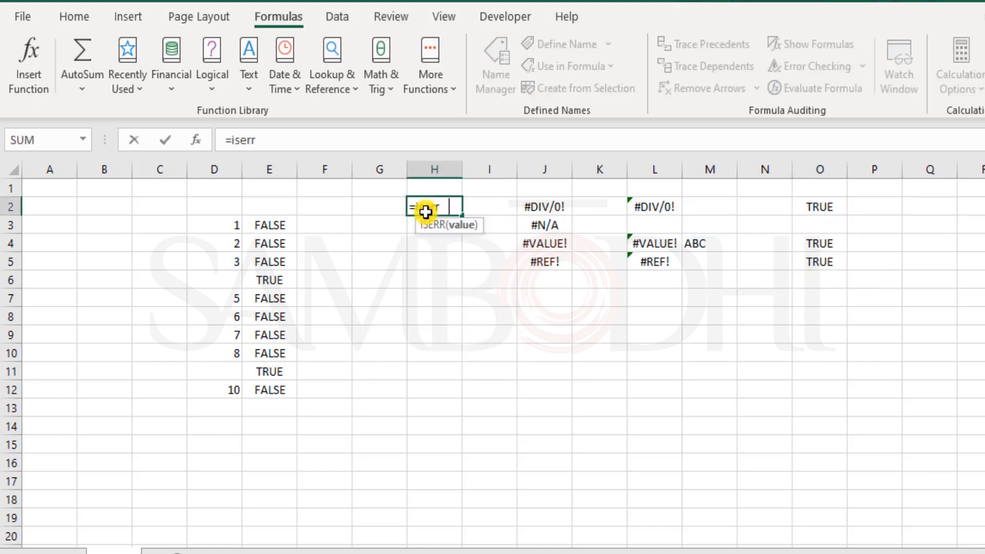
click(545, 206)
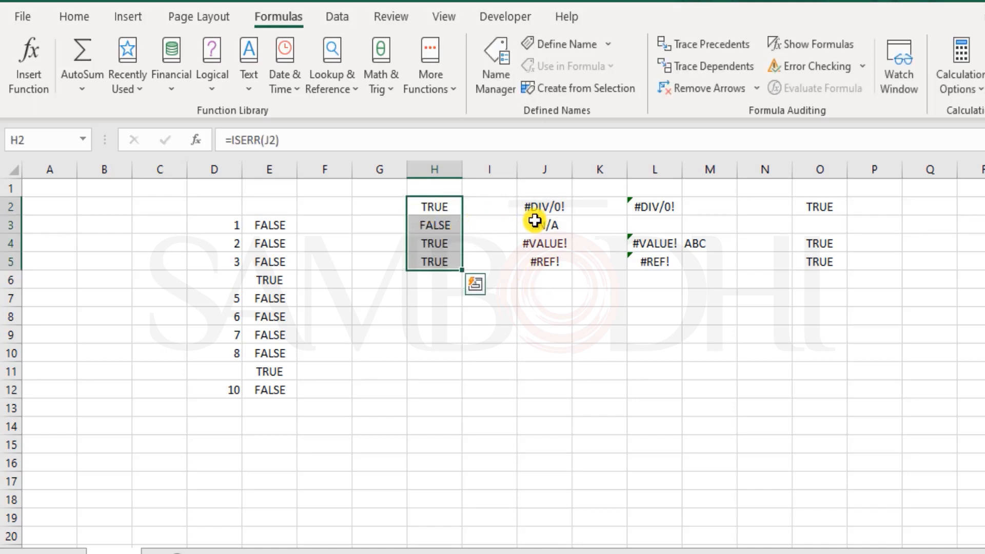
click(543, 225)
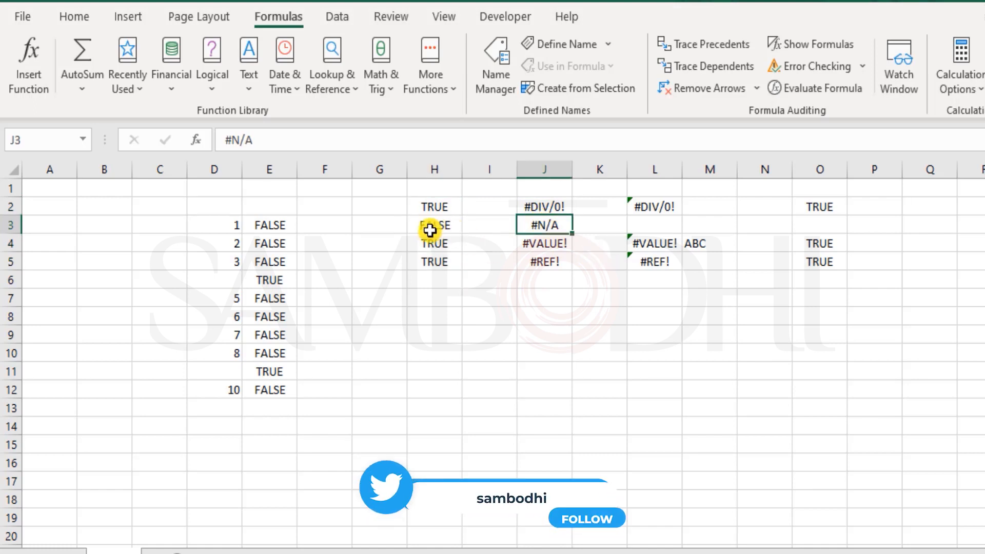
click(434, 206)
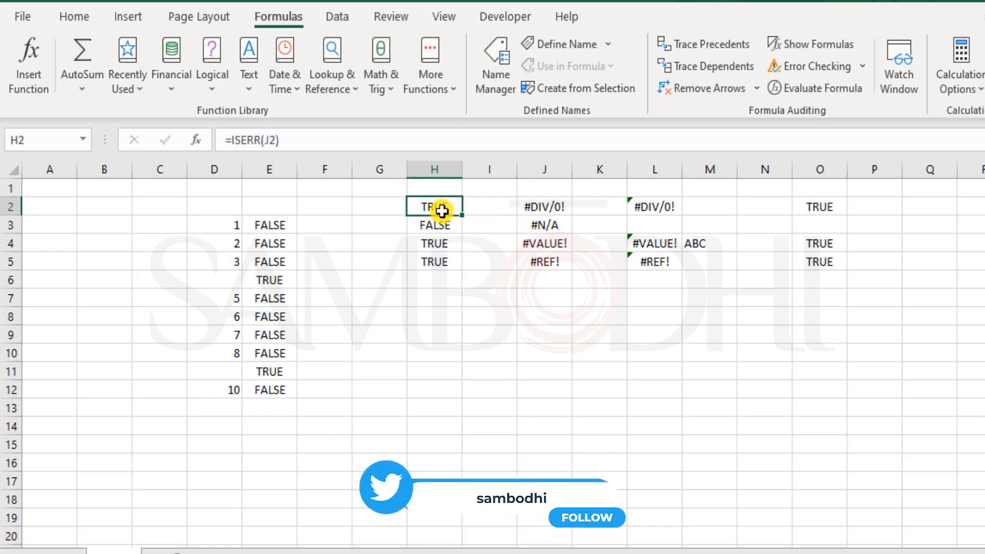
double_click(435, 207)
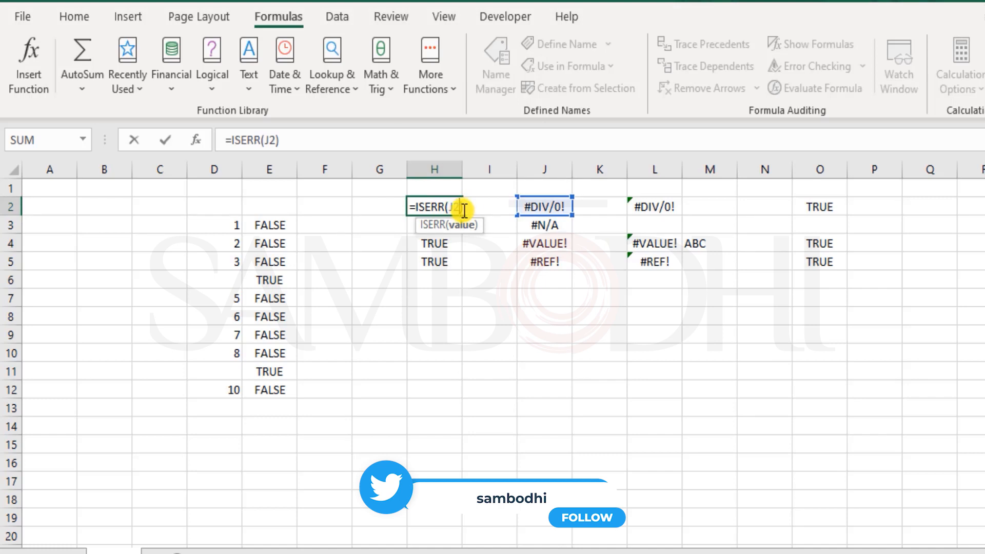
key(Backspace)
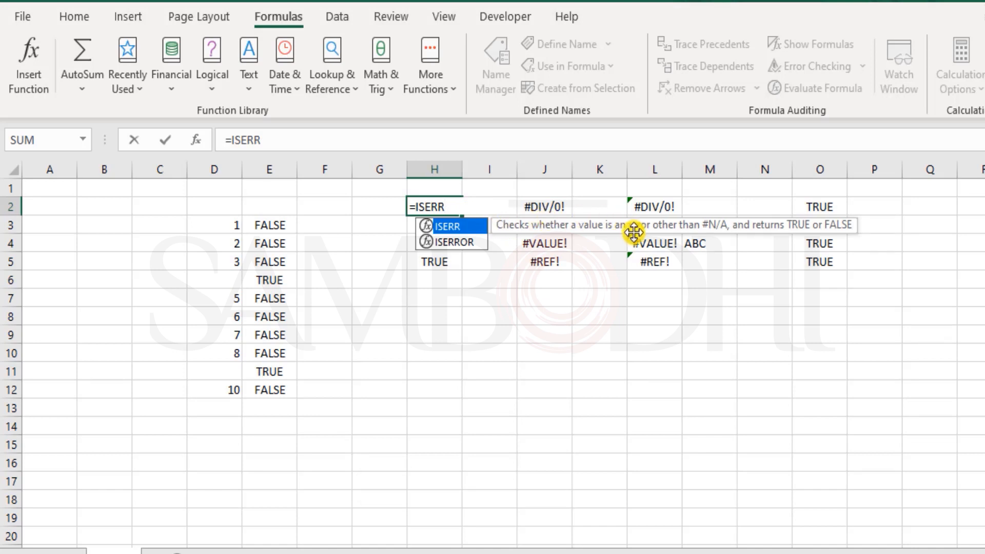
mouse_move(761, 224)
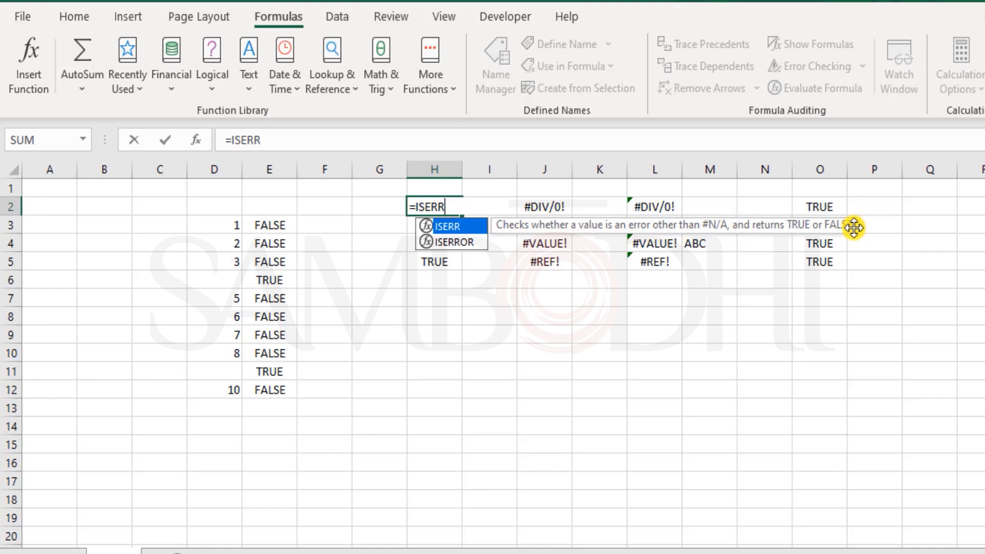
key(Enter)
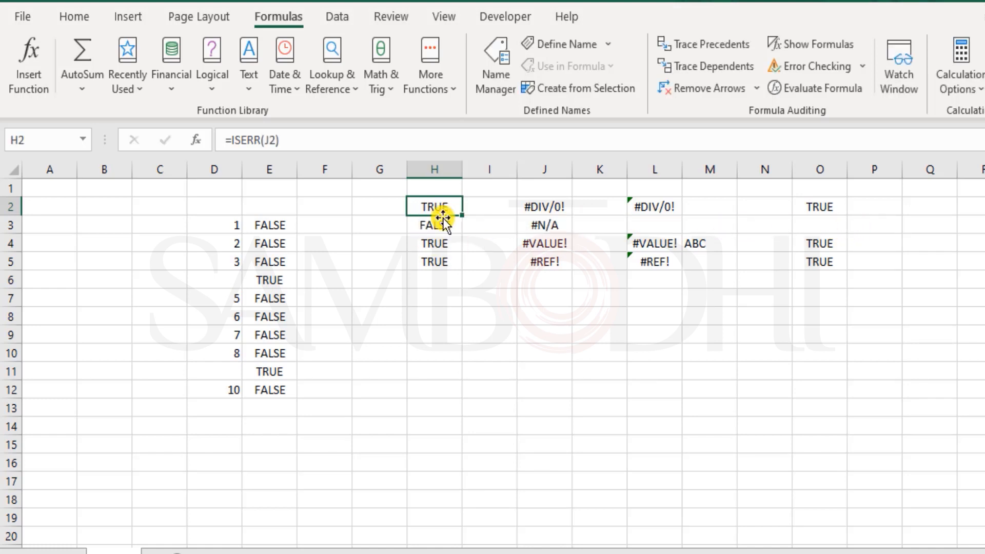
mouse_move(589, 265)
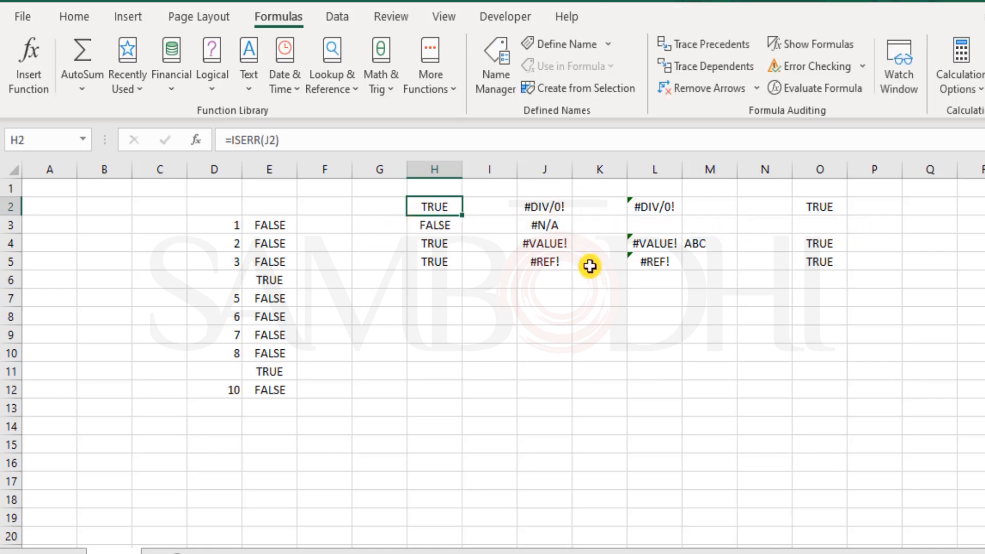
mouse_move(460, 237)
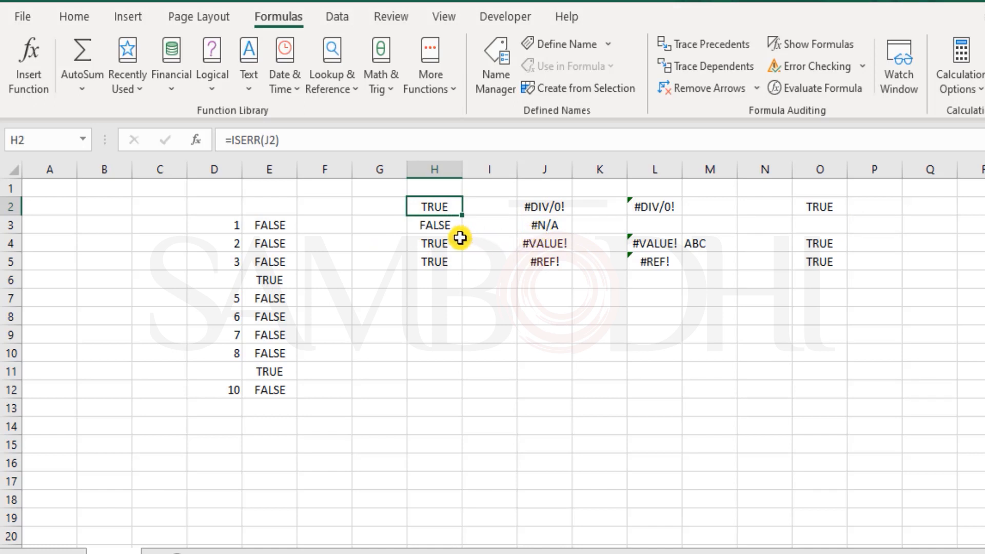
mouse_move(536, 221)
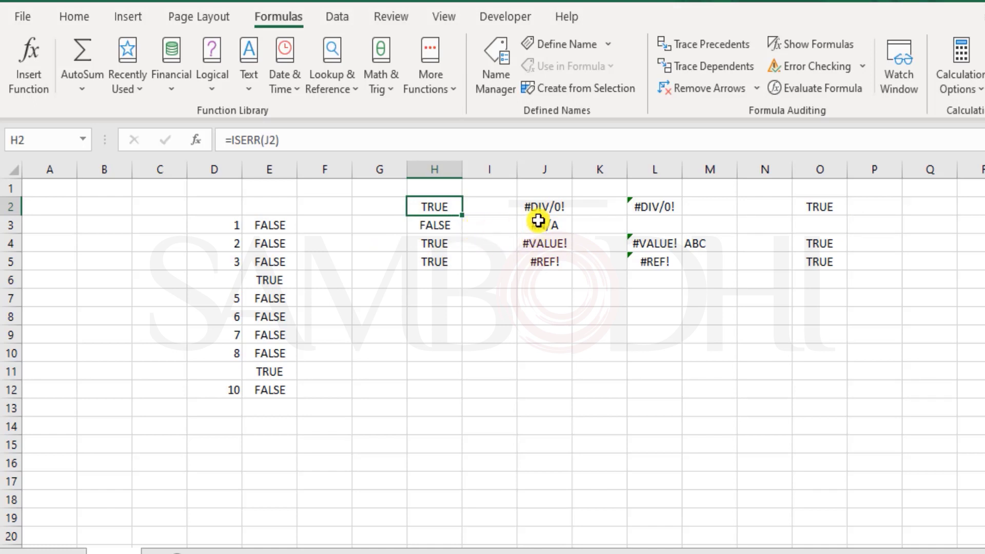
click(543, 224)
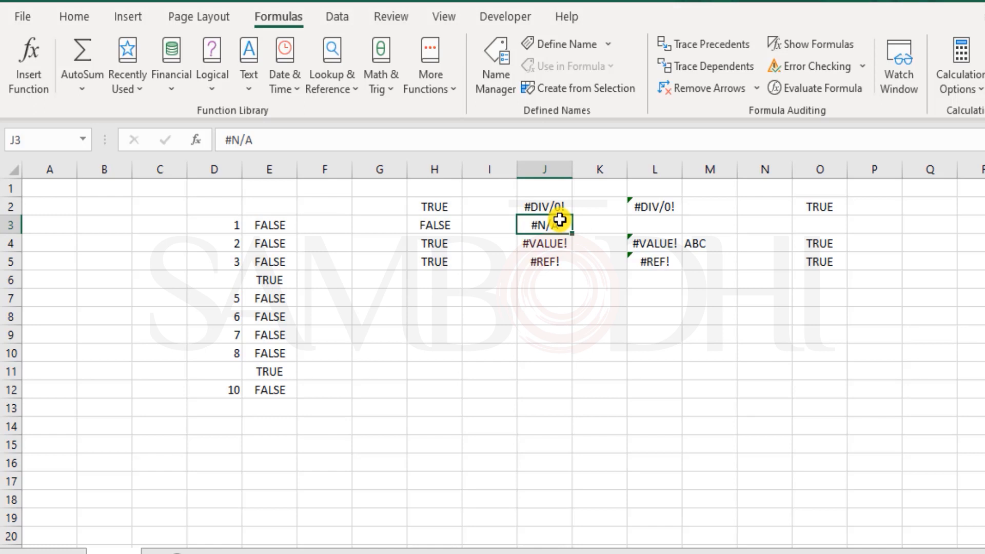
mouse_move(433, 226)
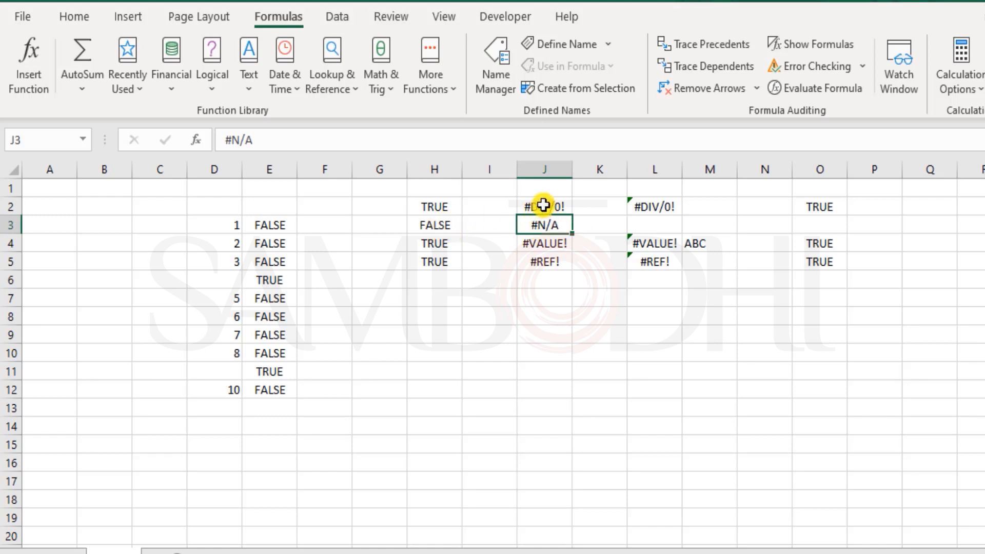
click(543, 206)
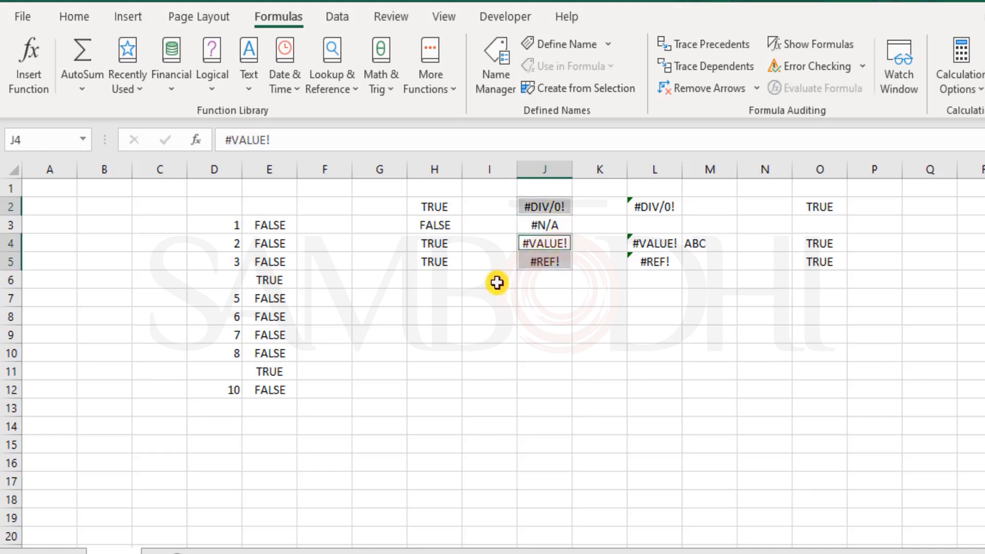
click(434, 316)
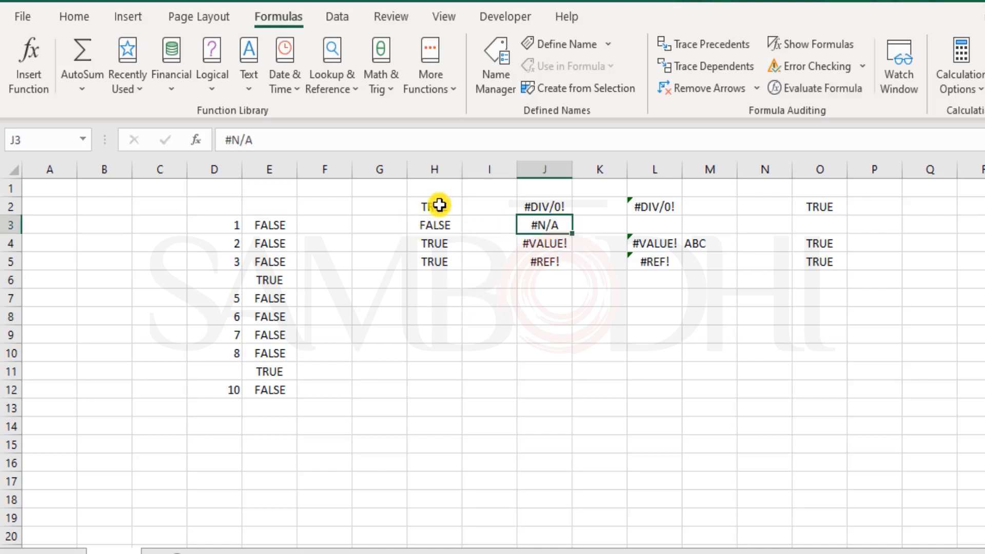
Step: Enter =ISERROR(J2) in H7, returning TRUE for the #DIV/0! value
click(434, 298)
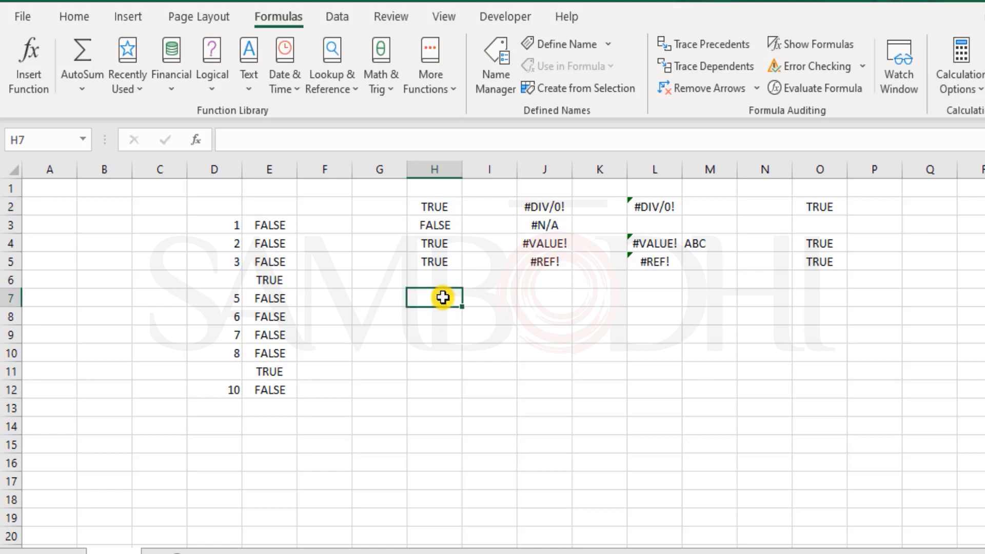
mouse_move(469, 288)
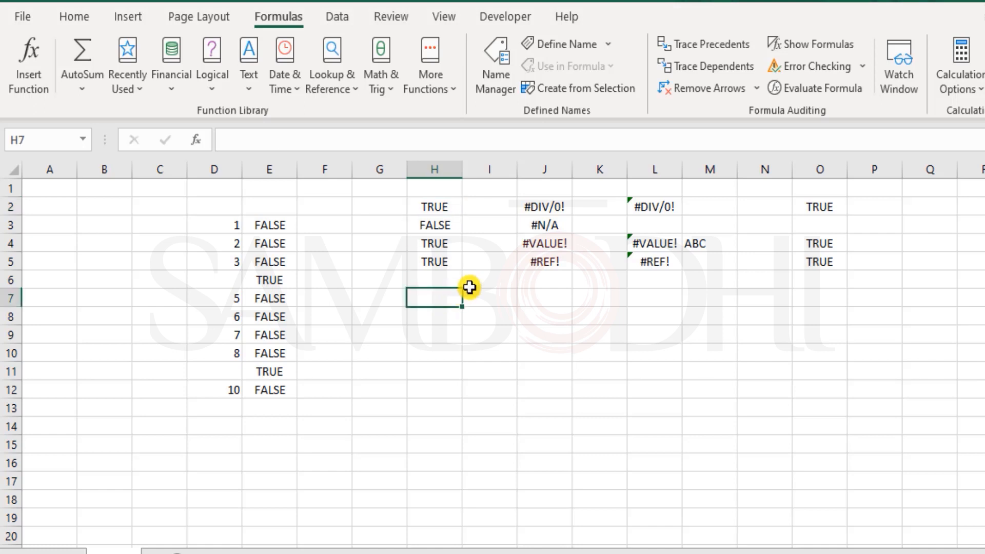
text(=I)
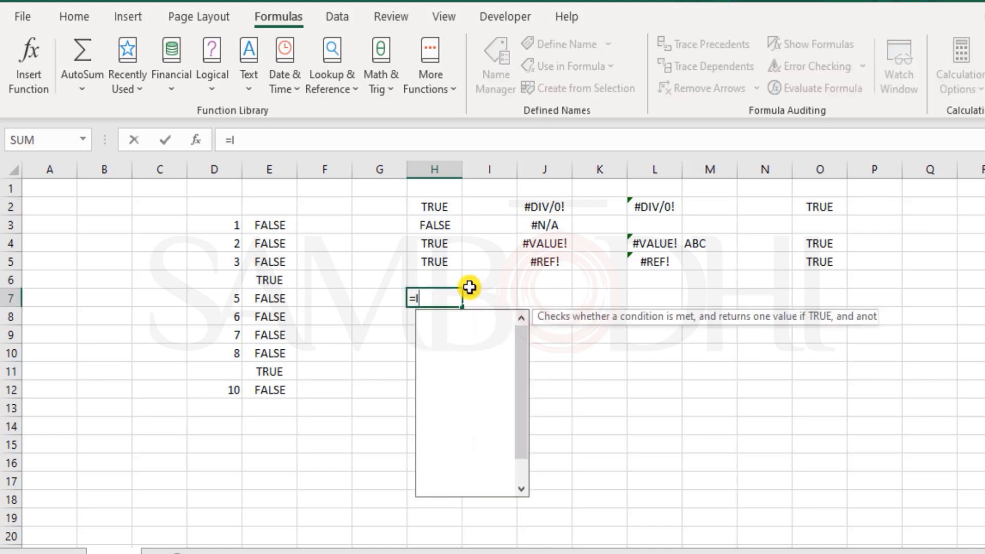
text(ISERR)
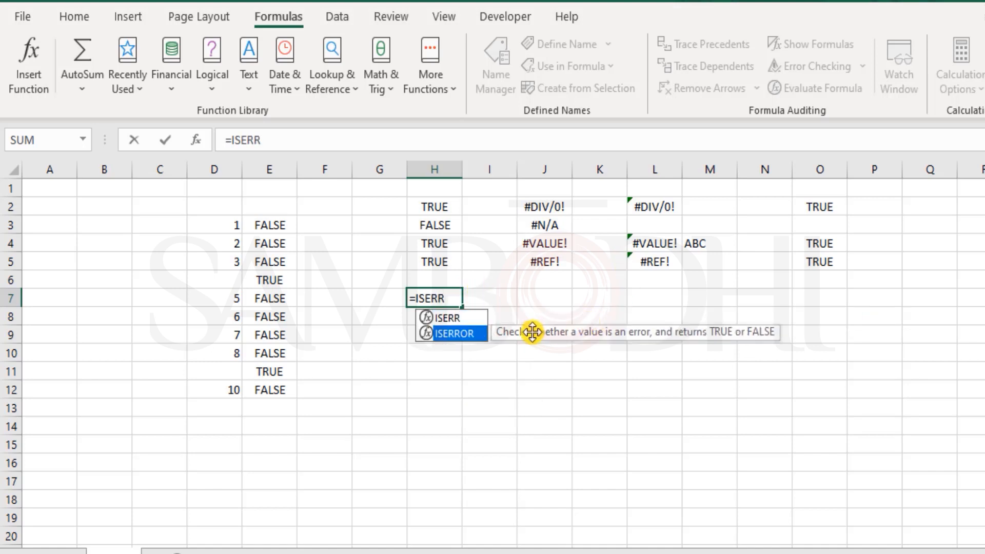
mouse_move(700, 331)
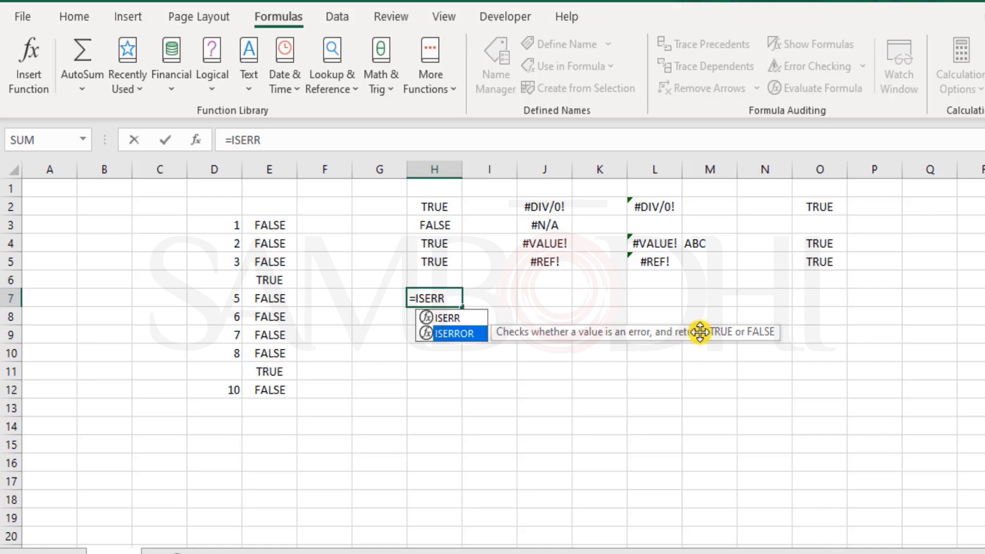
mouse_move(744, 331)
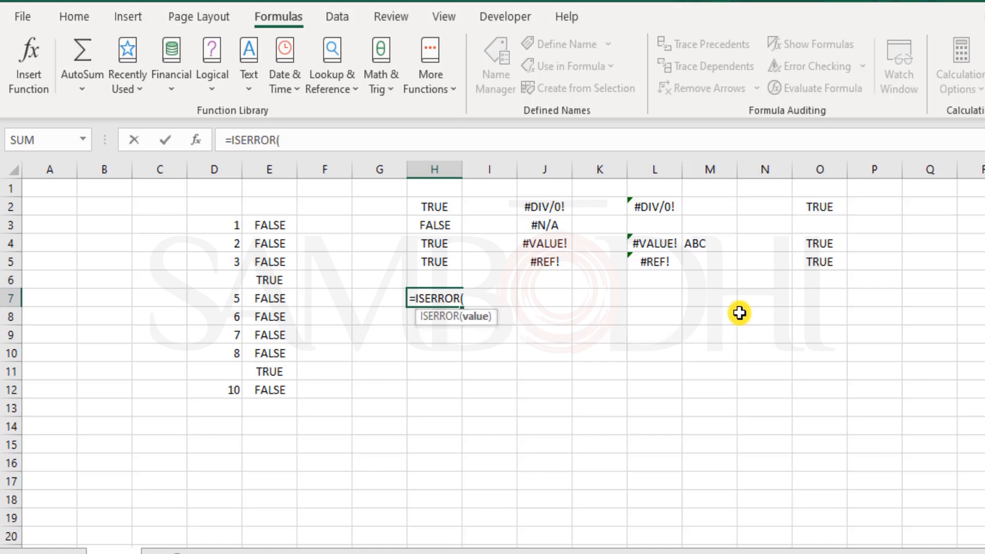
click(544, 206)
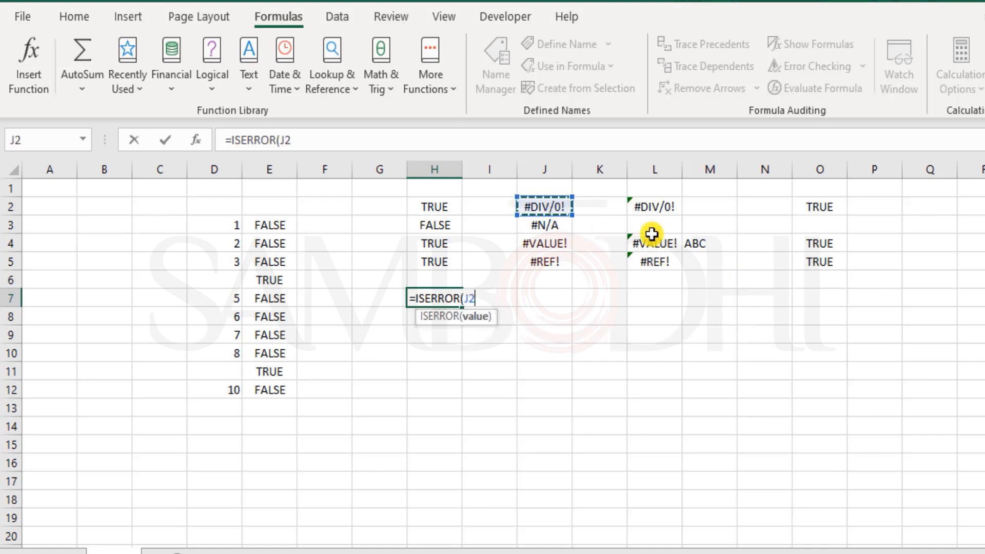
key(Enter)
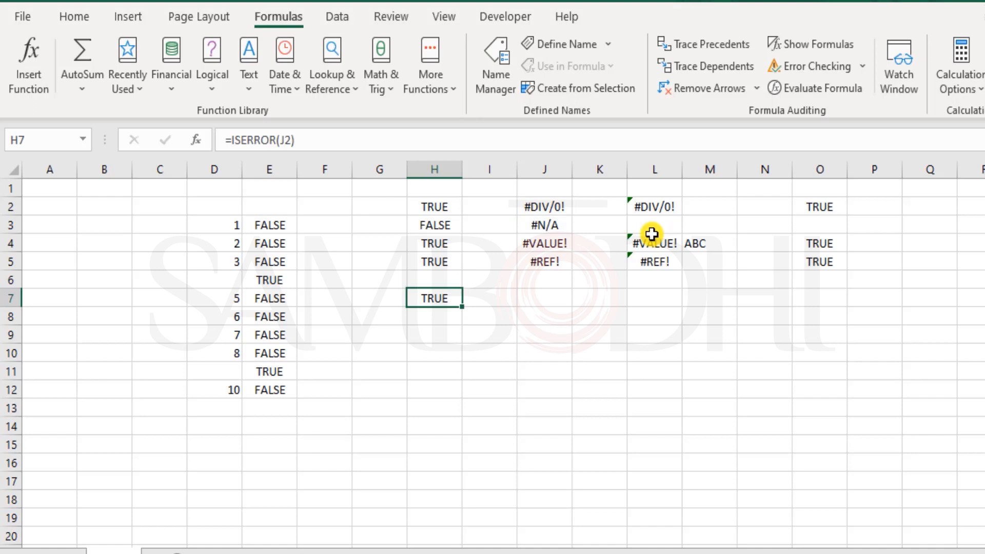
drag(433, 207, 433, 261)
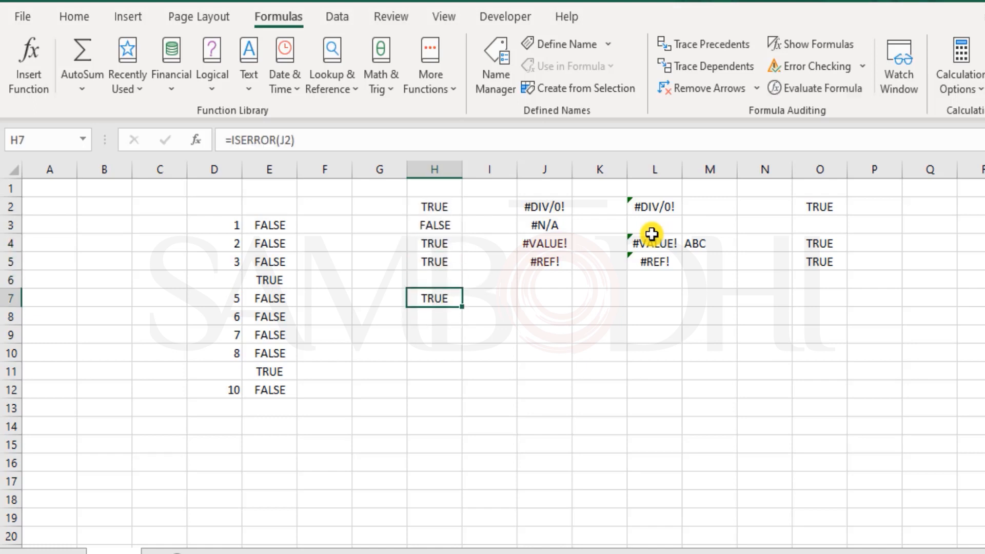
Step: Enter the heading ISERR() in cell H1
click(434, 188)
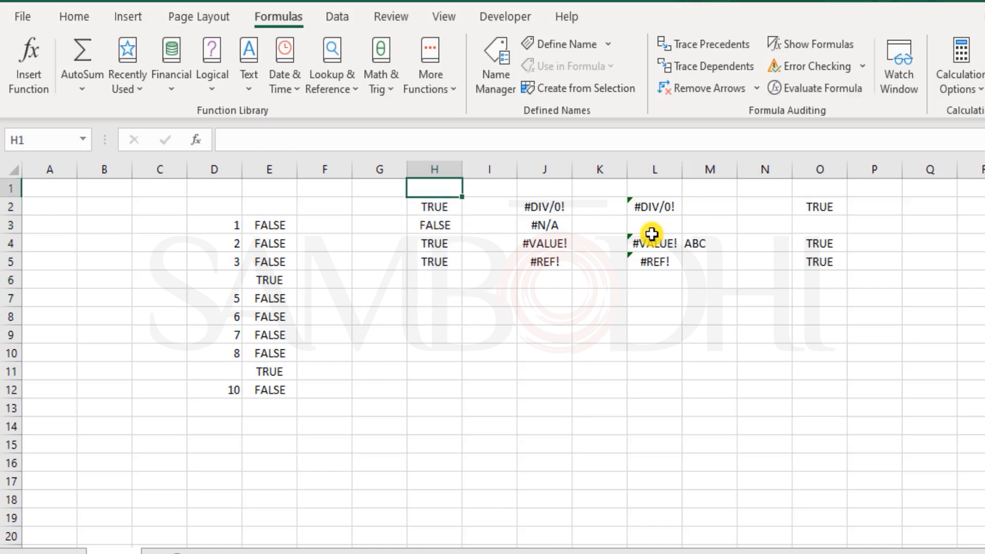
text(ISERR())
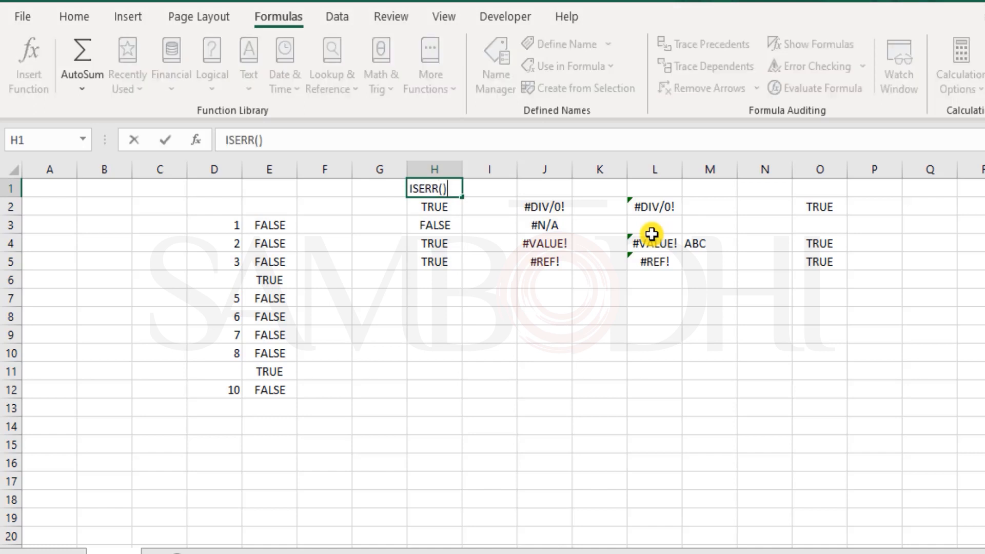
click(543, 187)
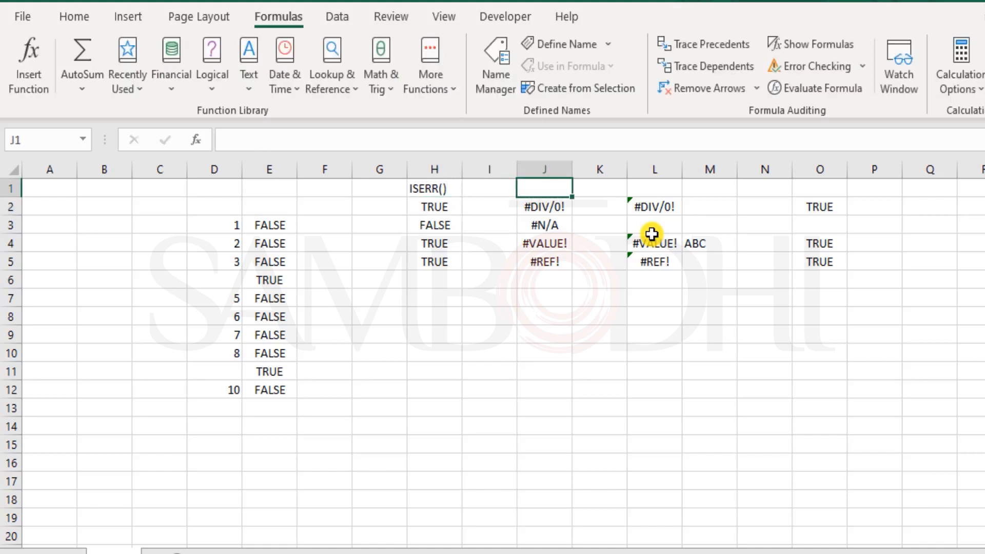
Step: Add the ISERROR() heading in I1 and begin the =ISERROR(G2) formula
click(379, 206)
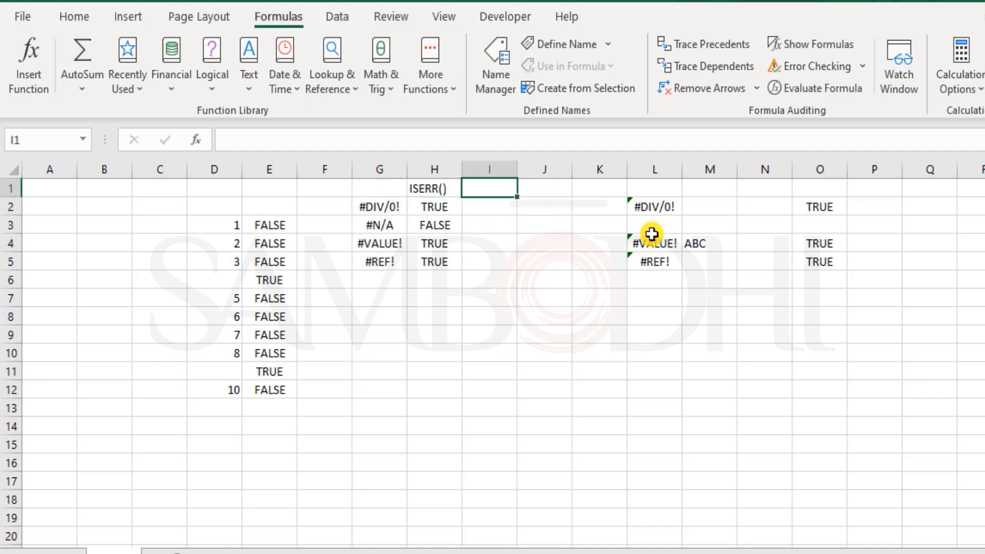
text(ISERRO)
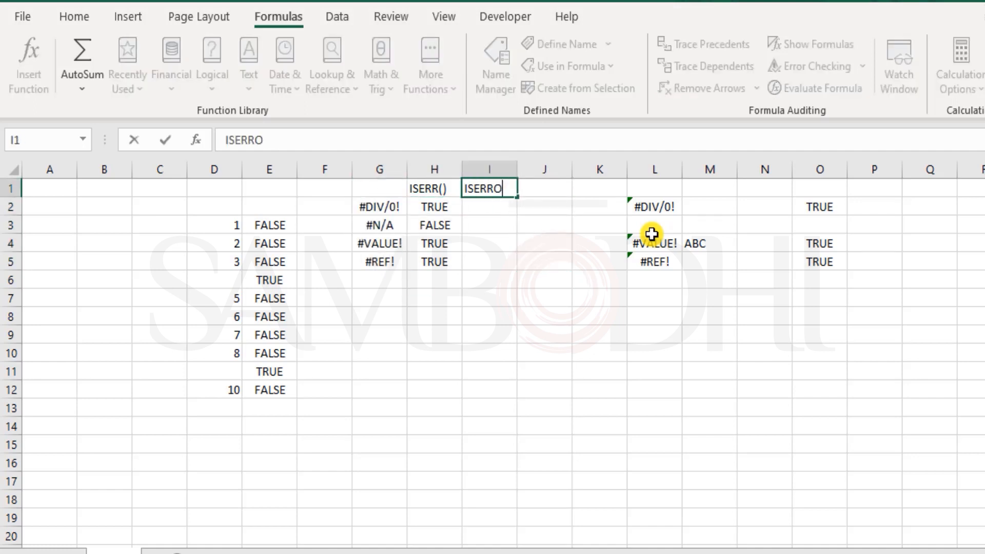
key(Enter)
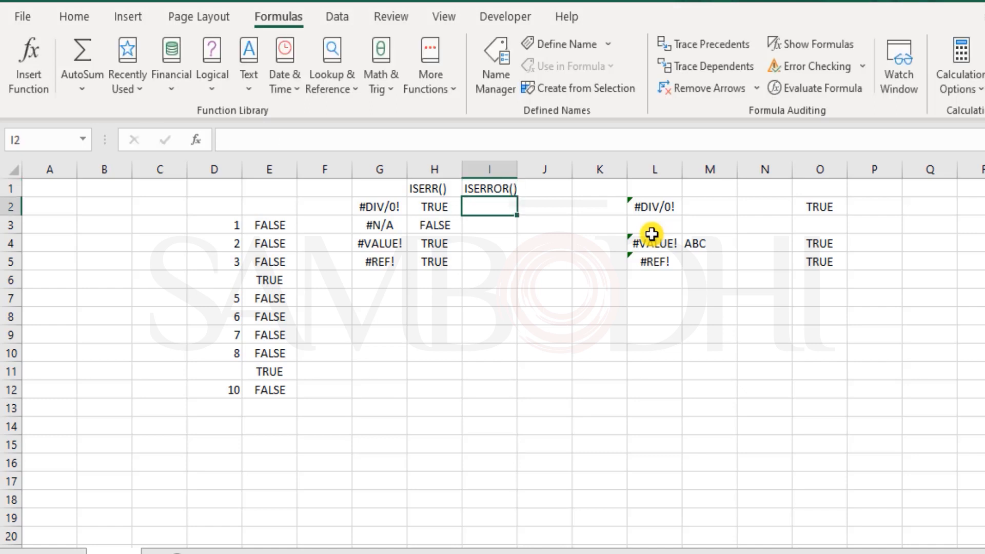
text(=iserr)
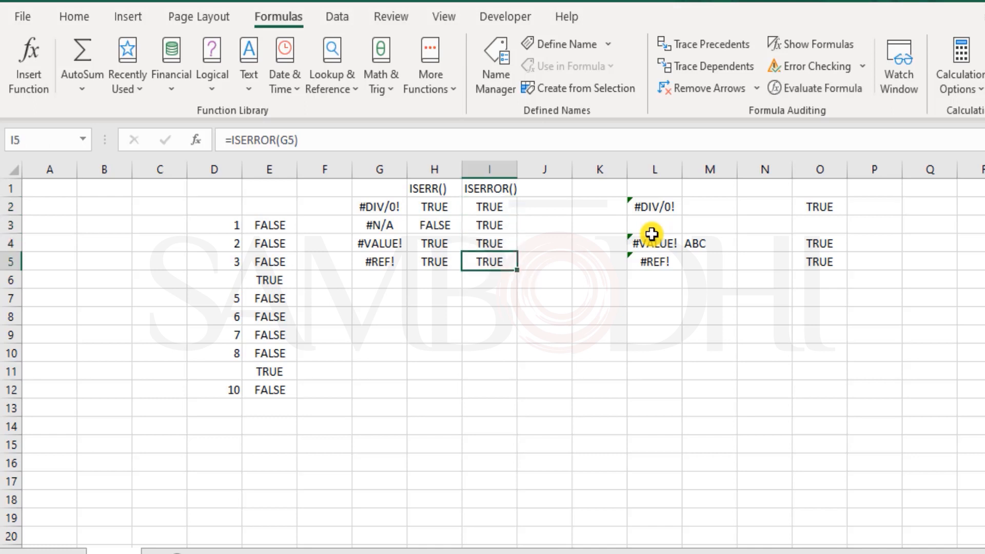
Step: Try 'test' in the #VALUE! cell, then select the ISERROR() heading and results column
click(379, 225)
text(1)
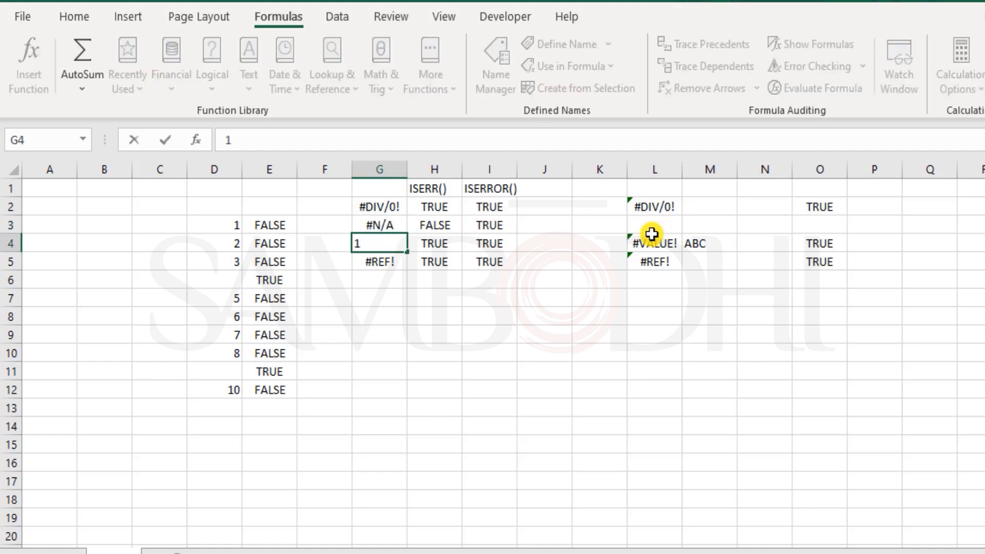
text(test)
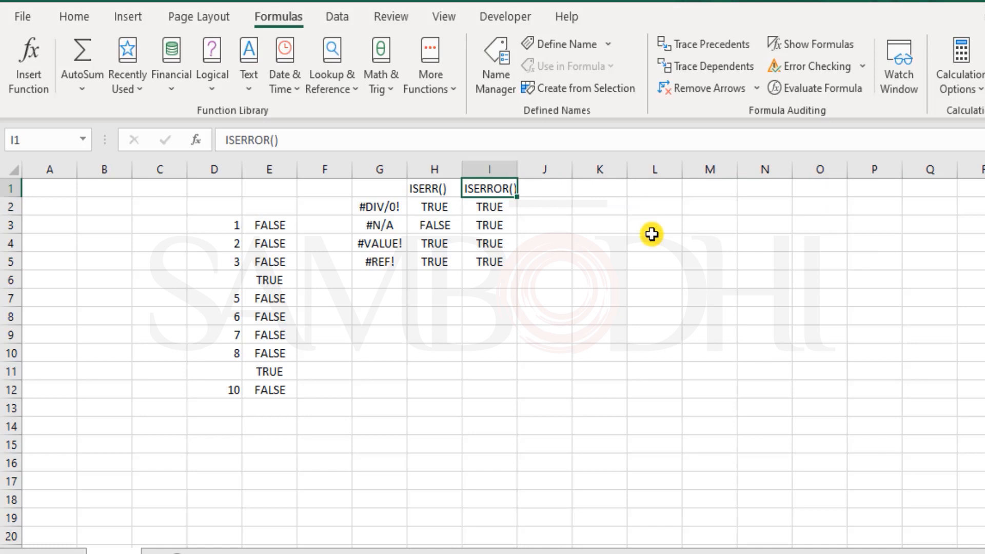
click(489, 206)
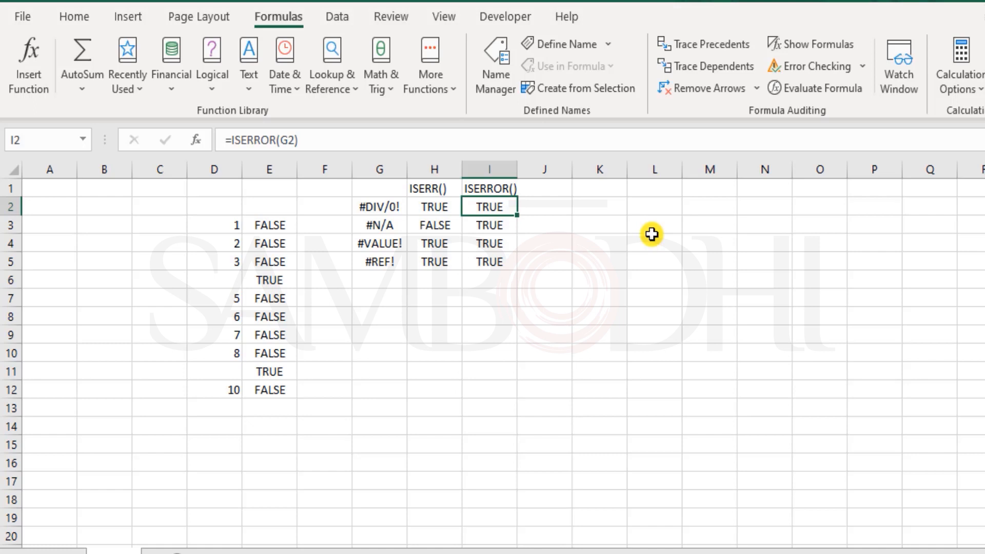
mouse_move(292, 169)
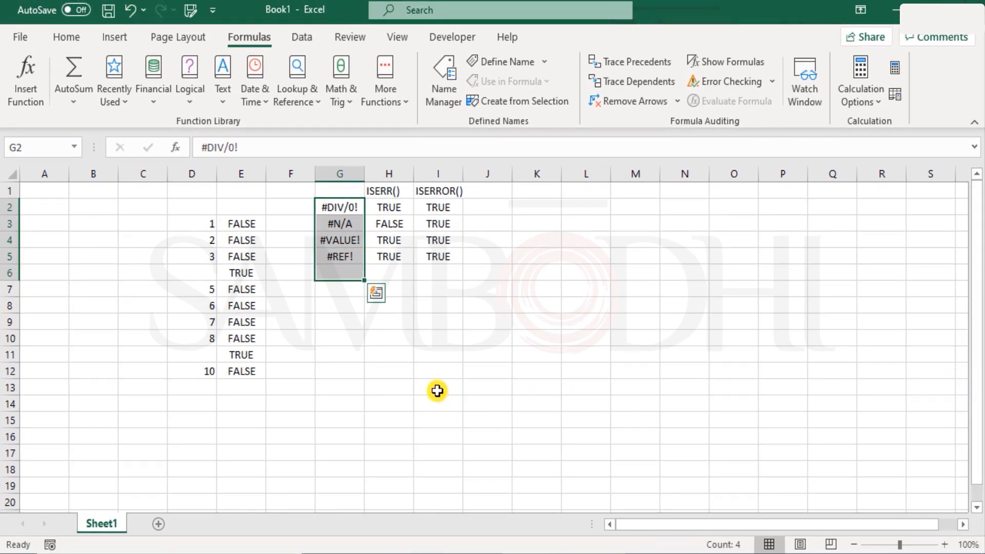
mouse_move(434, 389)
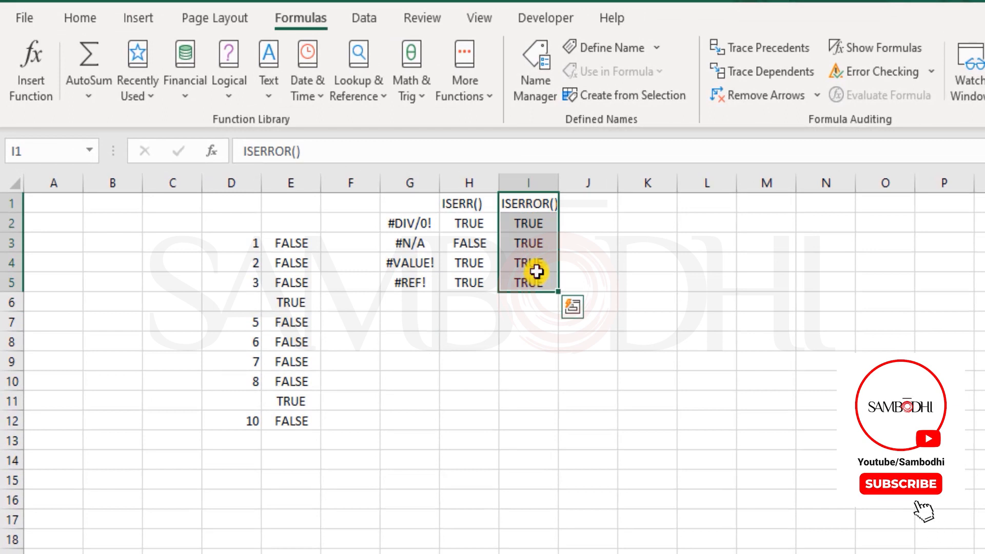
click(901, 484)
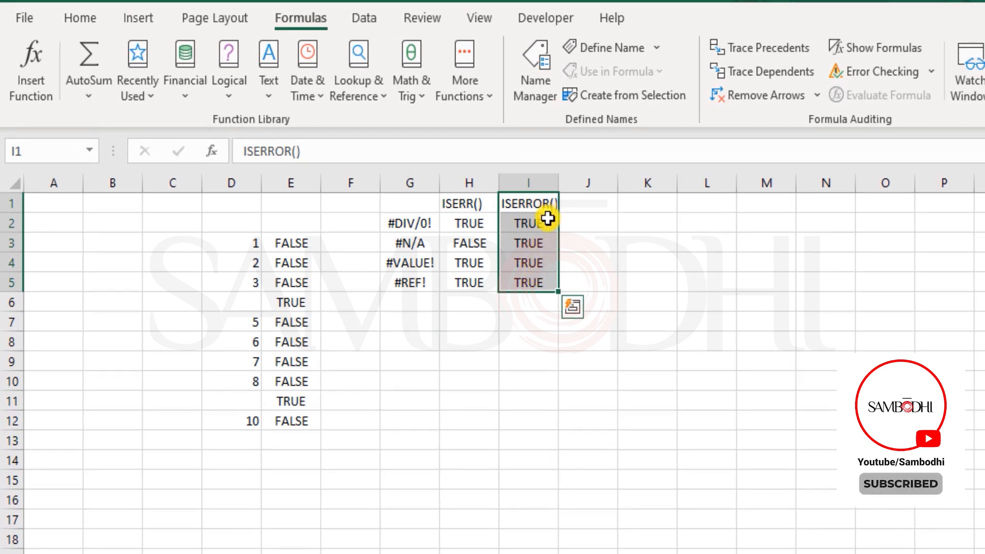
mouse_move(545, 266)
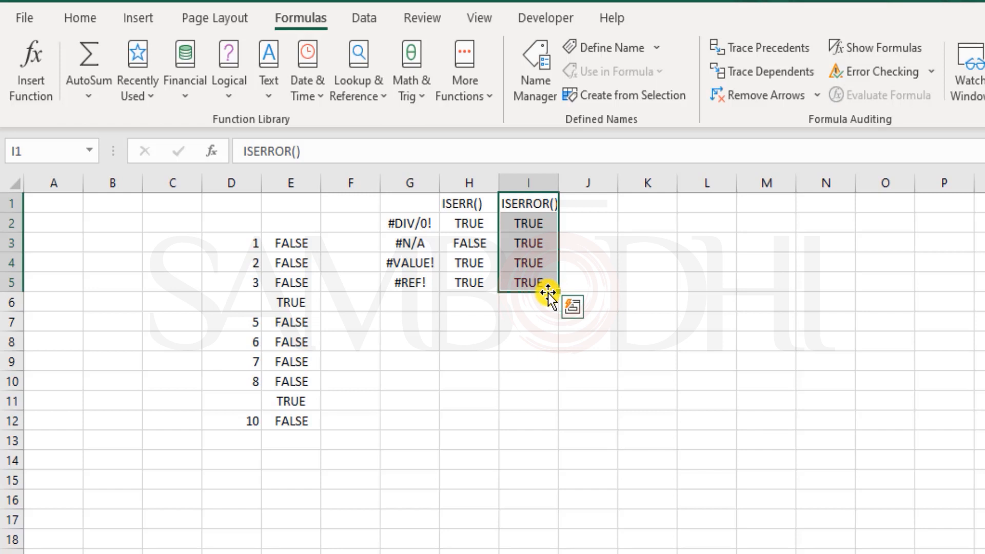
Step: Add the ISEVEN and ISODD row labels below the error table
click(408, 306)
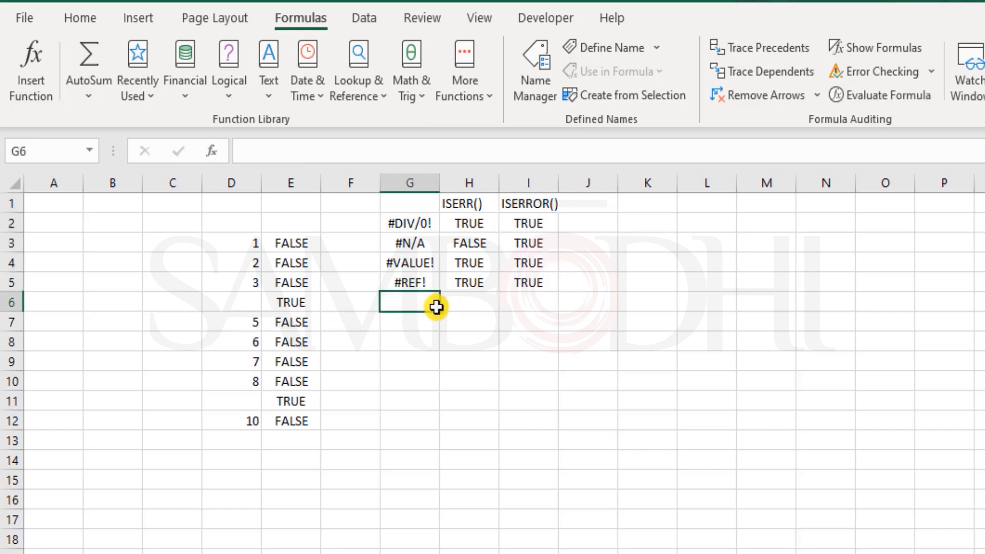
click(411, 361)
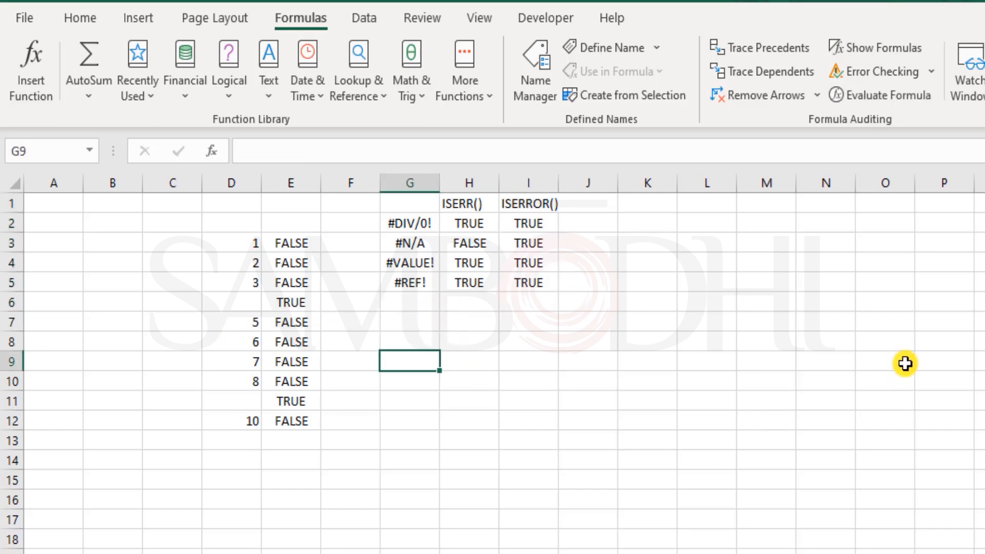
text(ISEVEN)
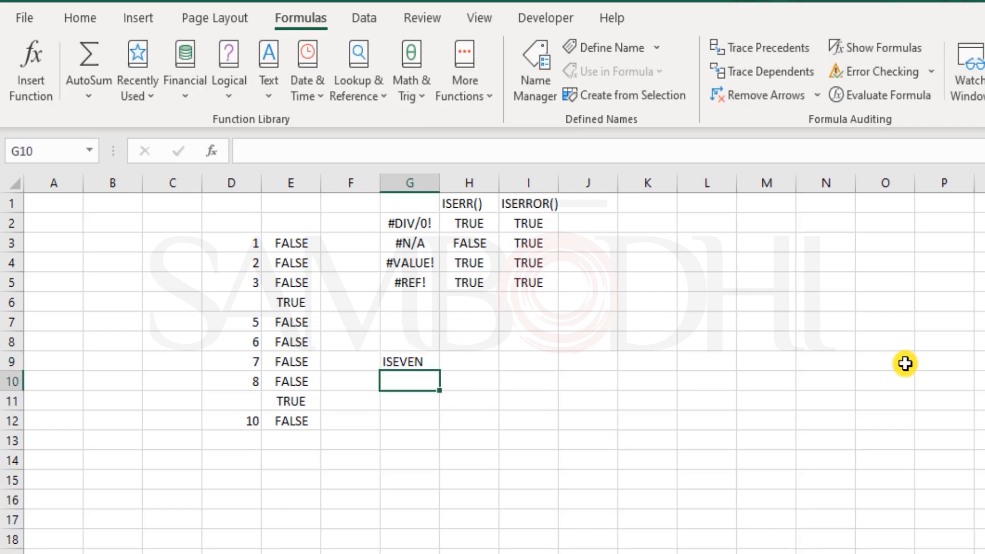
text(ISODD)
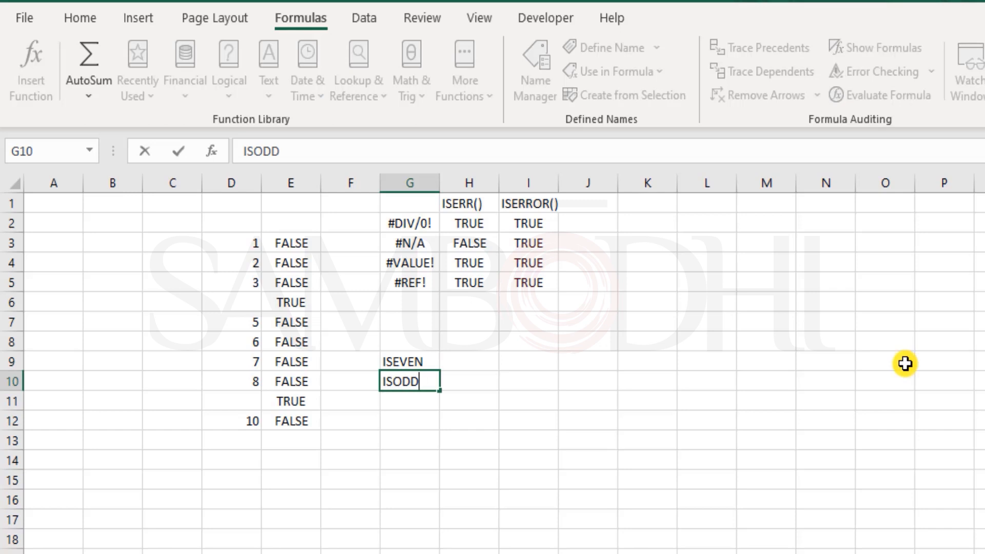
Step: Enter the first sample number, 2, in cell H8
click(528, 361)
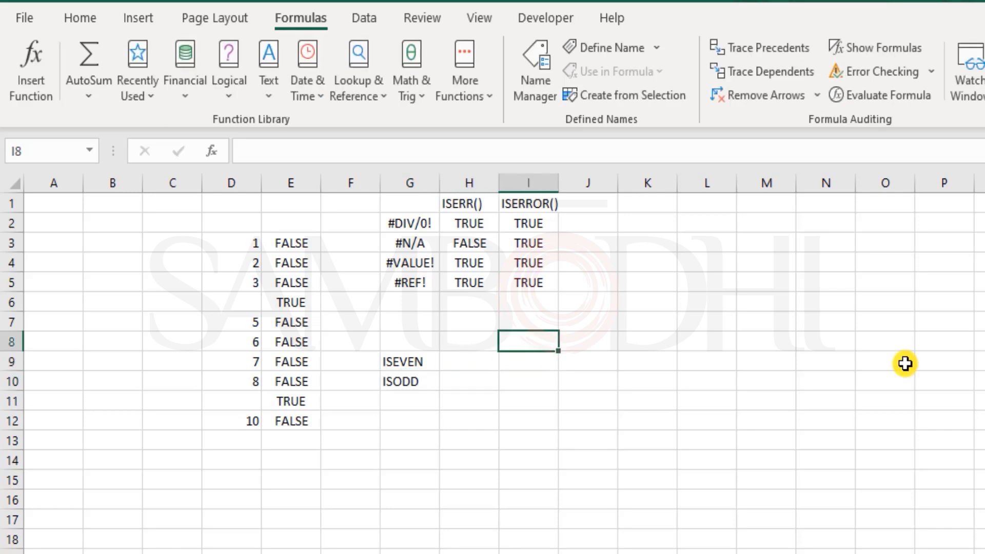
click(468, 342)
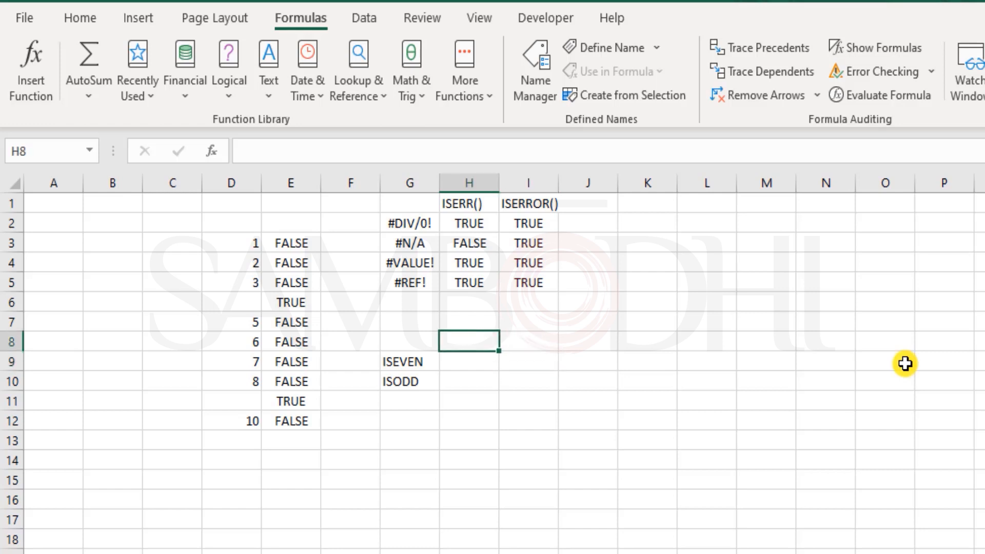
text(2)
click(529, 341)
text(15)
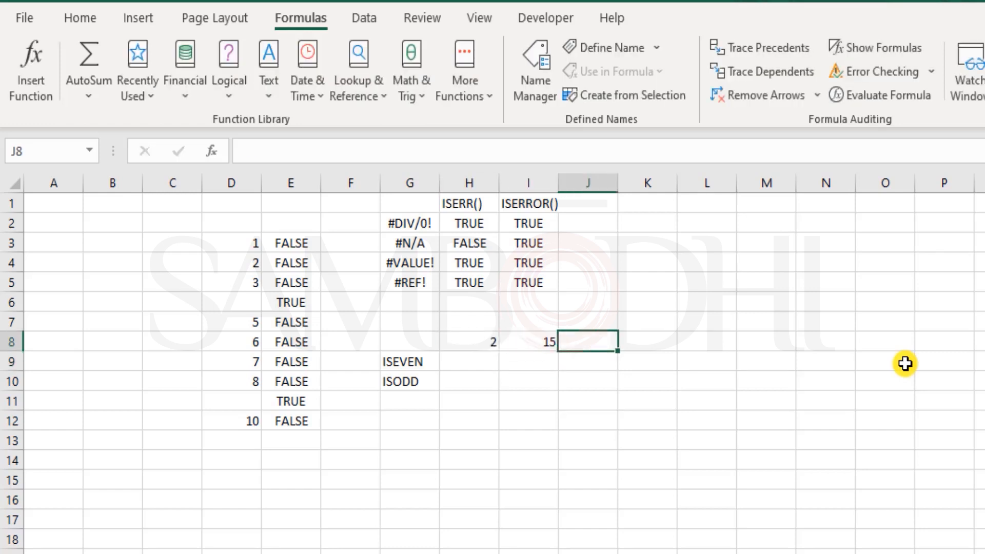
Step: Add sample number 19 and enter =ISEVEN(H8) for 2 in H9
text(19)
click(469, 361)
text(=)
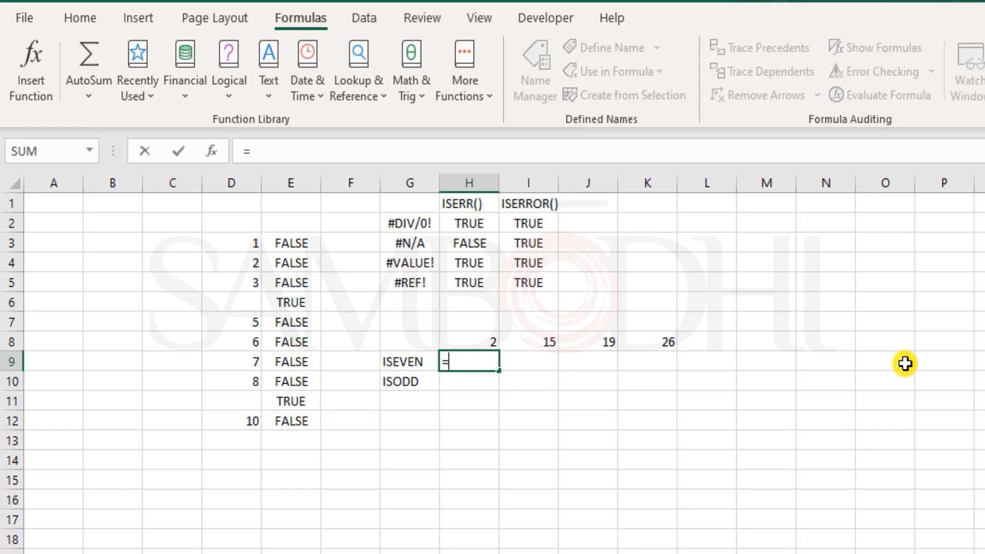
text(ise)
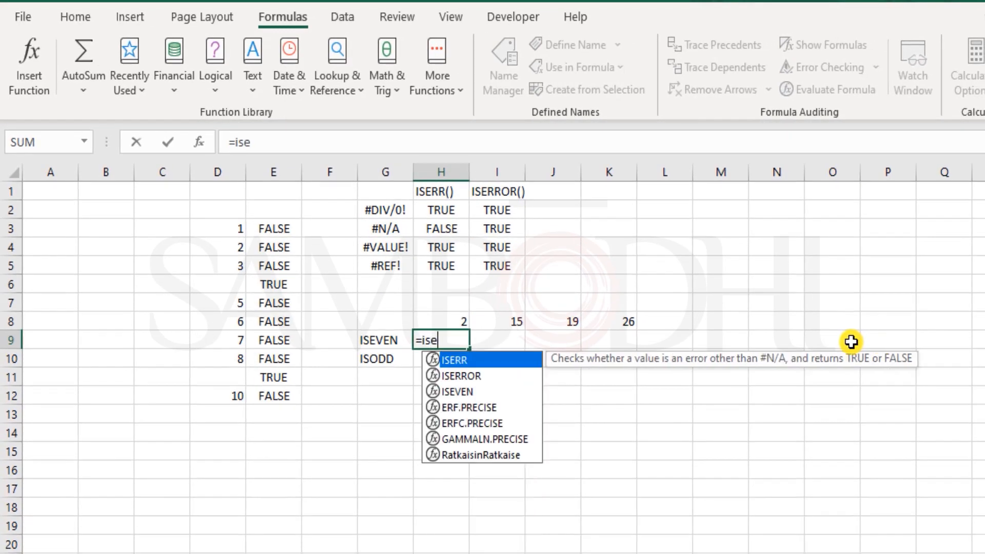
click(440, 322)
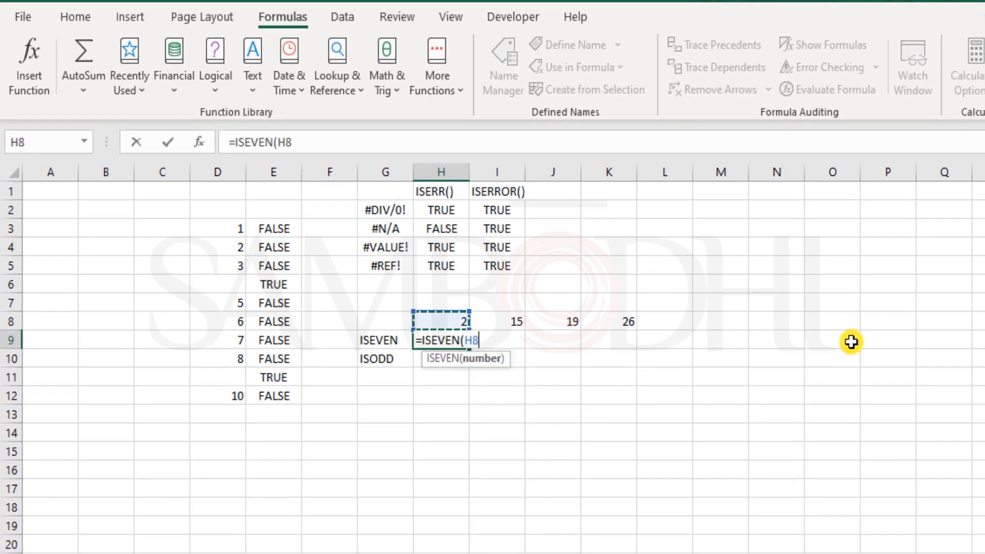
key(Enter)
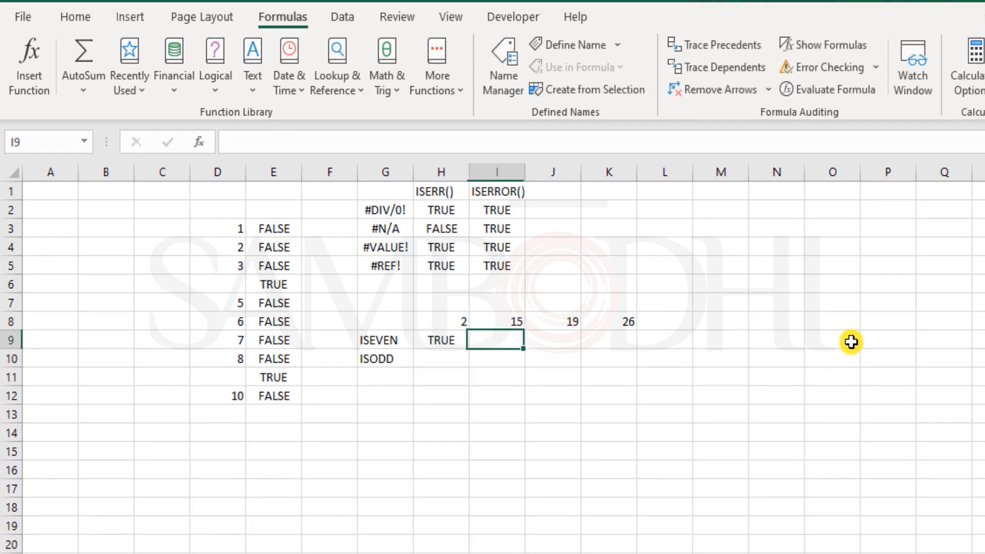
Step: Add ISEVEN checks for 15 (I8) and 19 (J8) in I9 and J9
text(=iseve)
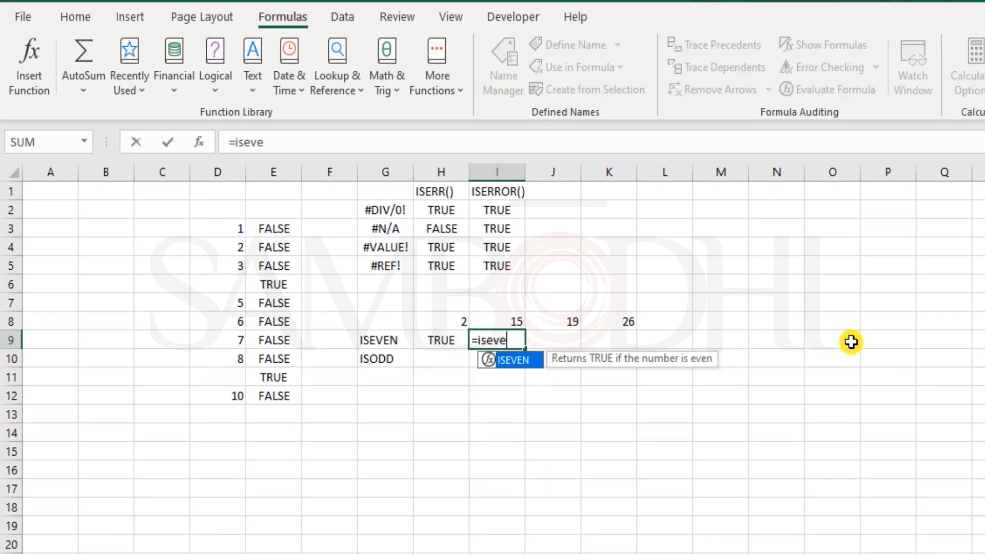
click(497, 321)
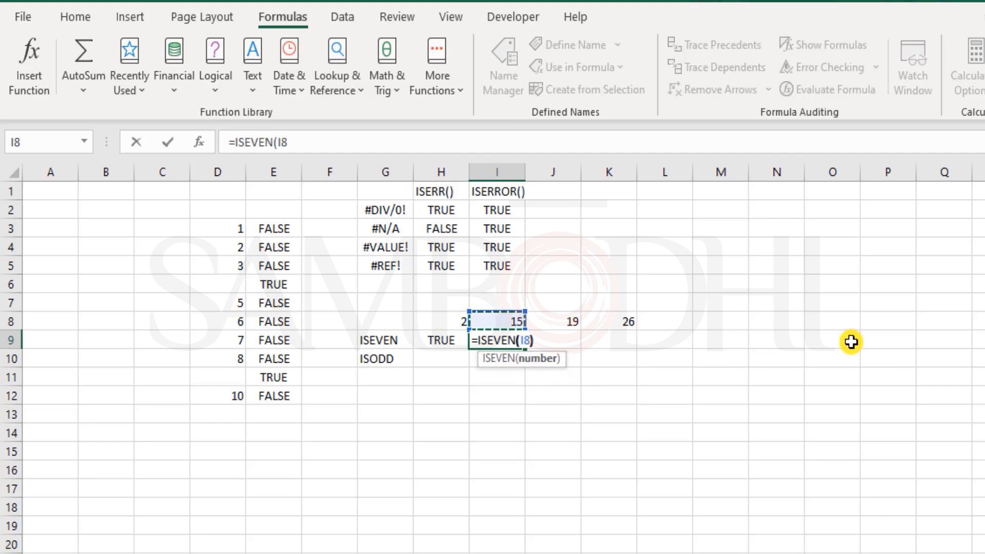
key(Enter)
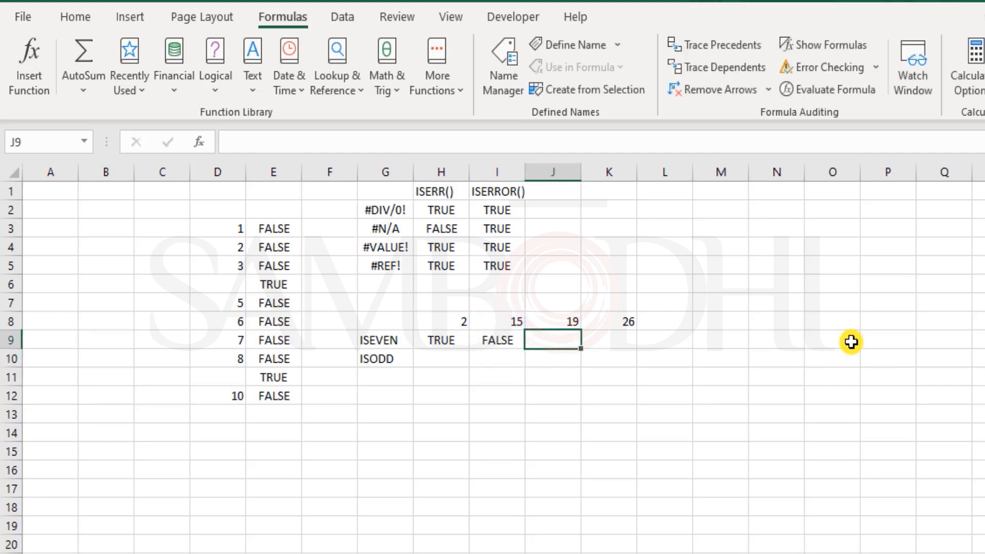
text(=ISEVEN()
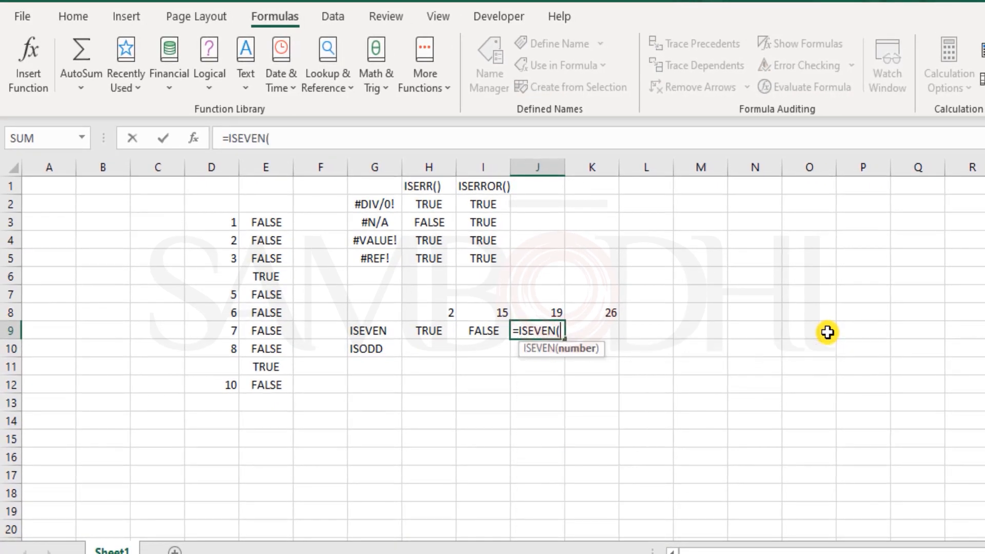
click(538, 312)
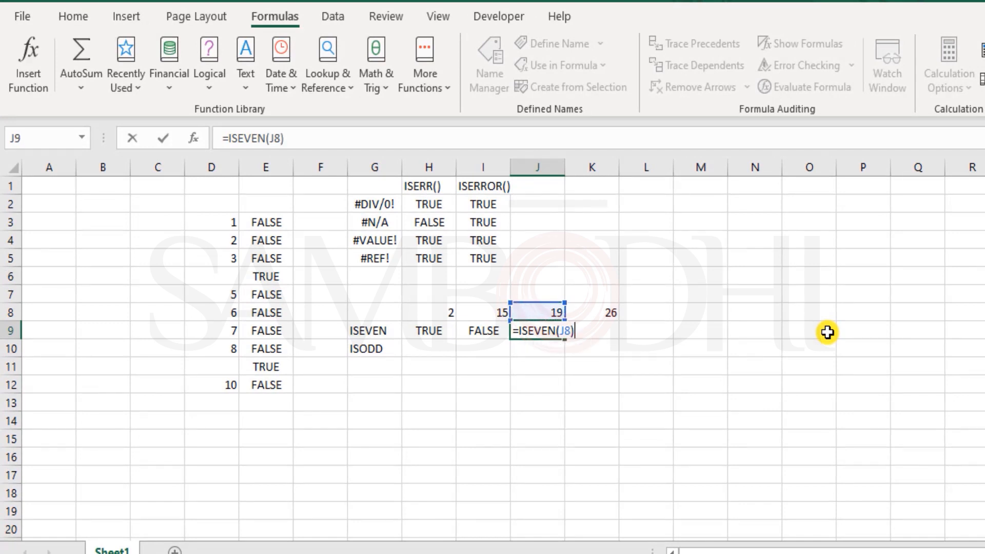
key(Enter)
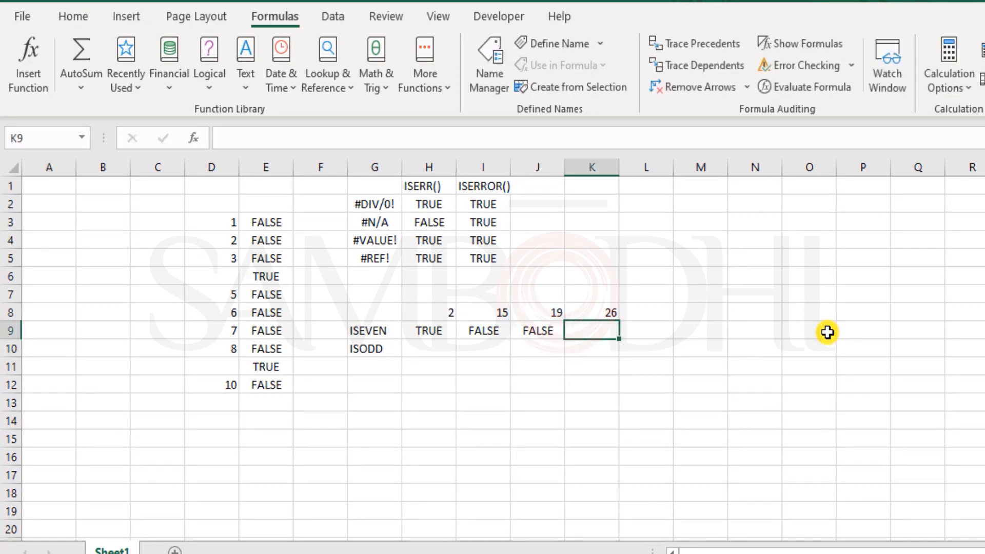
Step: Finish =ISEVEN(K8) for 26 and add ISODD tests under 2 and 15
text(=iseven)
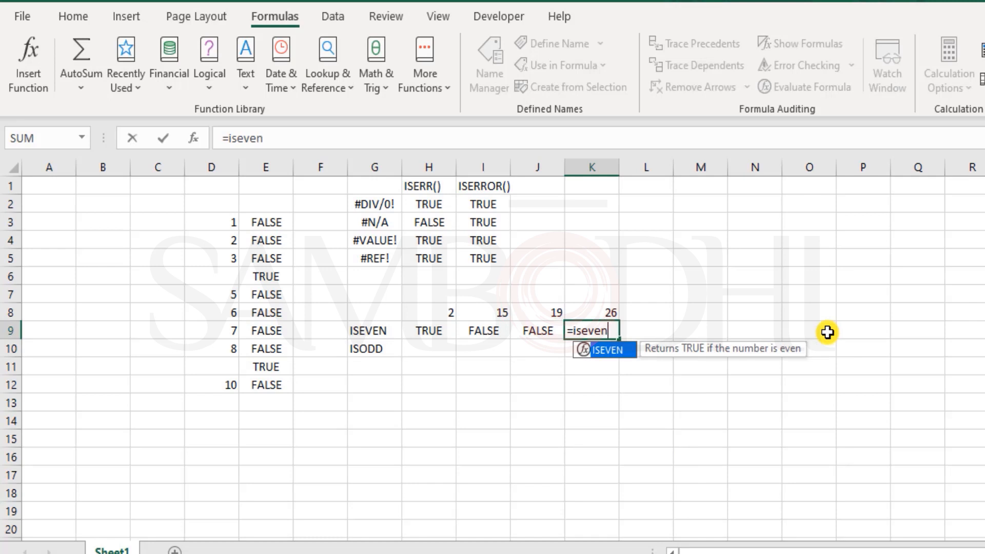
key(Enter)
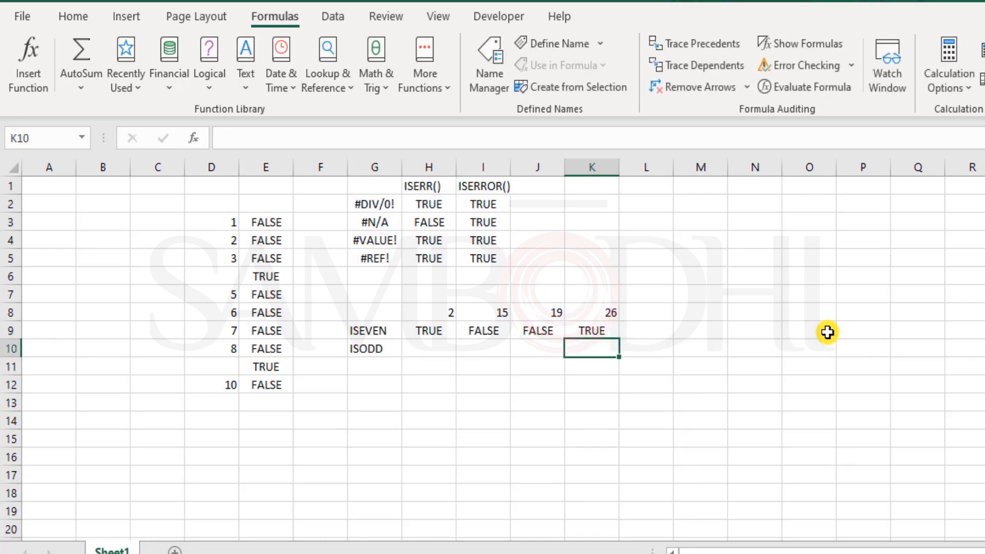
click(428, 348)
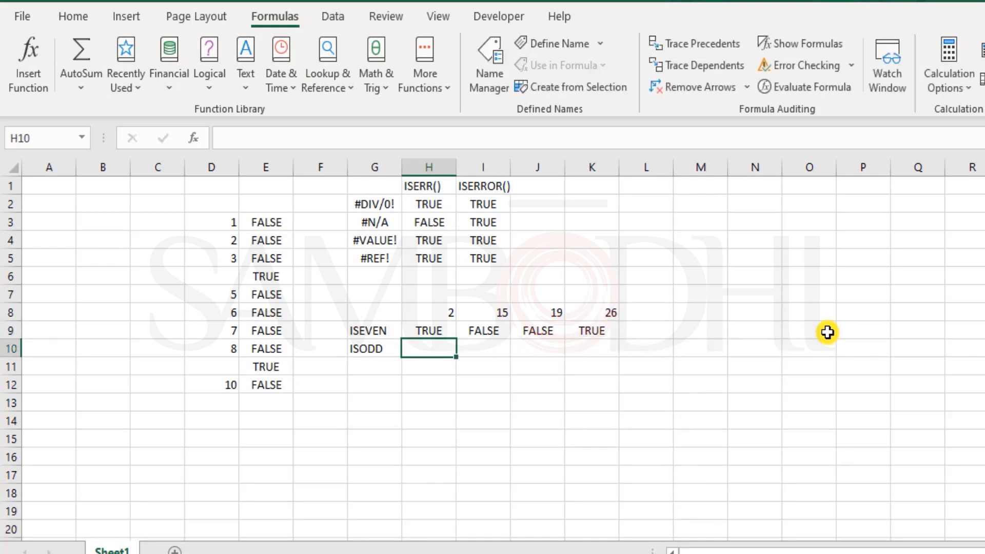
text(=isod)
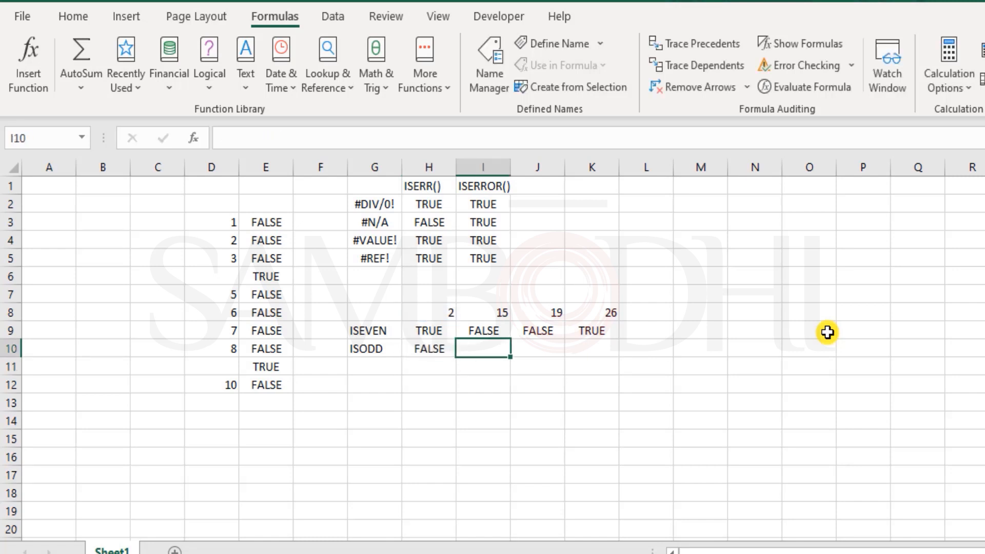
text(=isd)
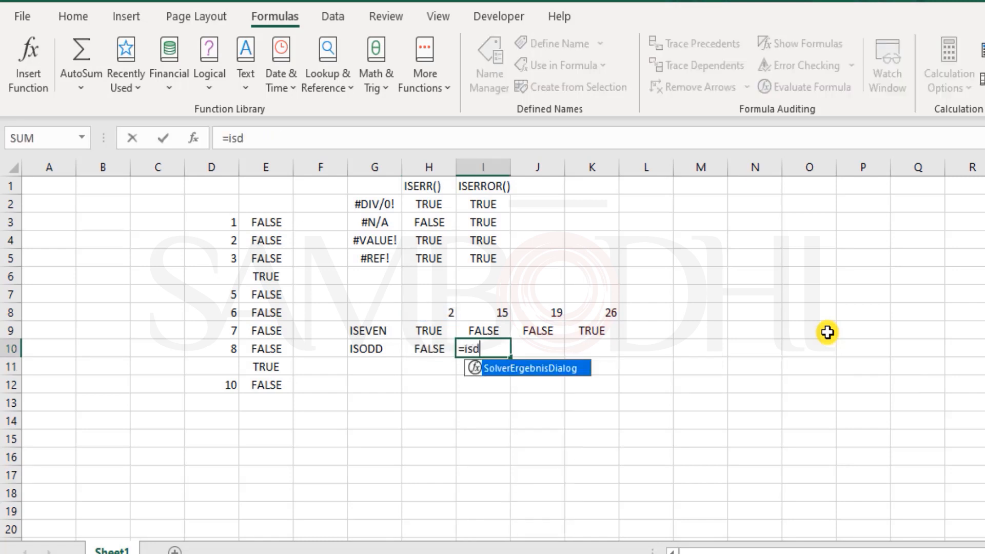
click(482, 312)
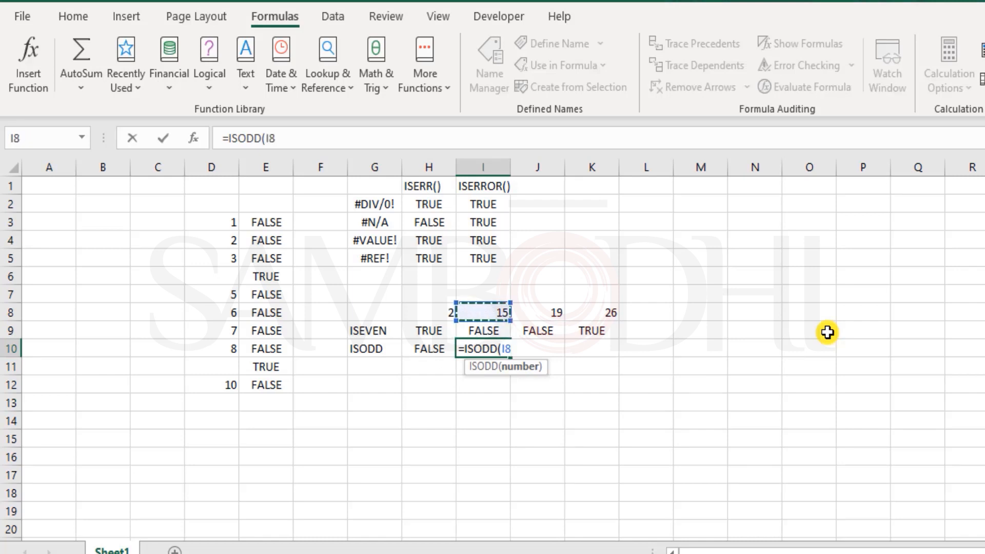
key(Enter)
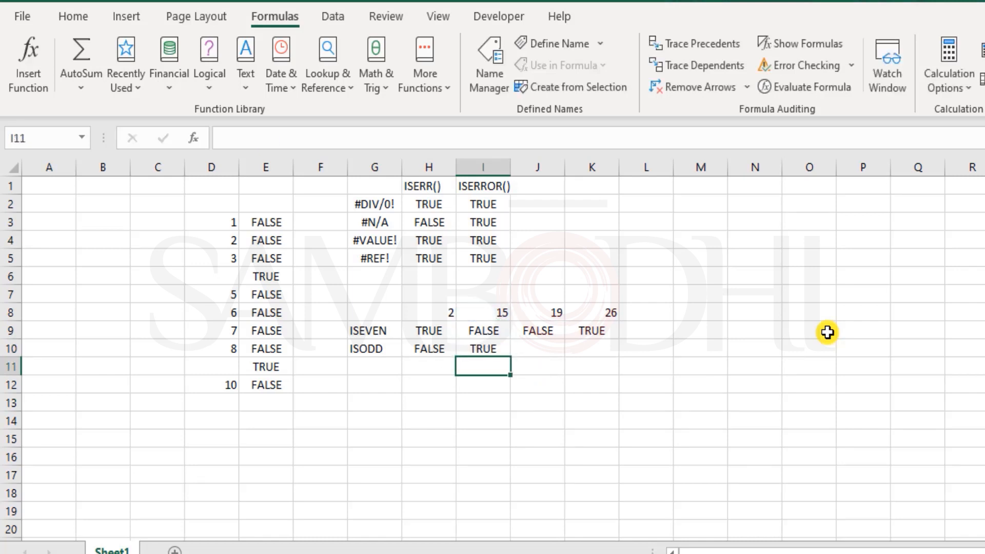
Step: Enter =ISODD(K8) for 26, review the formulas for 19, and select all parity results
text(=iso)
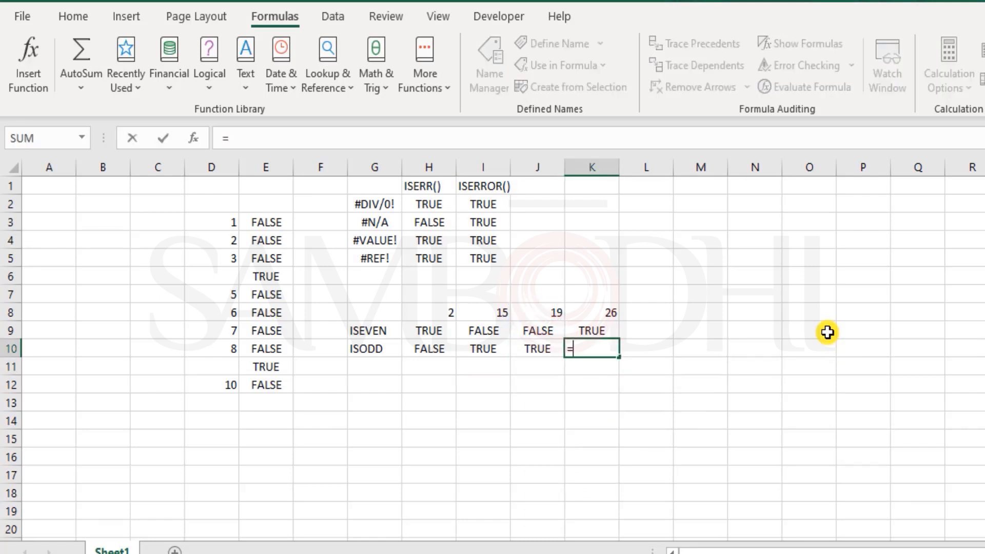
text(=ISODD(K8)
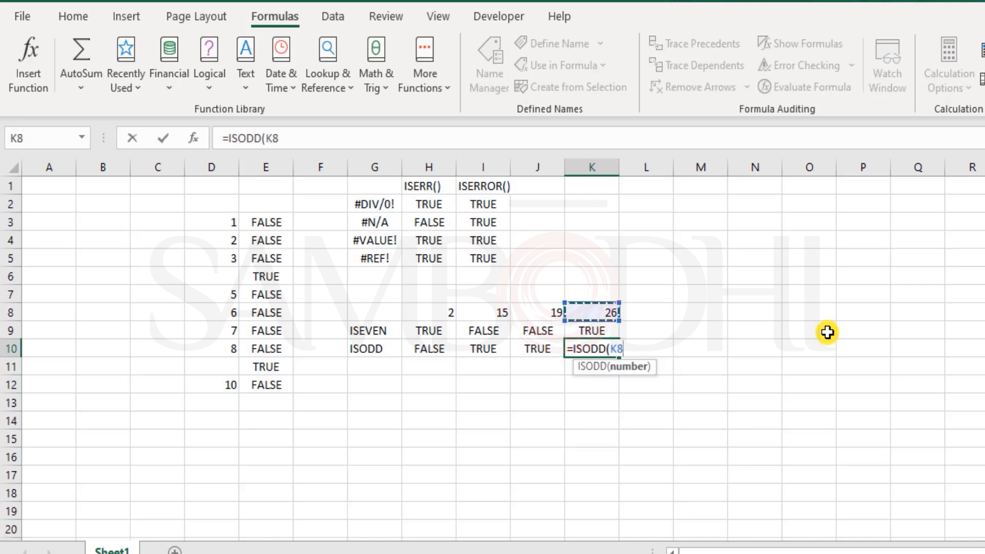
key(Enter)
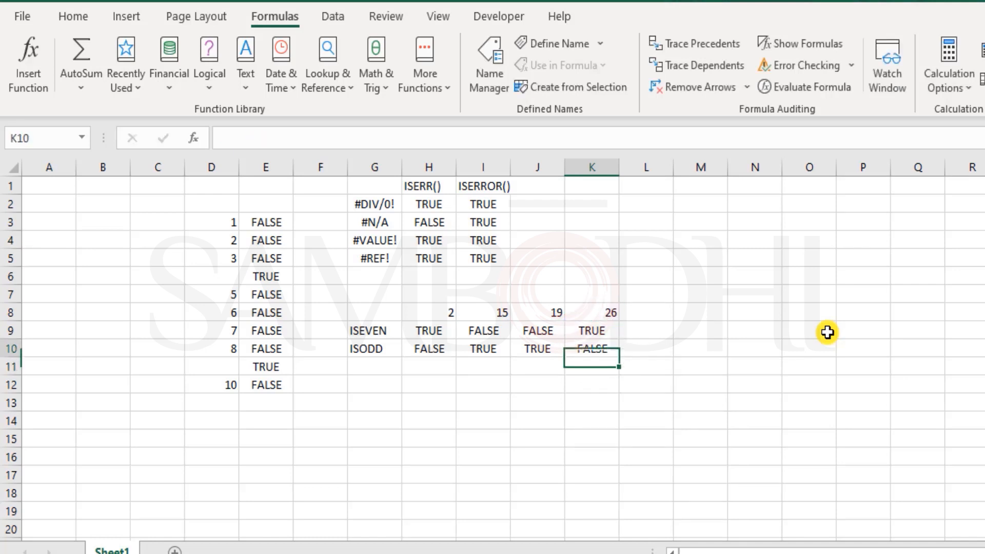
click(538, 348)
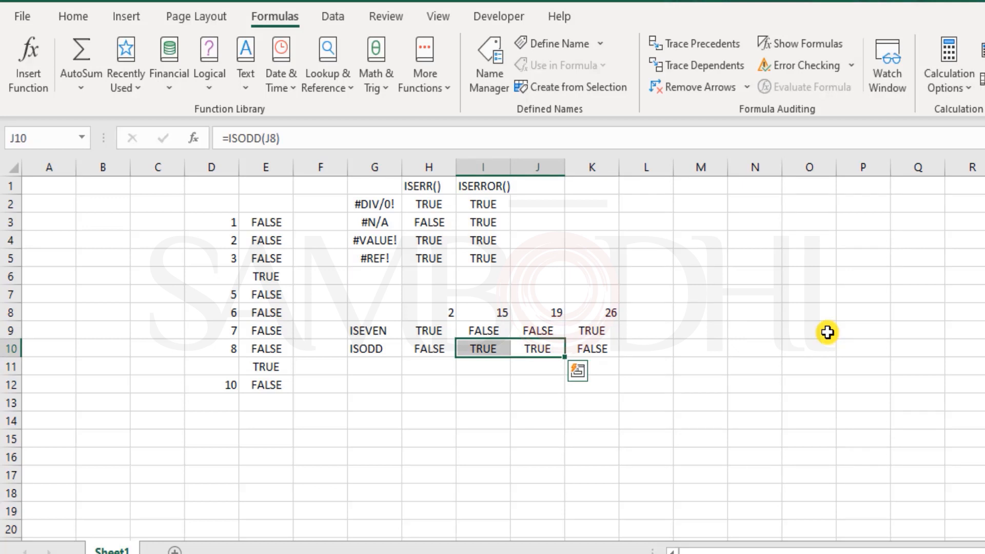
click(537, 330)
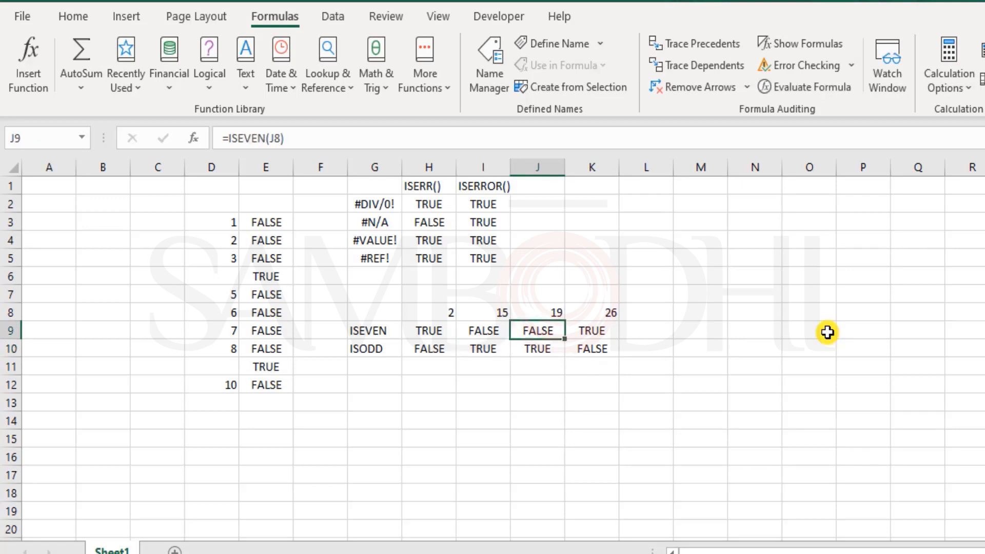
drag(429, 330, 591, 330)
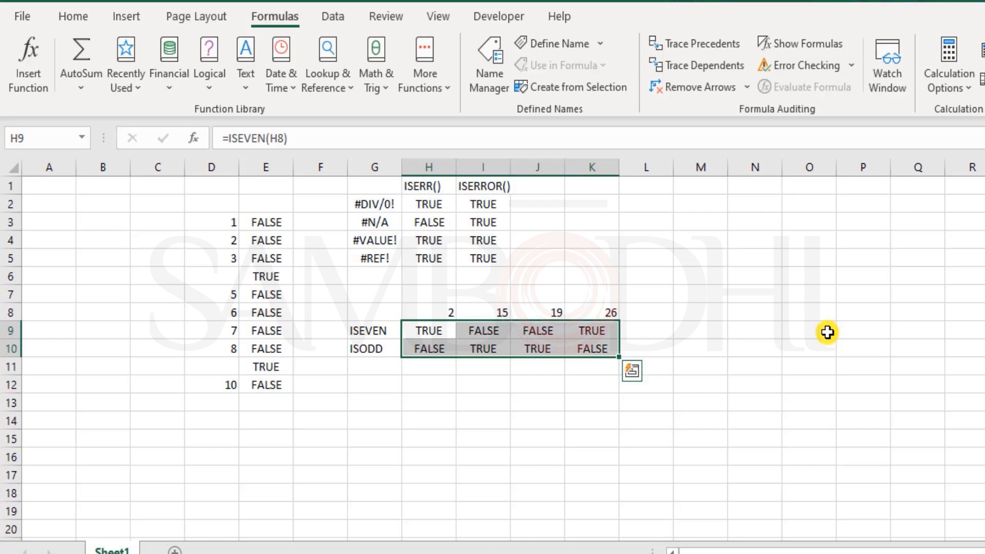
Step: Label G12 'ISTEXT' and start =ISTEXT(G12) in H12
click(374, 330)
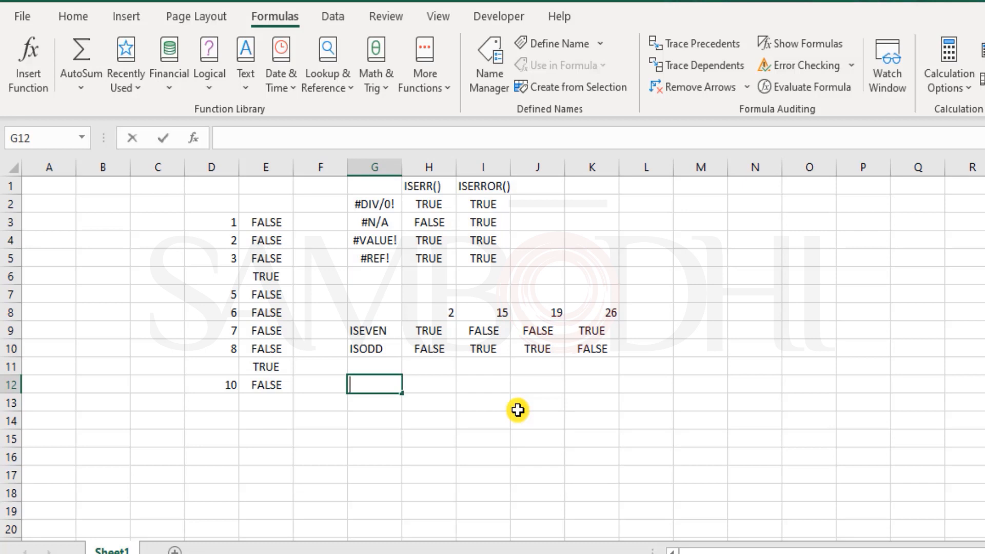
text(ISTEXT)
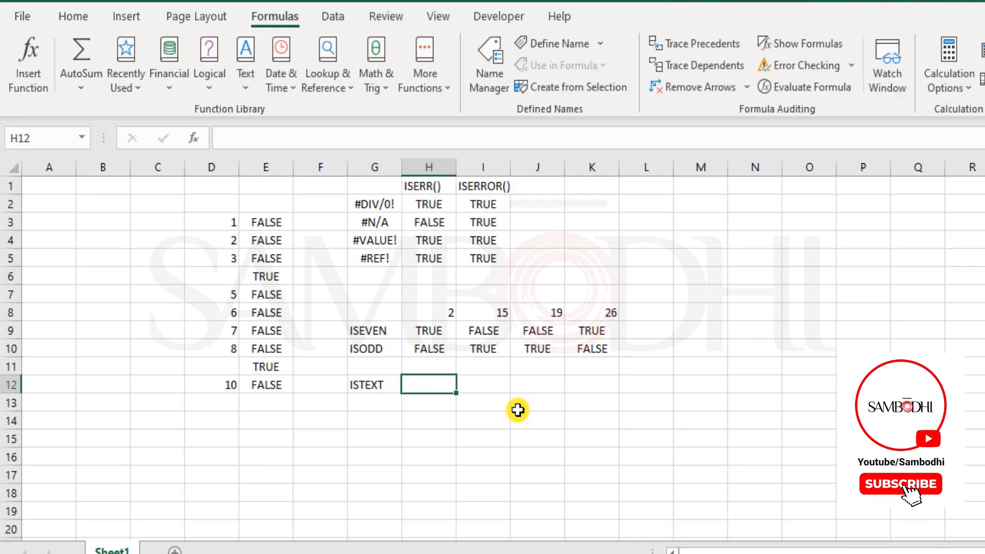
text(=)
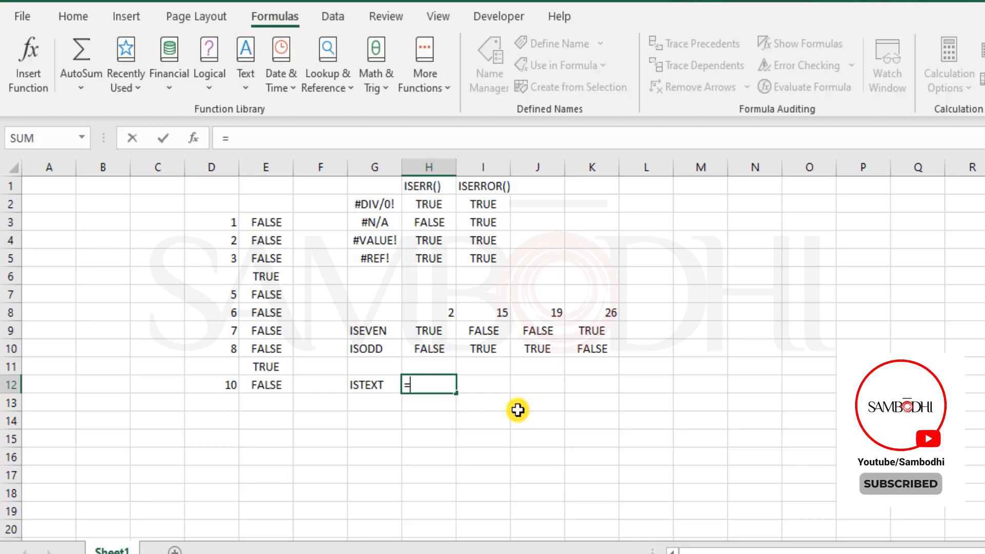
text(istext)
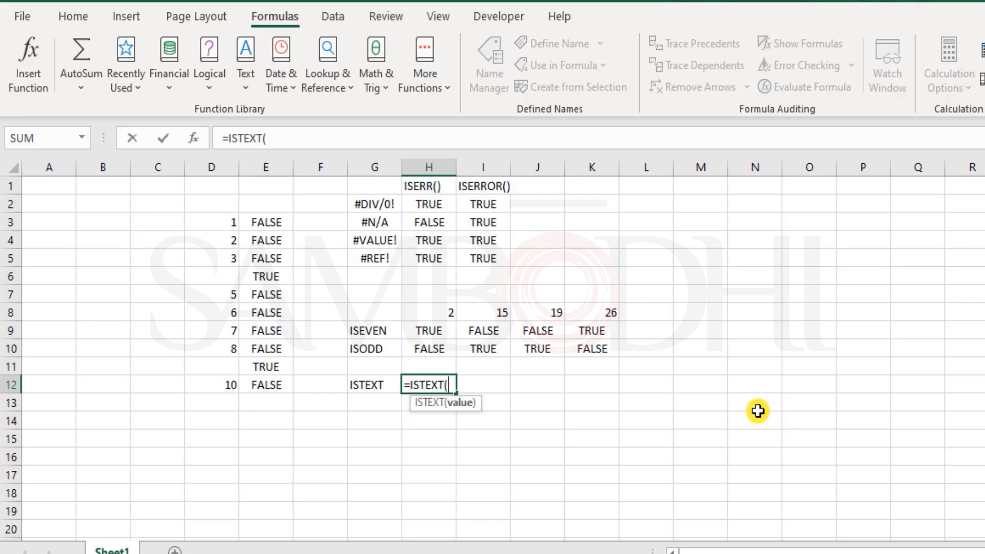
mouse_move(747, 410)
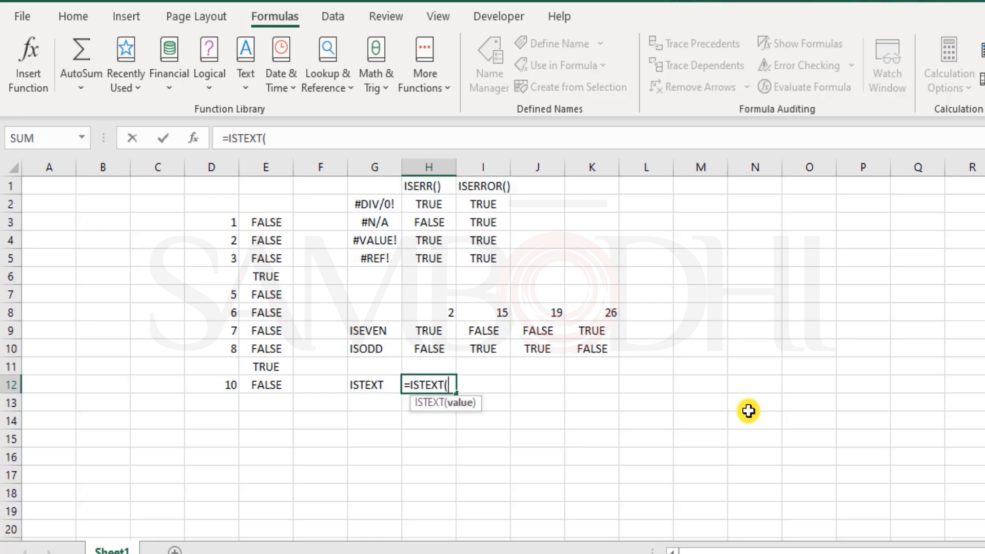
click(368, 384)
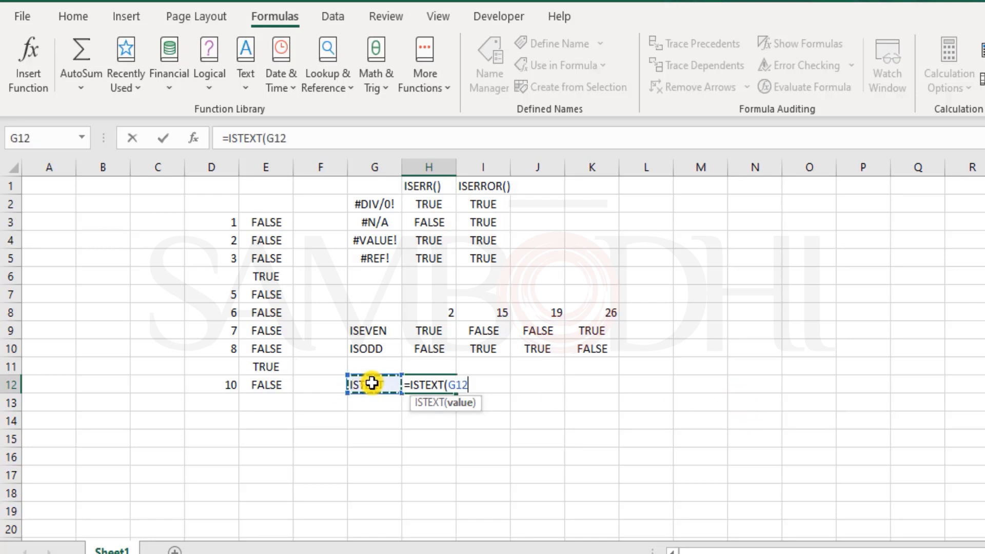
mouse_move(667, 385)
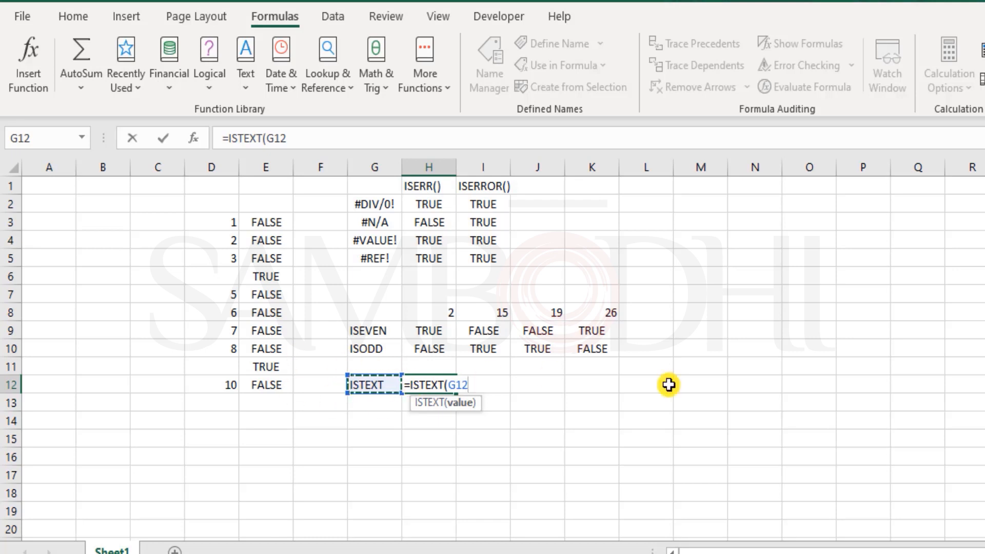
Step: Confirm =ISTEXT(G12) in H12 and enter =ISTEXT(I8) in I12
key(Enter)
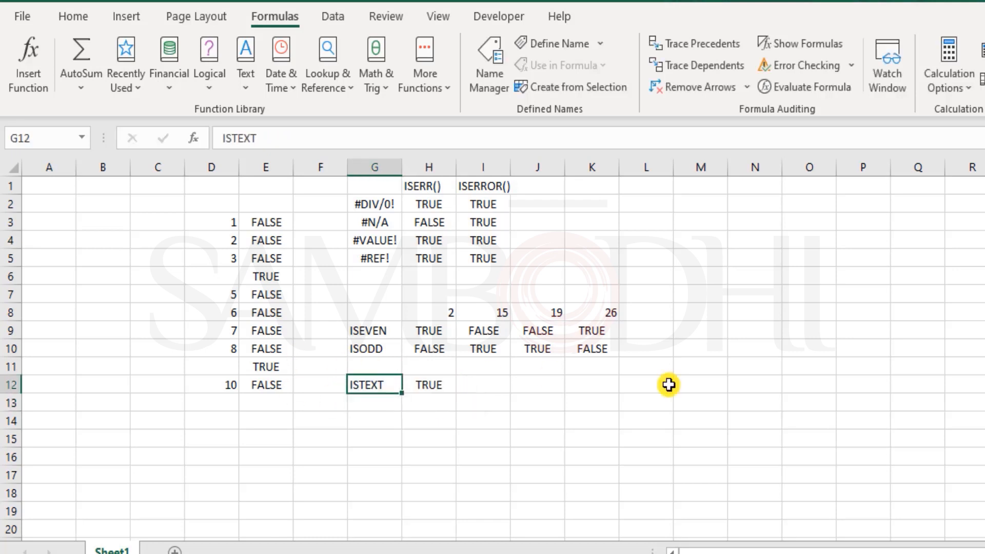
text(=)
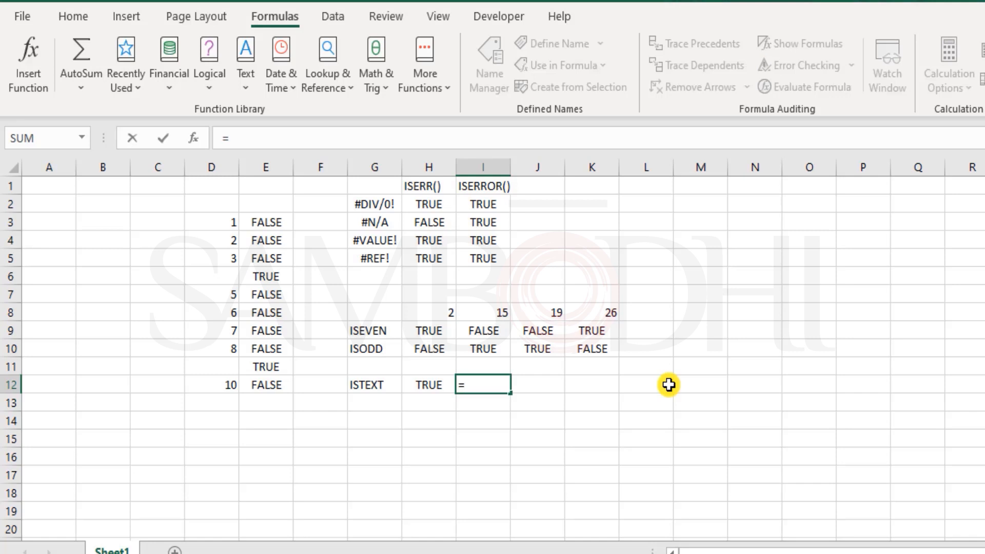
text(ISTEXT()
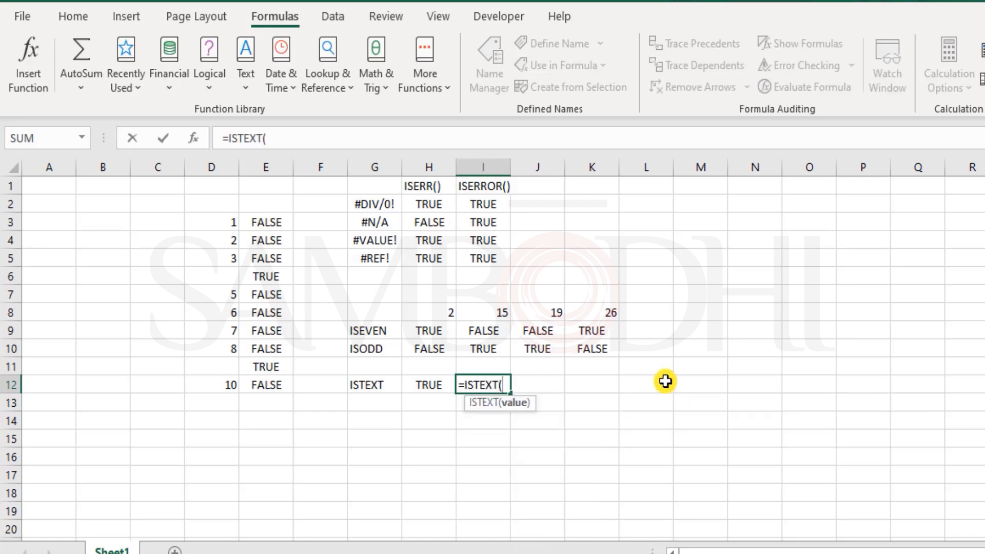
click(481, 312)
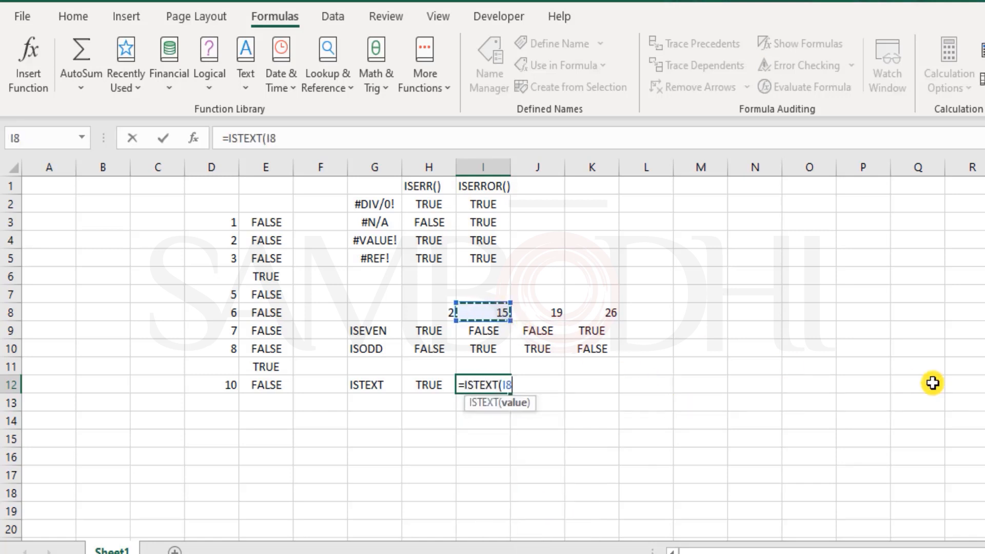
key(Enter)
text(=)
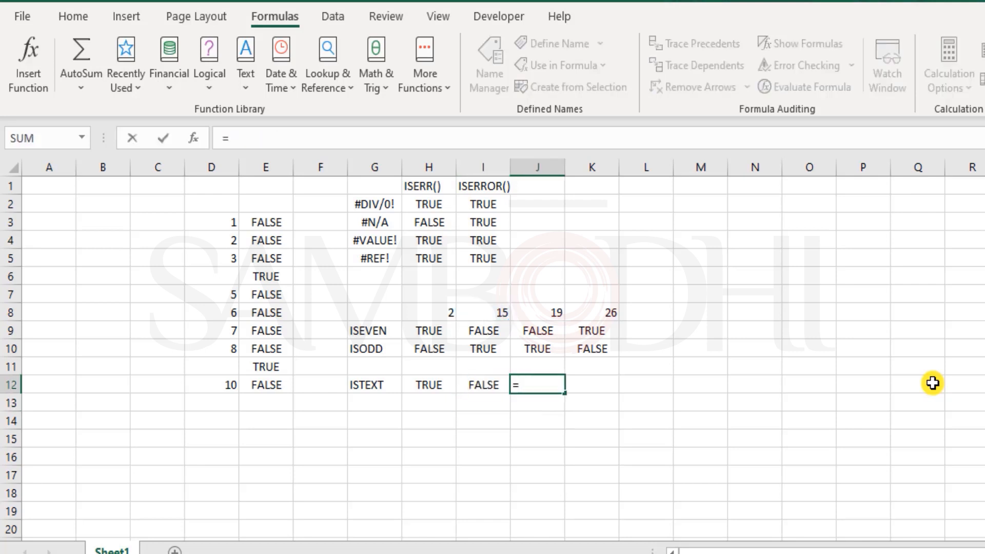
Step: Enter =ISTEXT(J10) in J12 and check its formula against J10
text(ISTEXT()
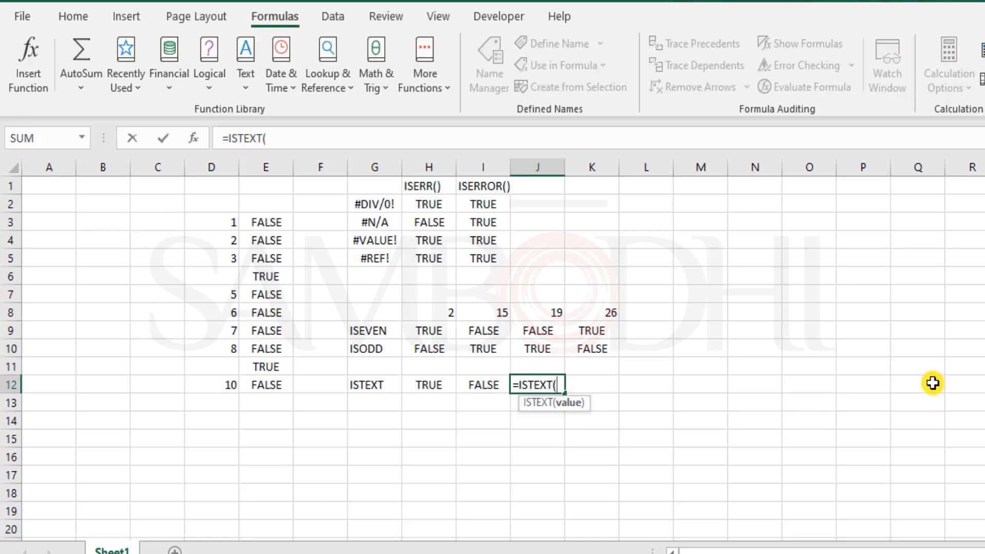
click(537, 349)
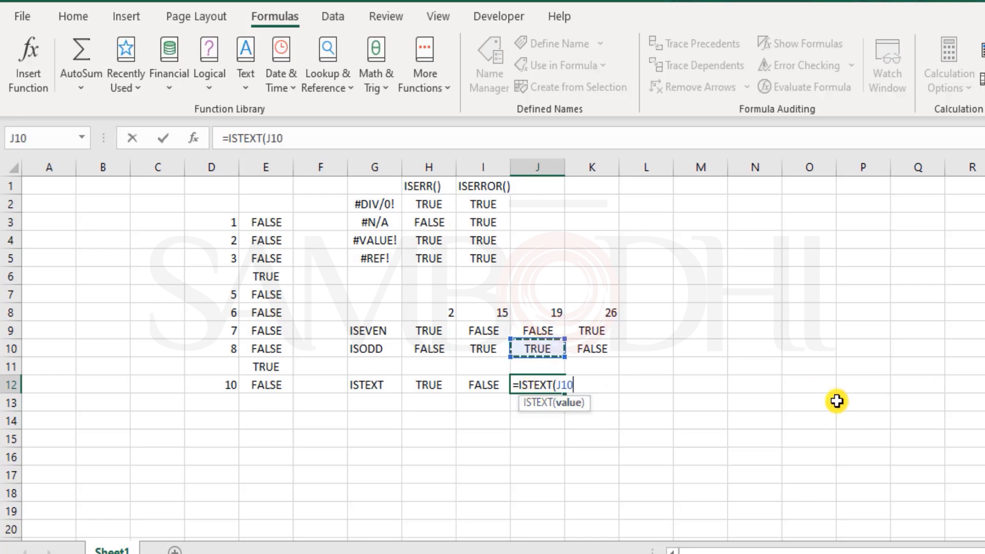
key(Enter)
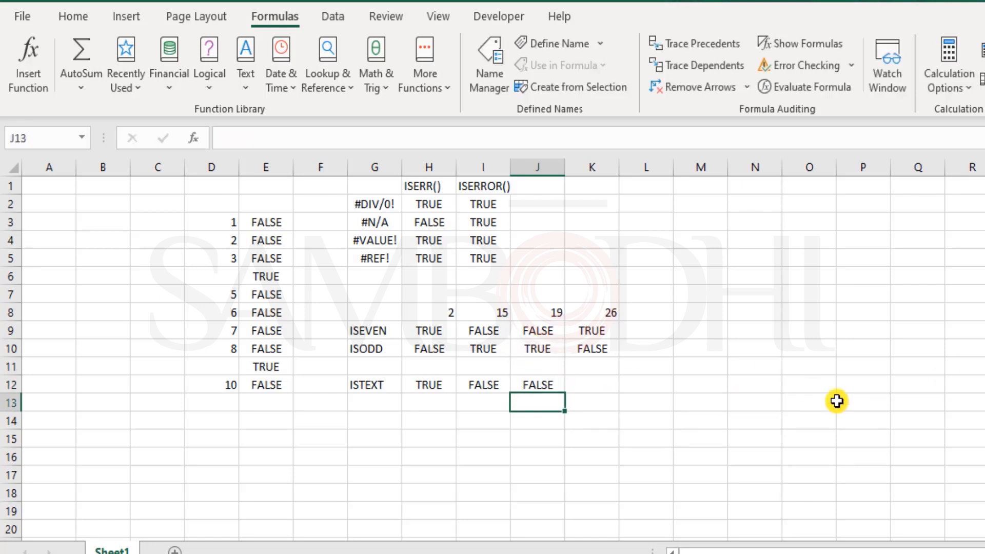
click(538, 384)
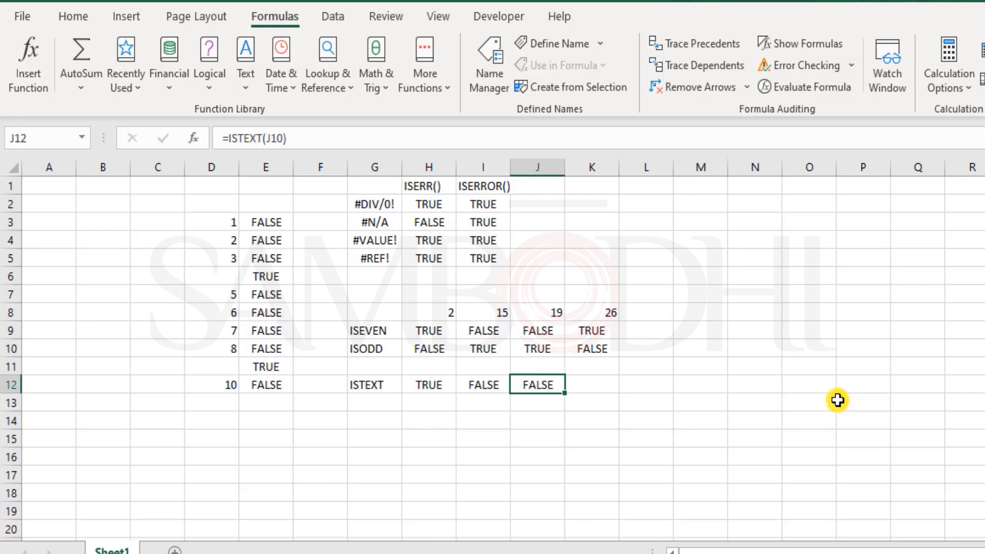
click(537, 348)
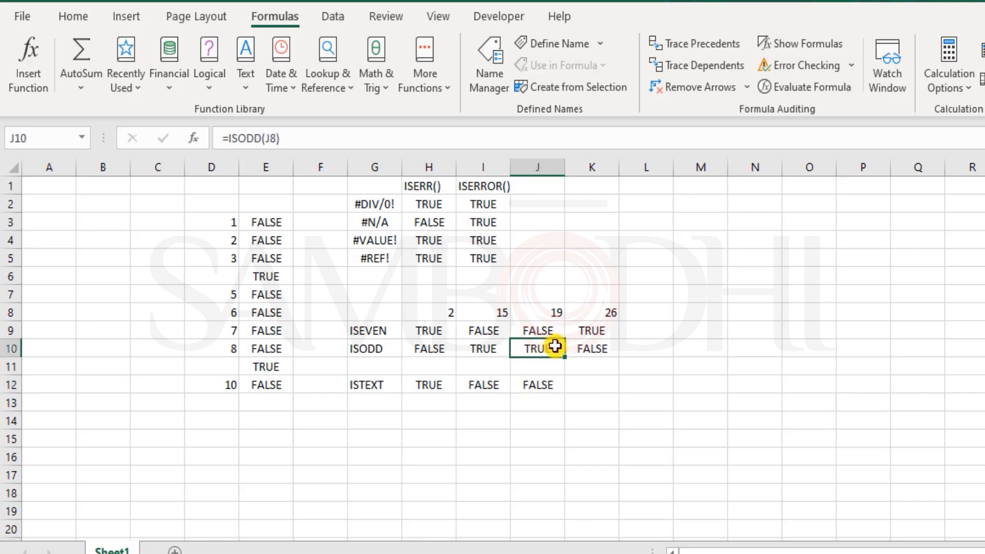
mouse_move(546, 361)
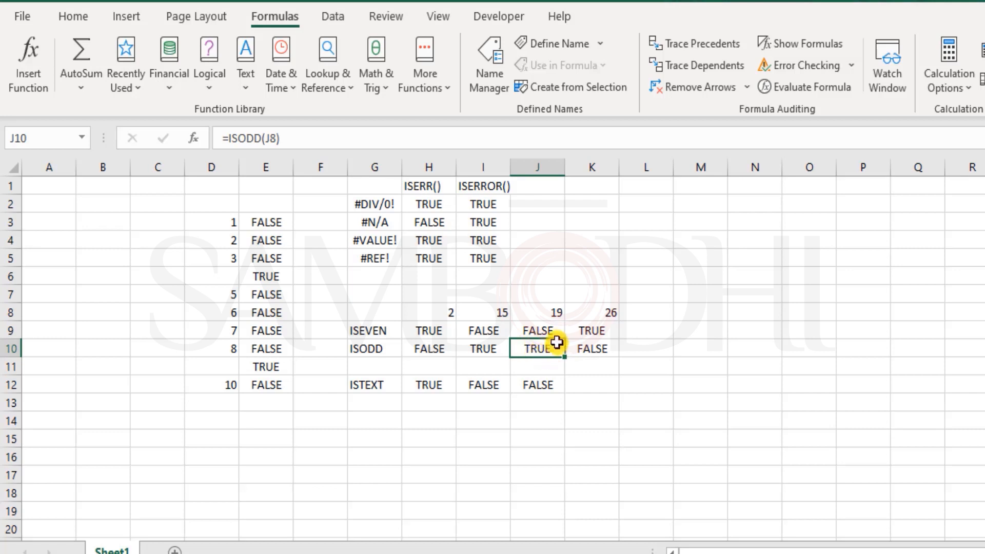
mouse_move(558, 357)
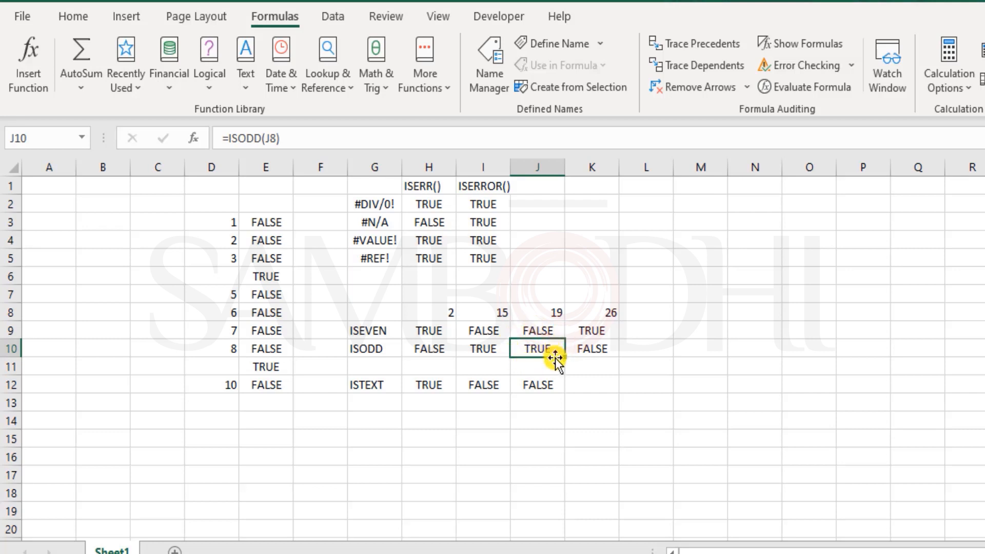
mouse_move(554, 387)
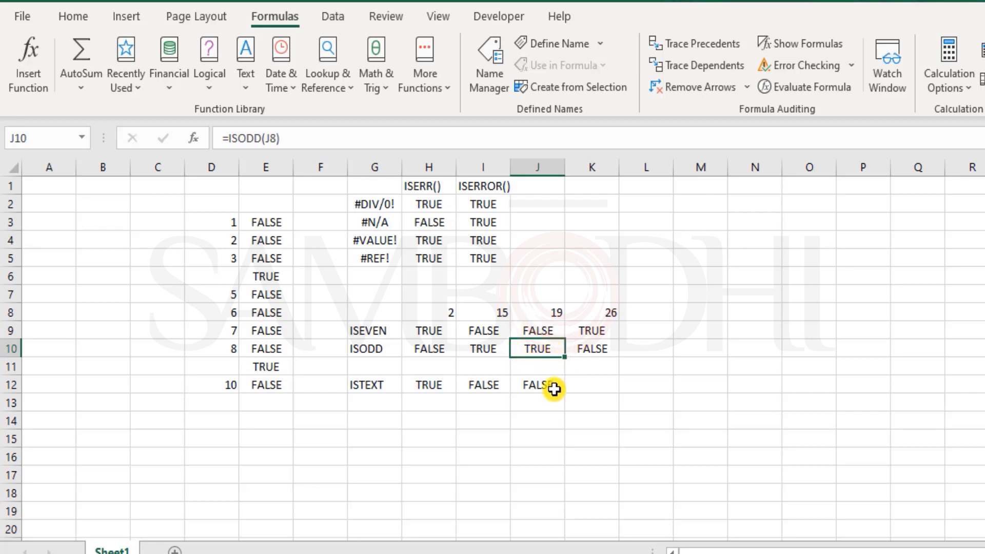
Step: Enter =ISTEXT(K10) in K12 to finish the ISTEXT row
click(584, 384)
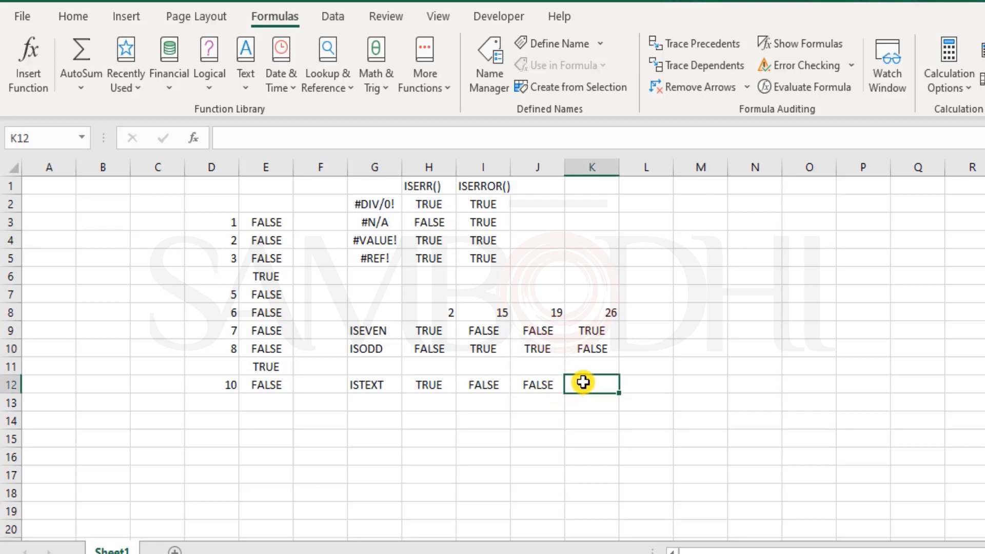
text(=iss)
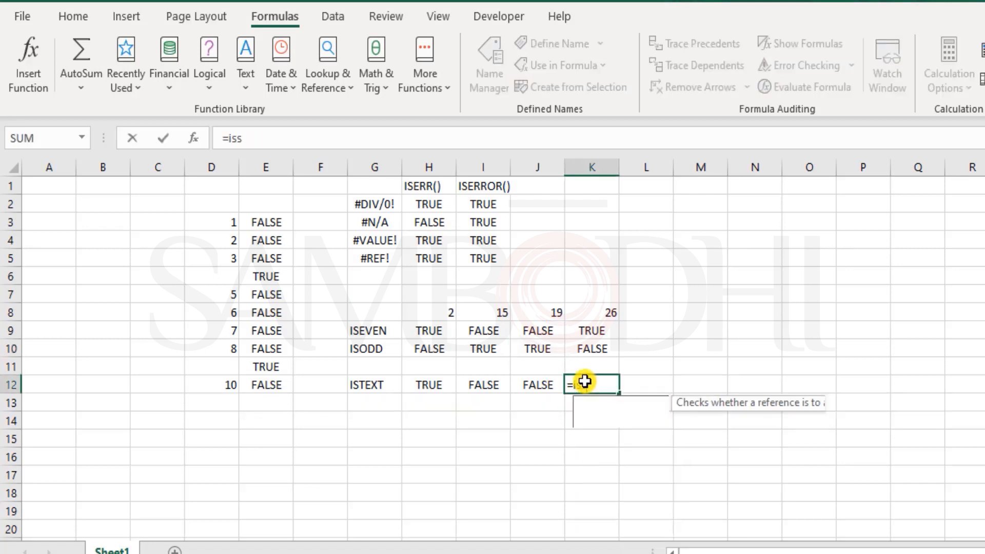
text(te)
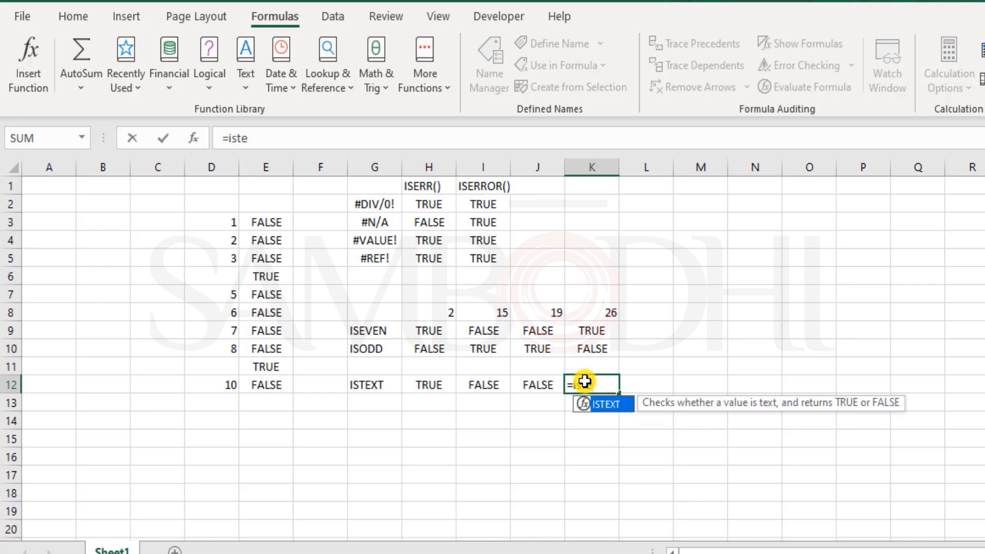
click(592, 348)
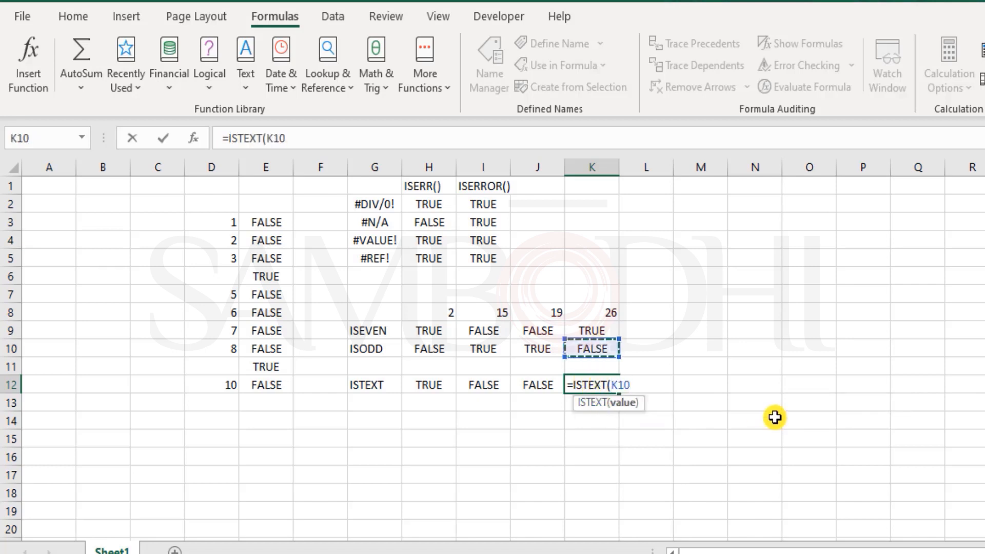
key(Enter)
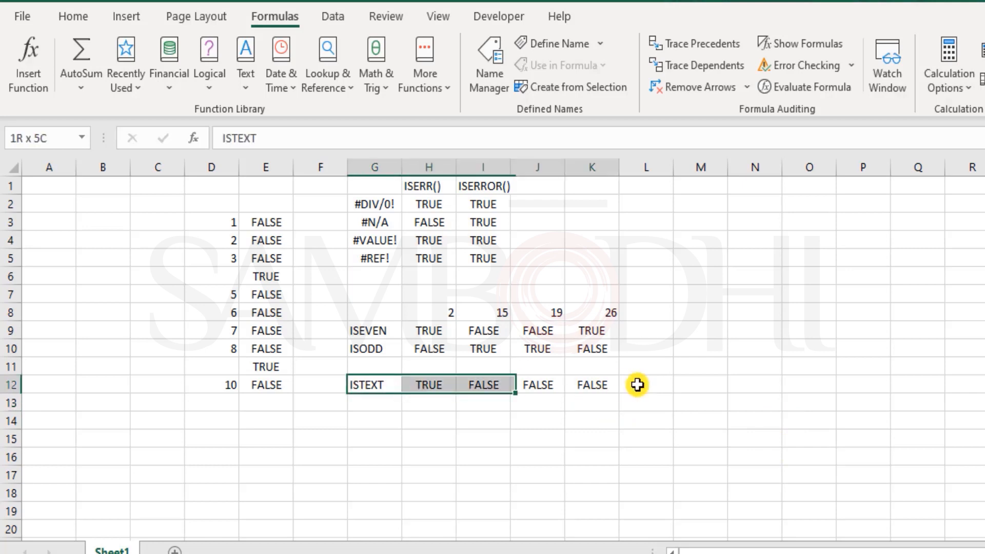
click(537, 366)
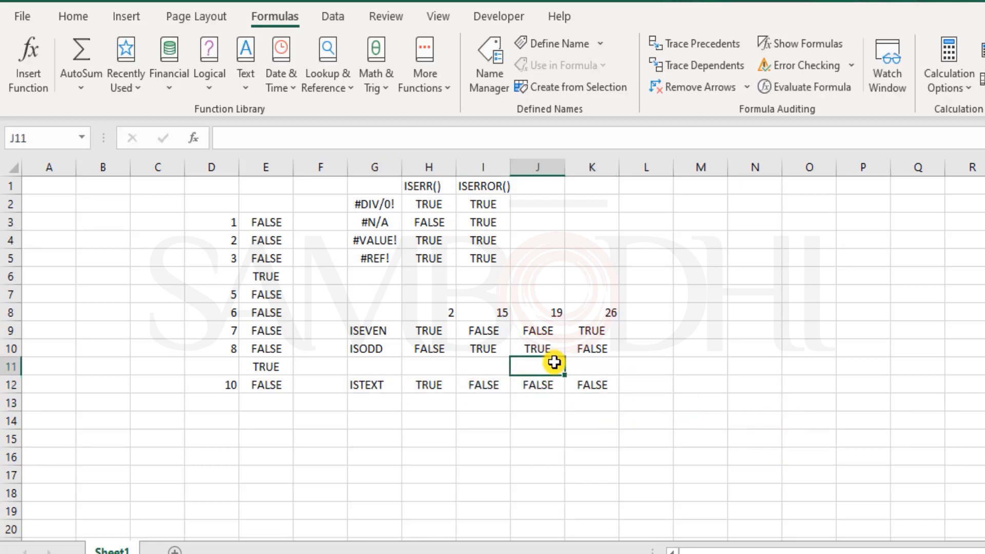
mouse_move(101, 207)
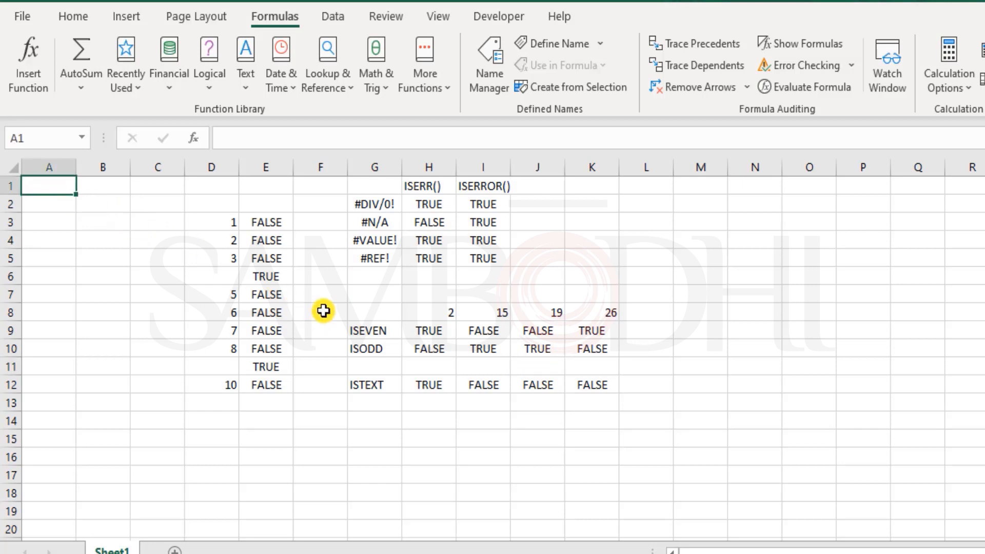
mouse_move(349, 210)
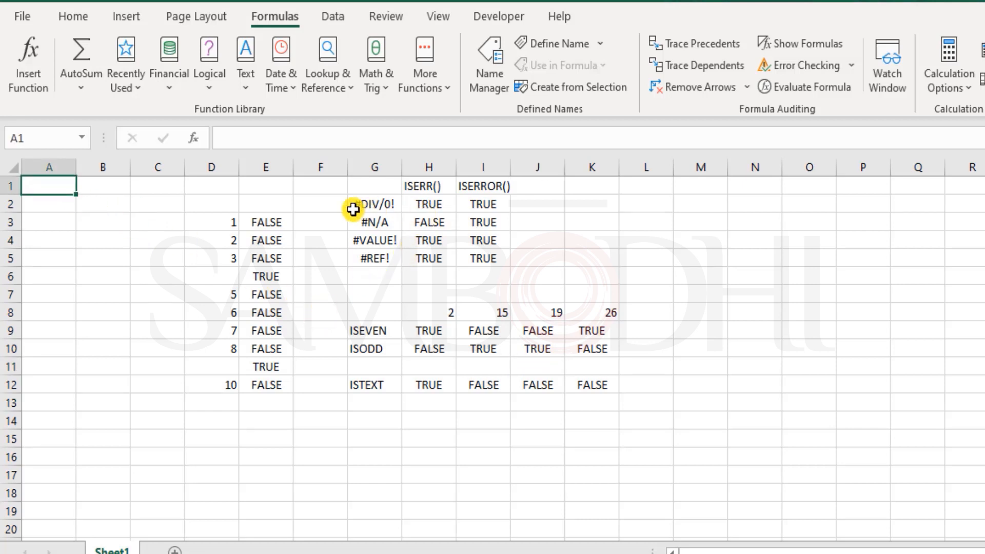
mouse_move(441, 208)
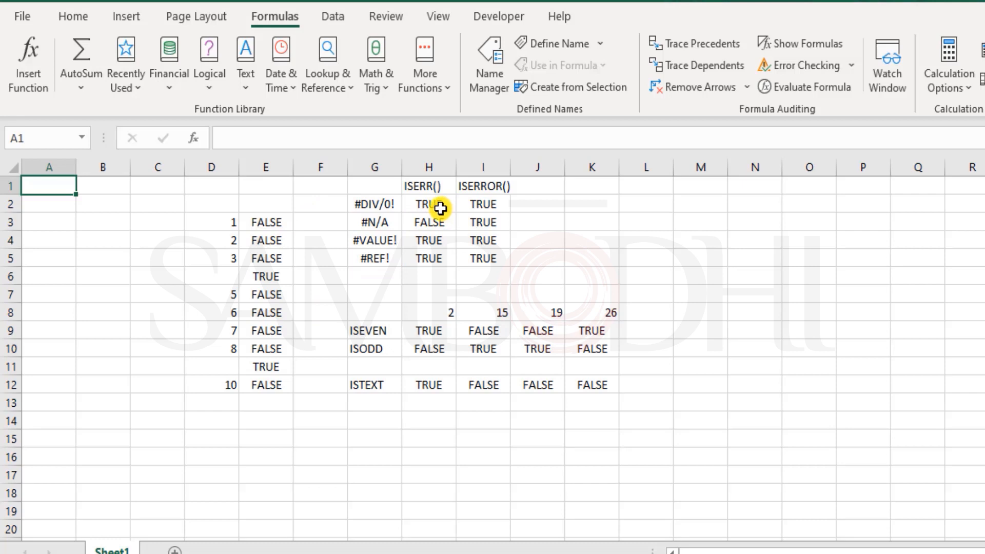
mouse_move(475, 405)
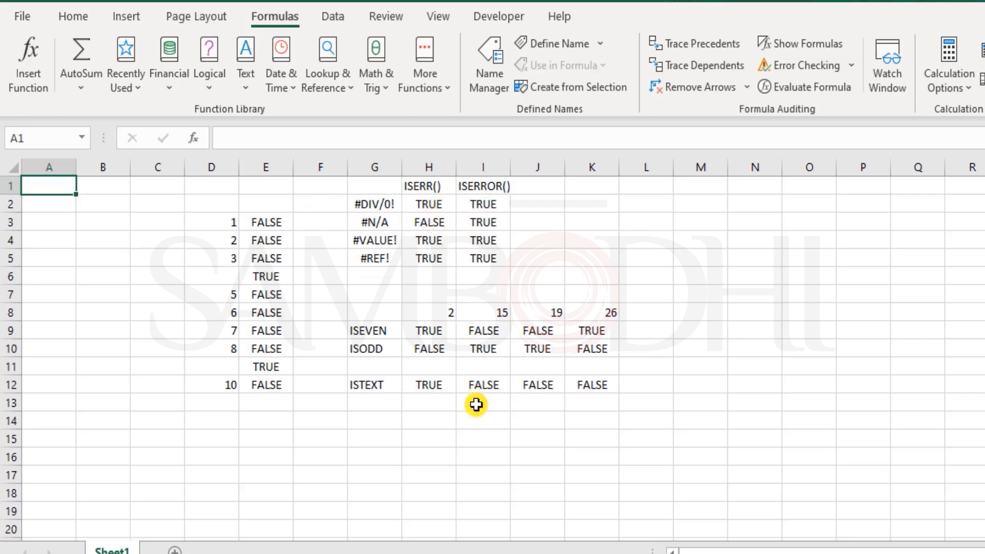
mouse_move(394, 337)
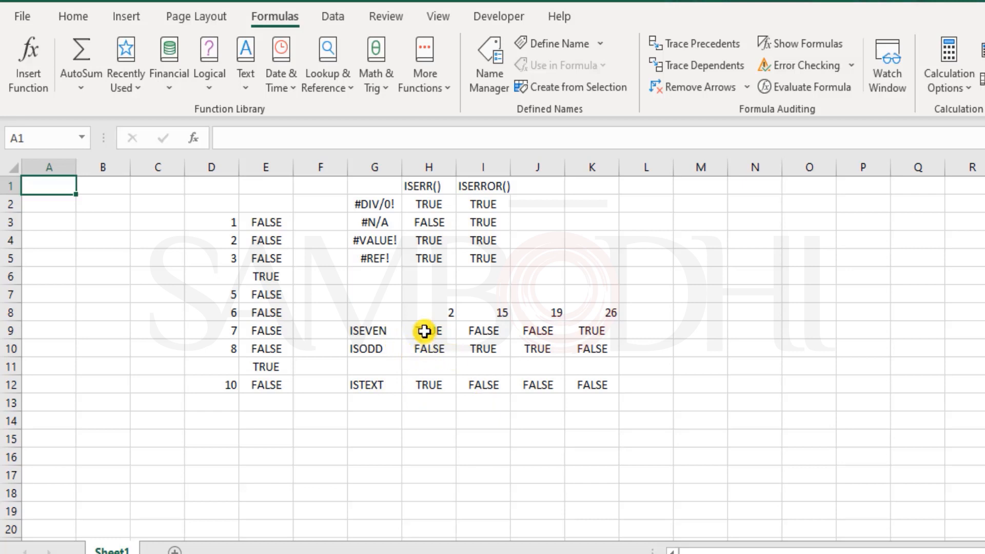
drag(429, 330, 590, 330)
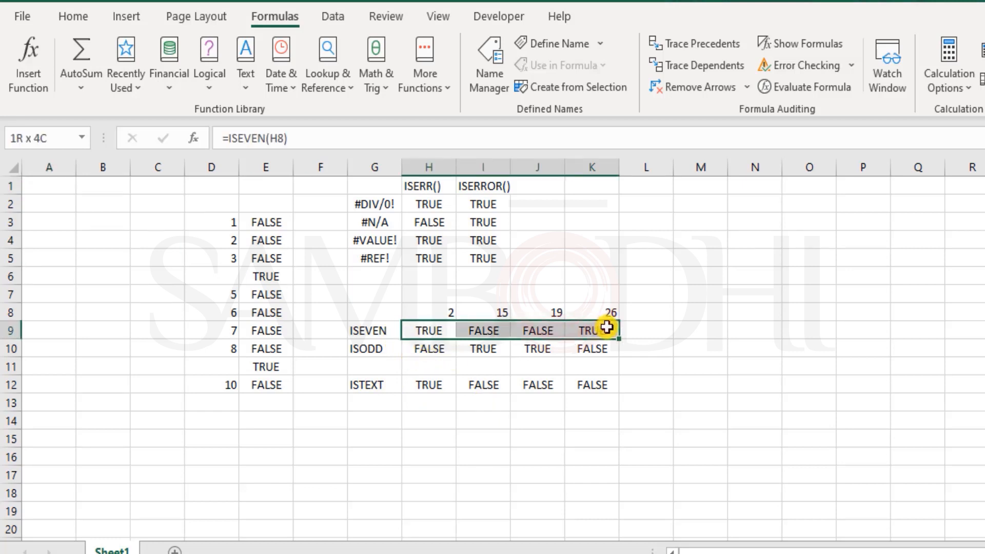